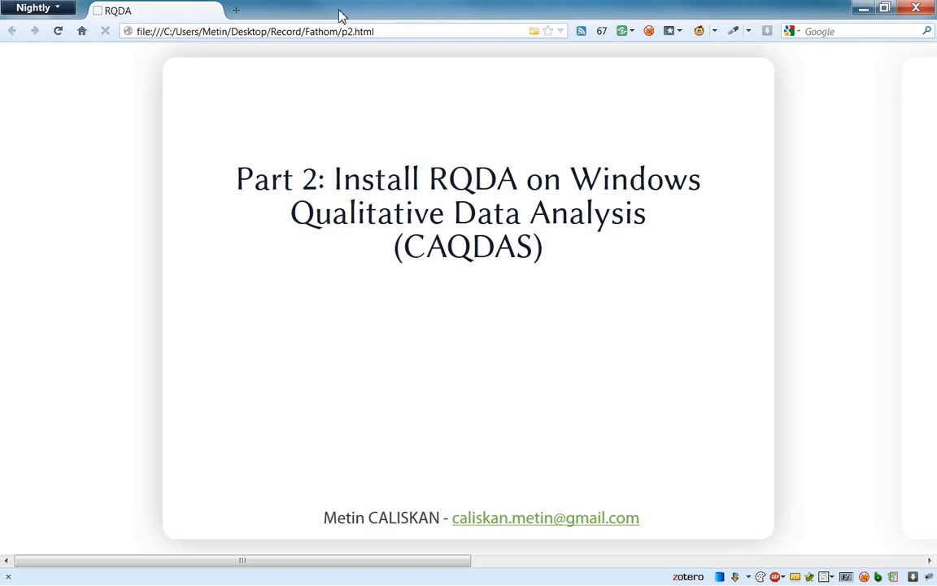
mouse_move(418, 219)
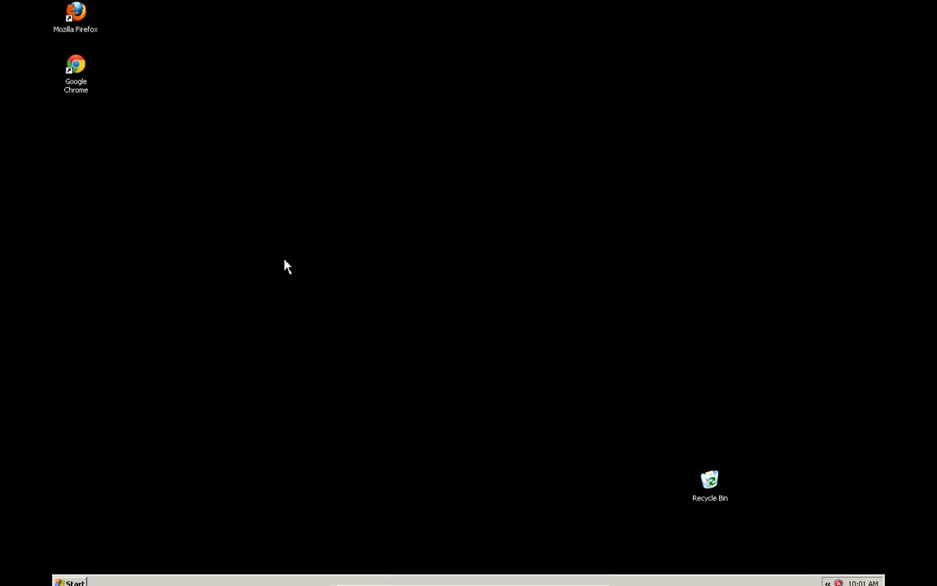
mouse_move(103, 319)
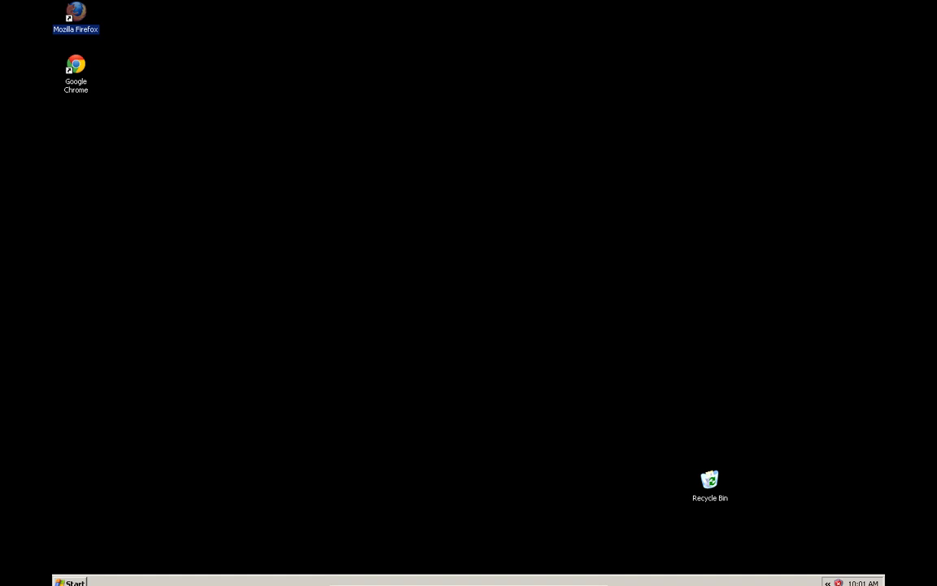
- Launch Mozilla Firefox from its desktop shortcut
double_click(76, 16)
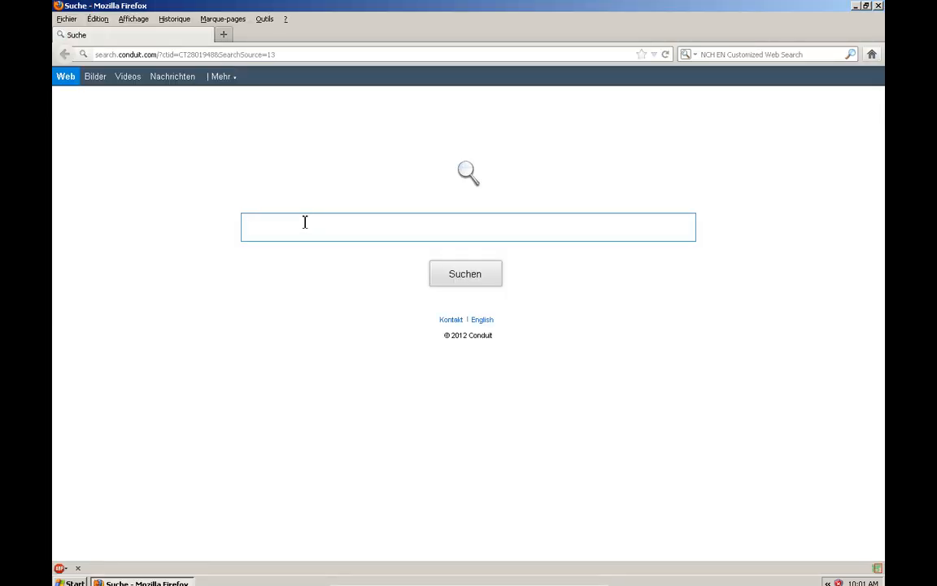
- Search Google for 'r project' and open the R Project for Statistical Computing site
click(183, 54)
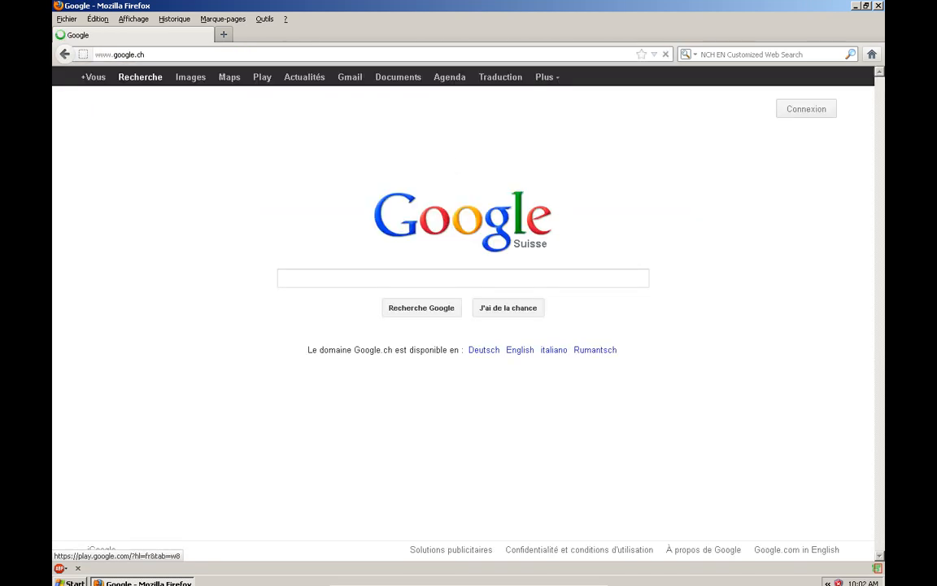
text(r)
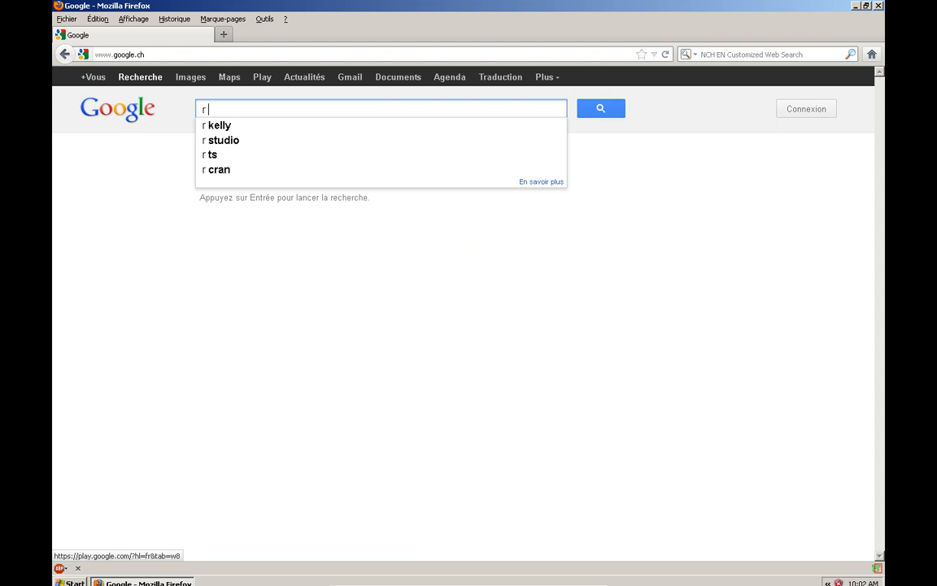
text(project)
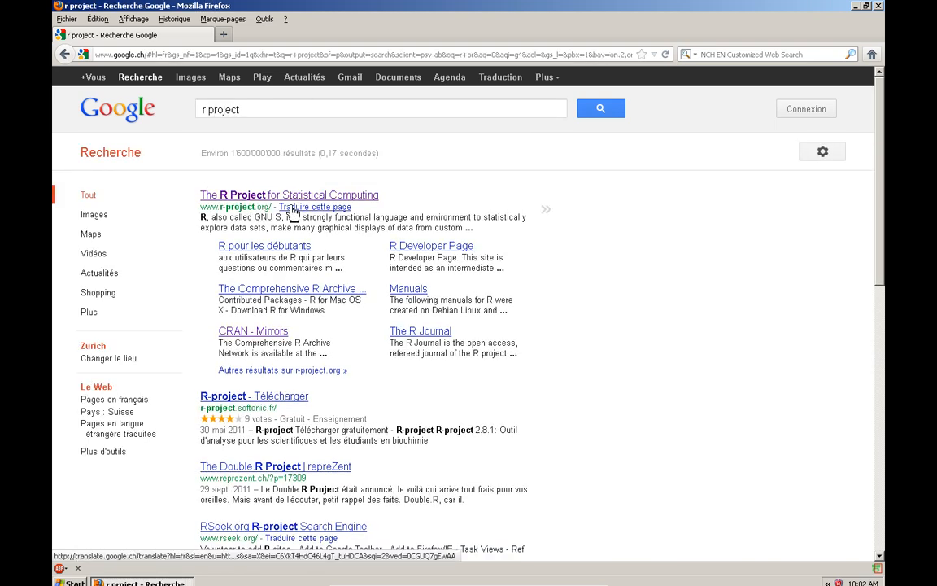
click(289, 194)
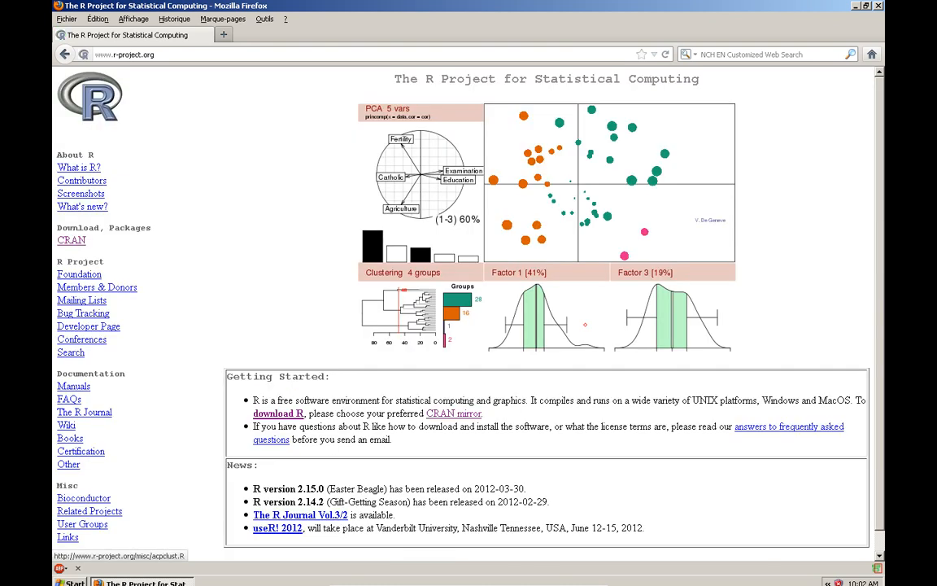
mouse_move(179, 226)
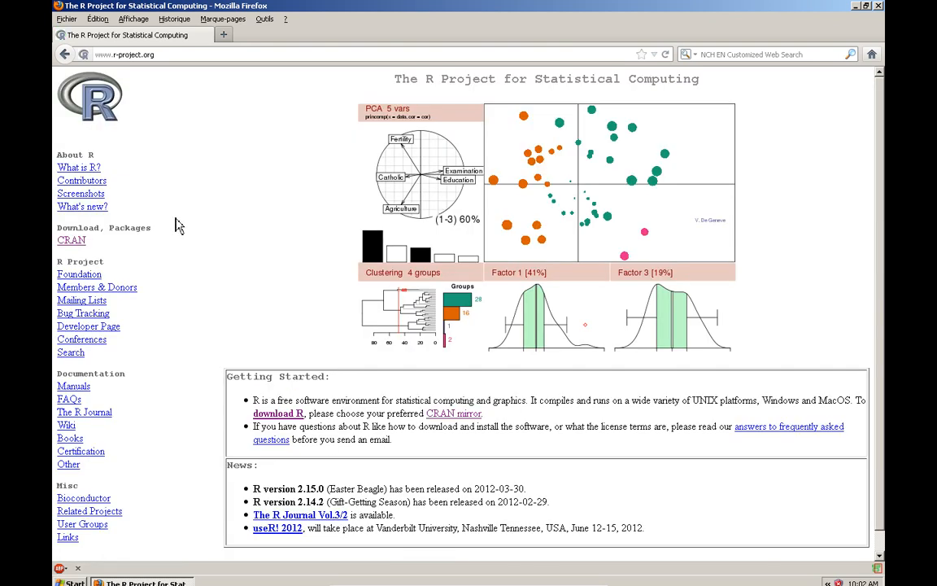
scroll(down, 3)
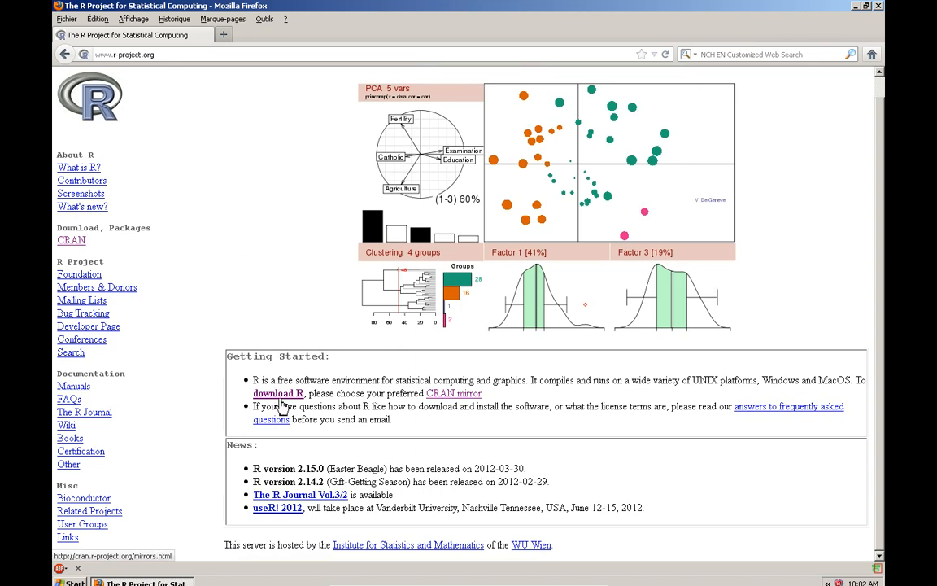
- Open the CRAN mirror list and scroll to the Switzerland ETH Zurich mirror
click(453, 393)
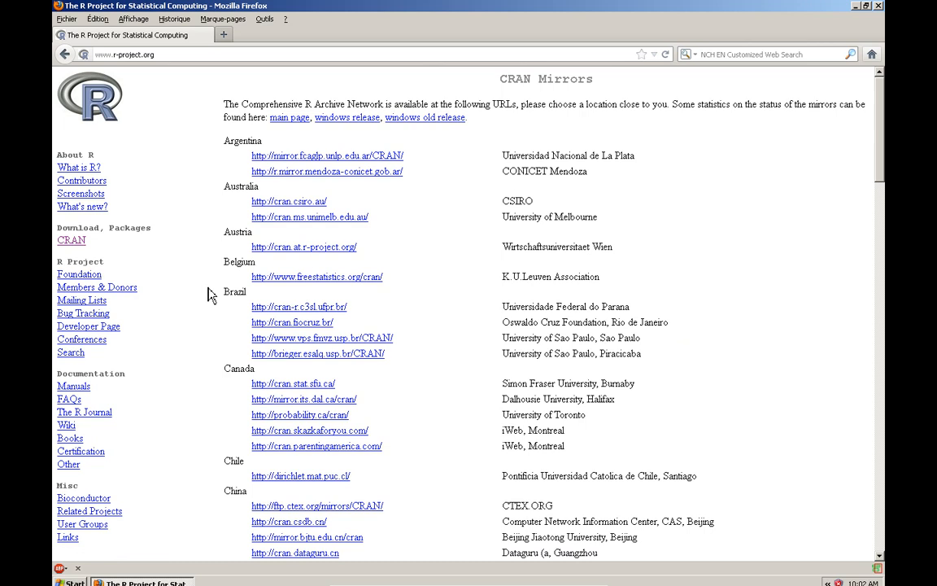
scroll(down, 3)
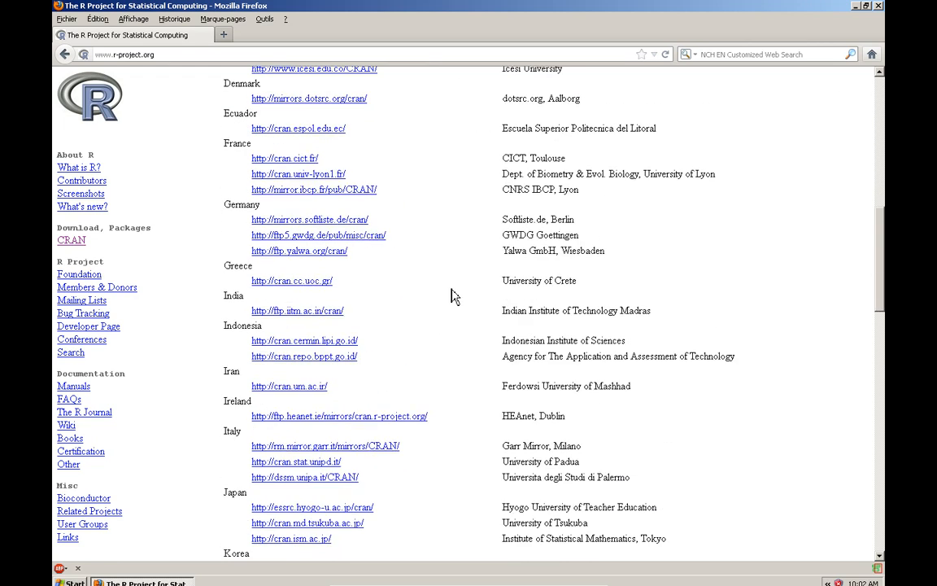
scroll(down, 3)
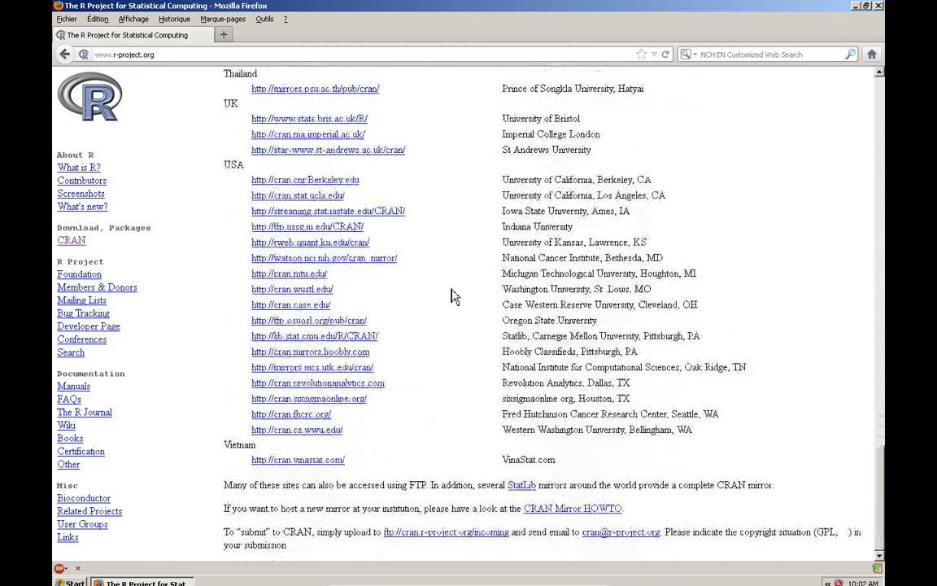
scroll(up, 3)
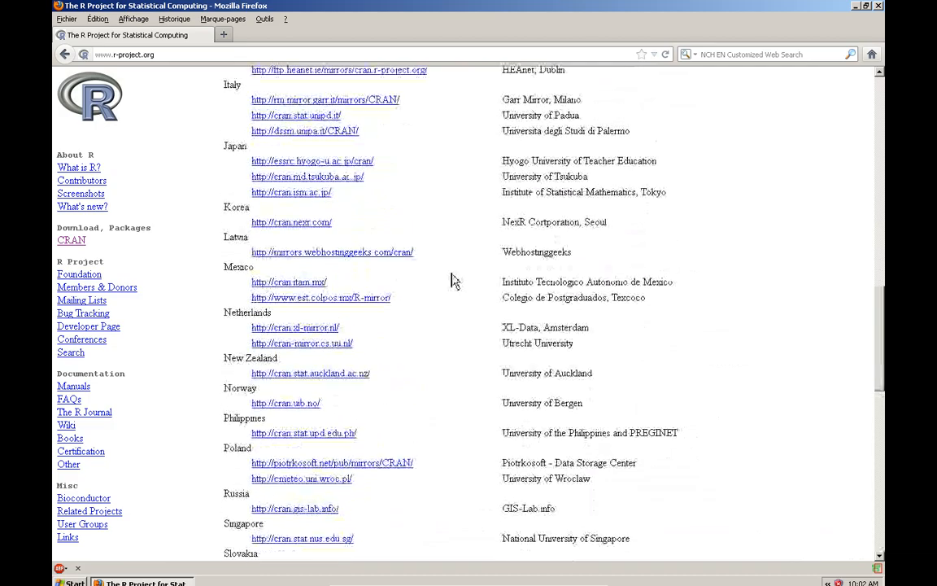
scroll(up, 3)
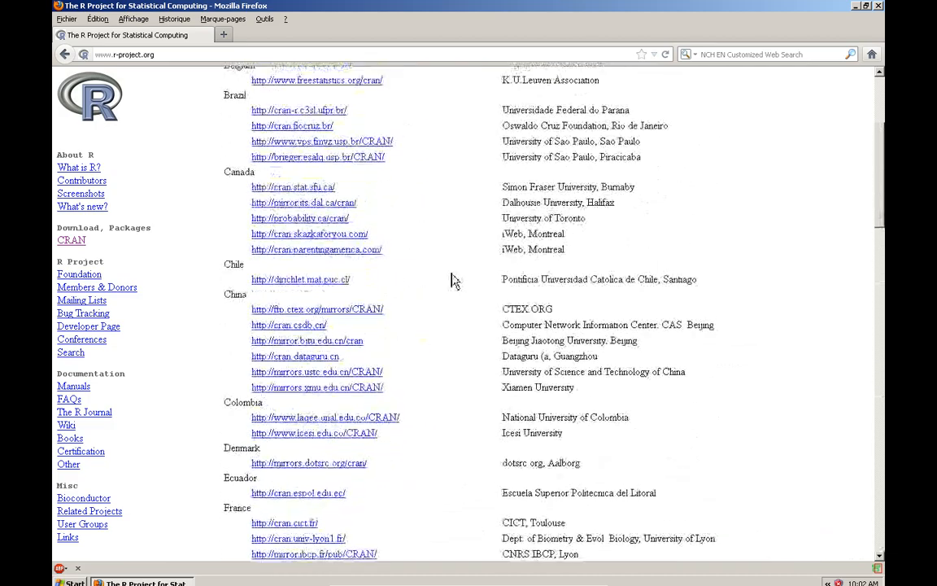
scroll(down, 3)
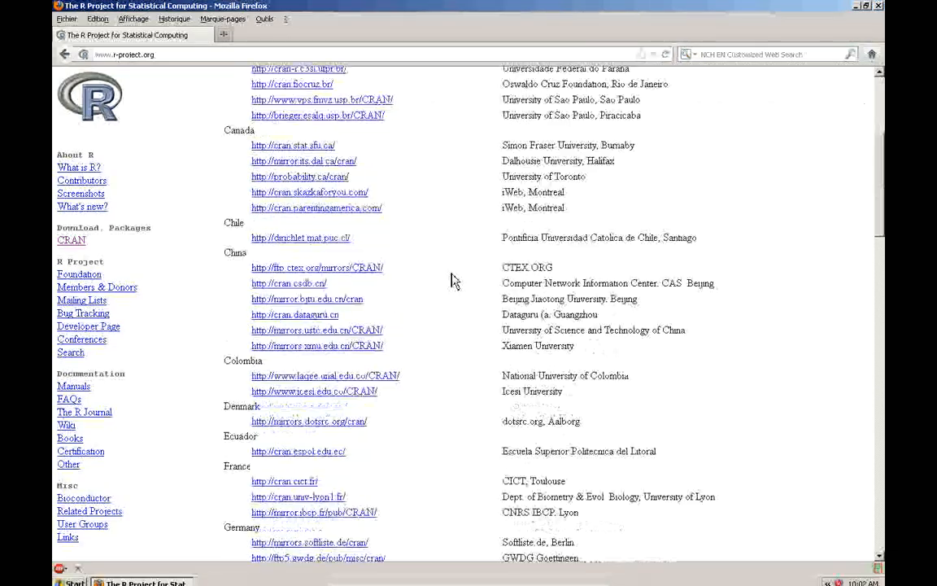
scroll(down, 3)
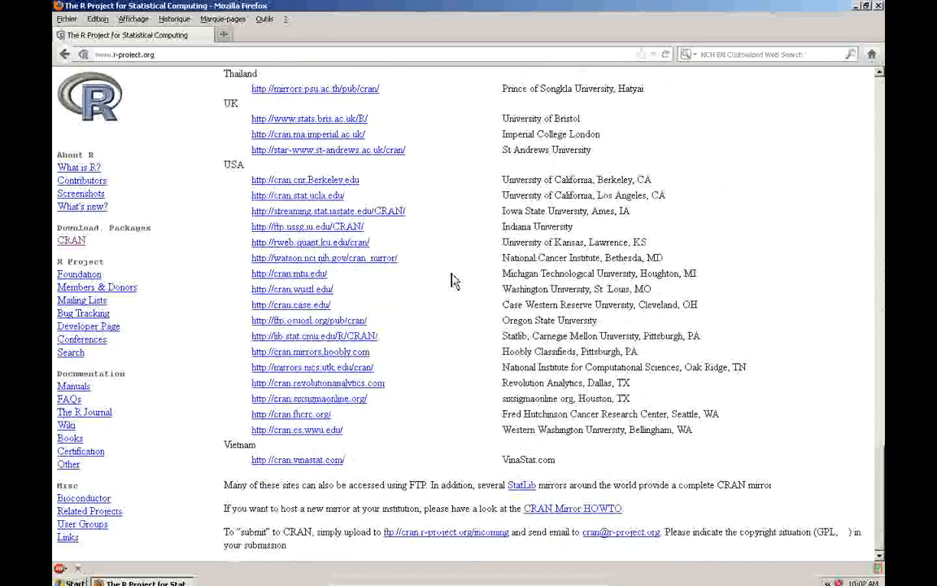
scroll(up, 3)
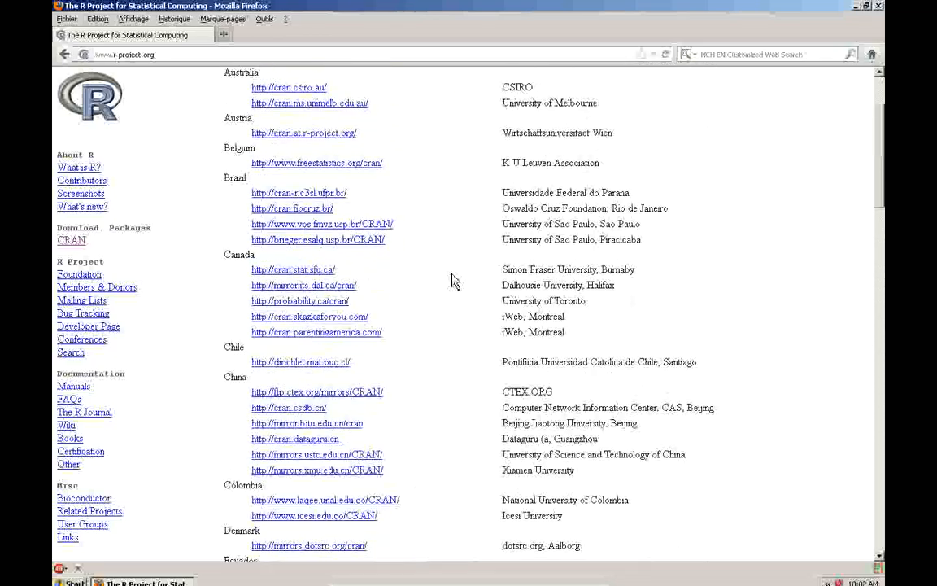
scroll(down, 3)
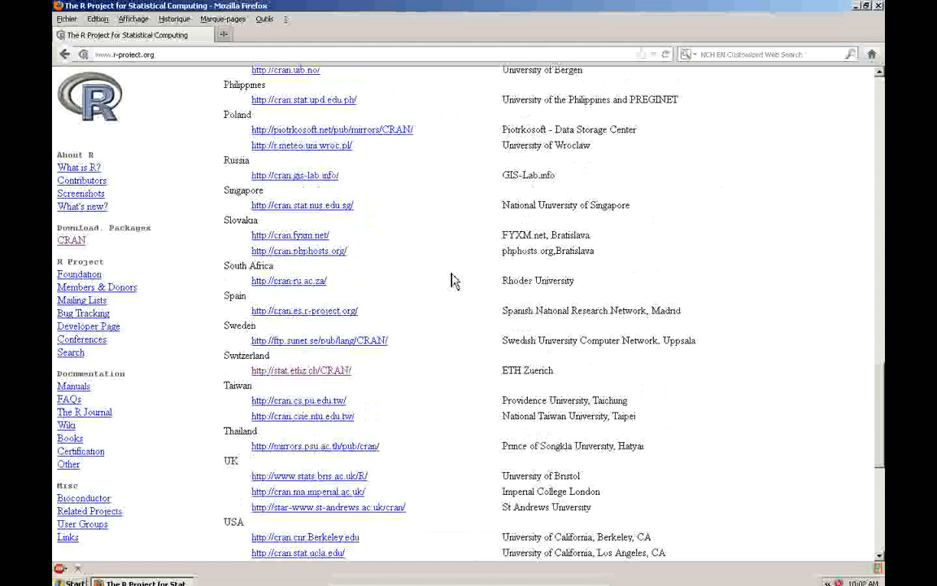
scroll(down, 3)
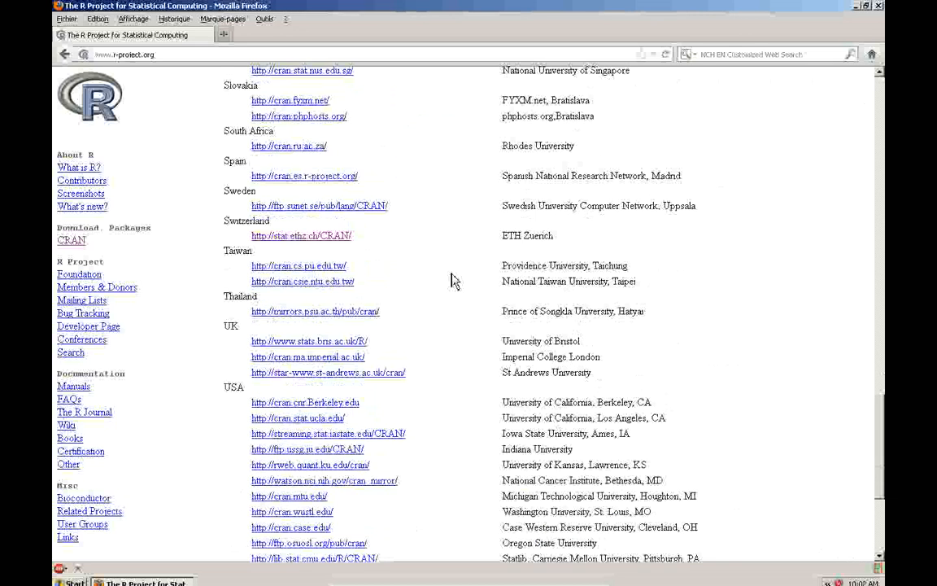
scroll(up, 3)
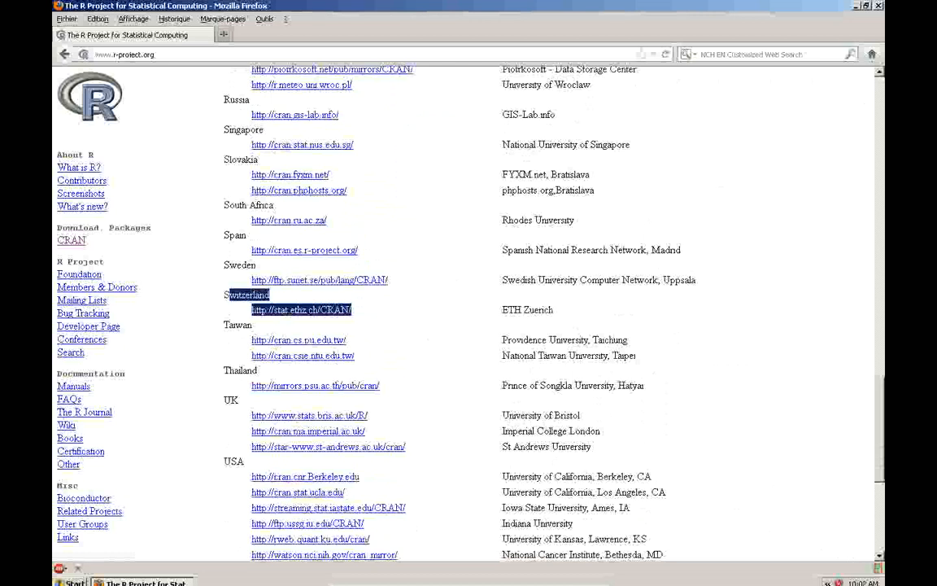
scroll(down, 3)
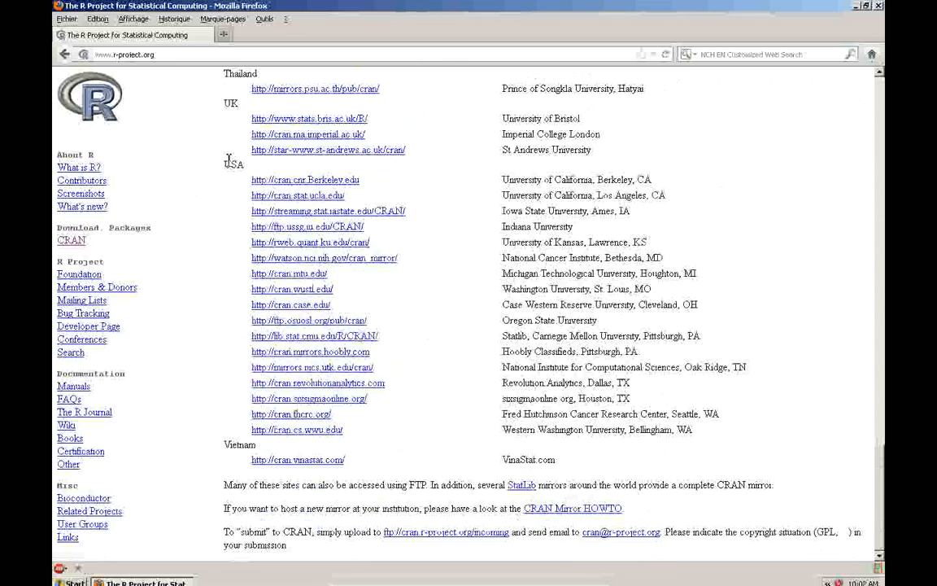
mouse_move(291, 454)
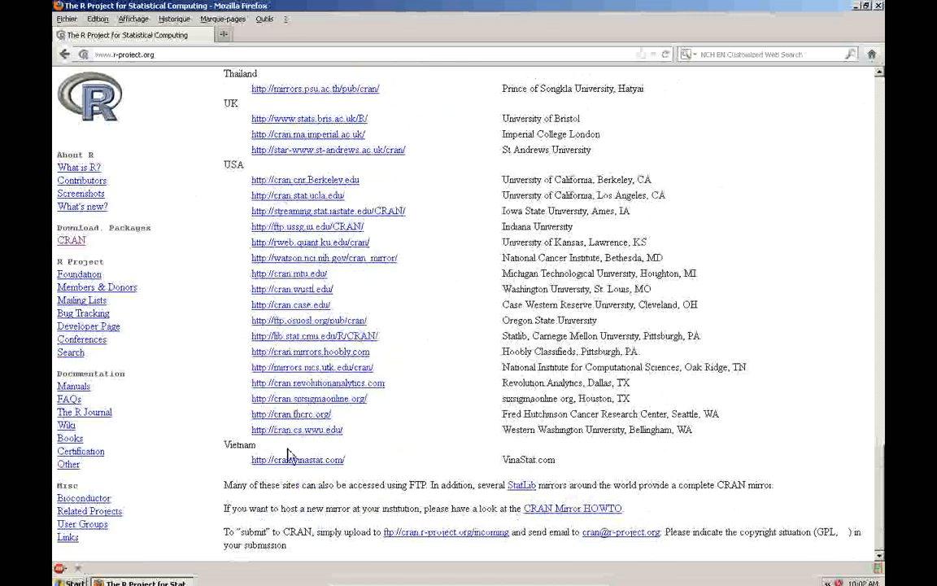
mouse_move(618, 244)
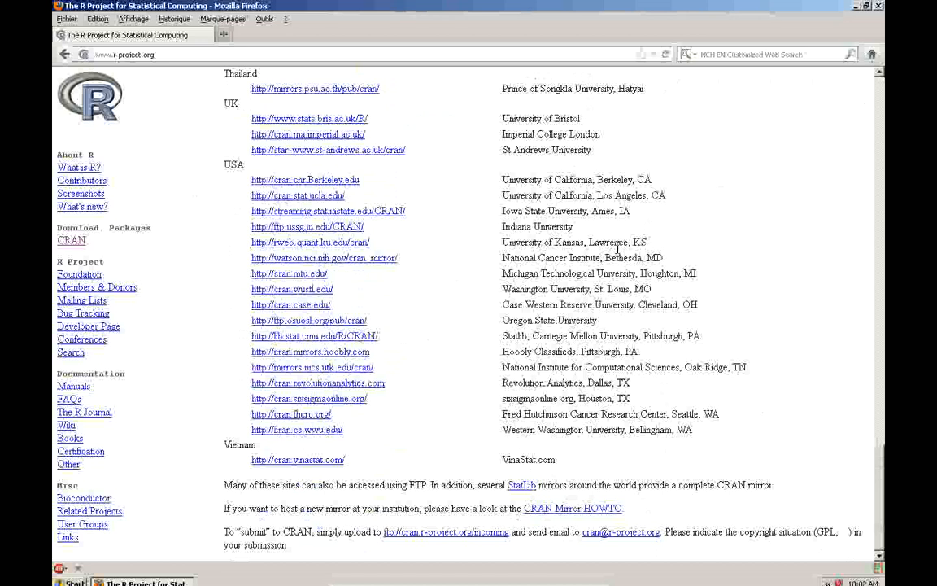
mouse_move(596, 195)
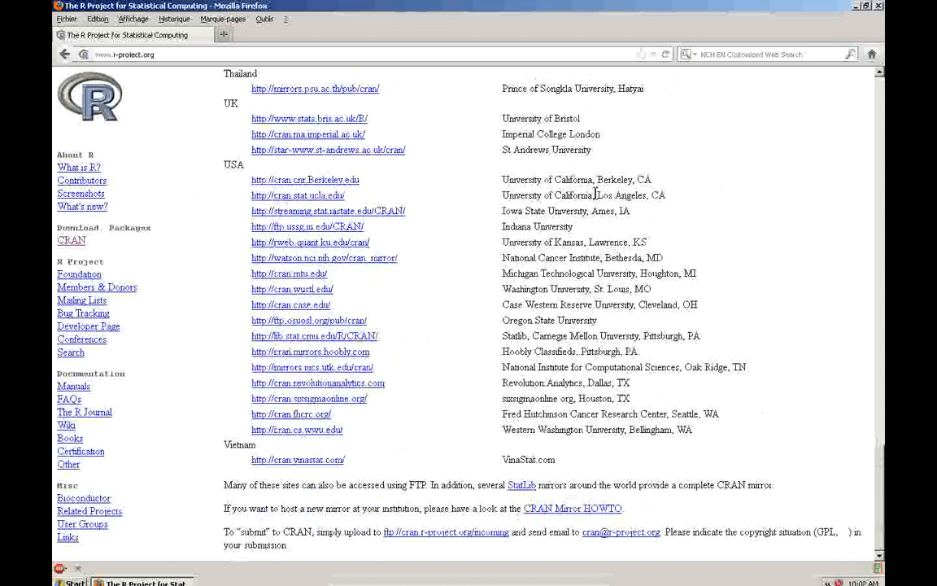
mouse_move(485, 297)
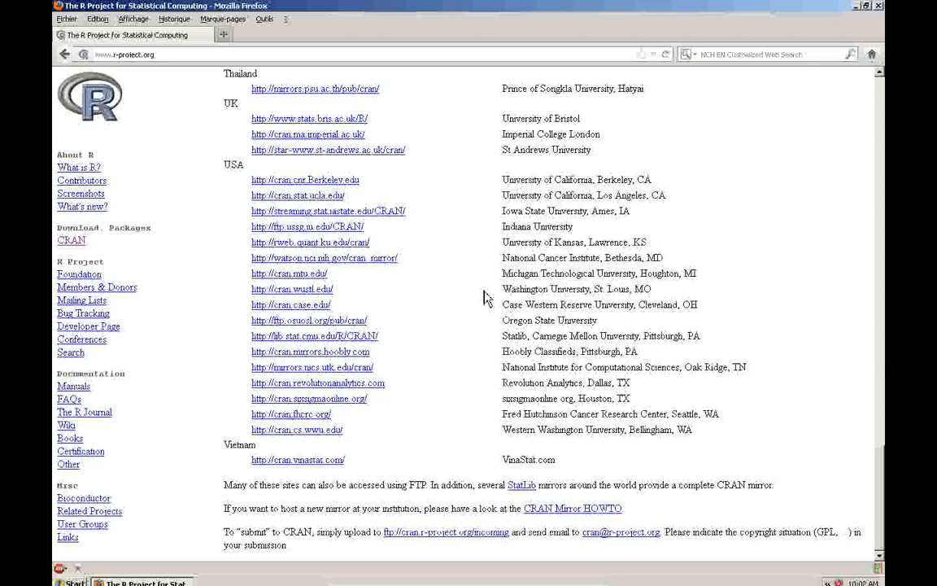
scroll(up, 3)
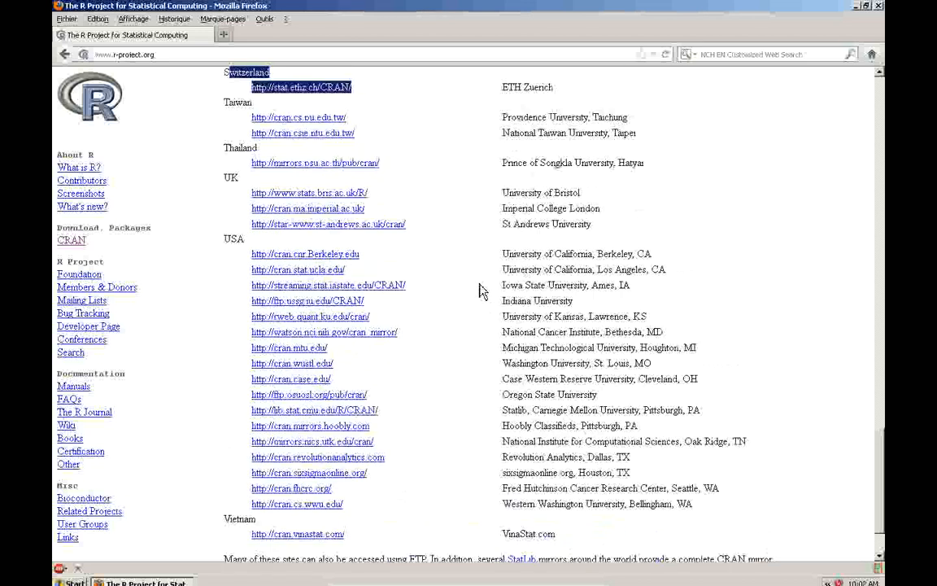
scroll(up, 3)
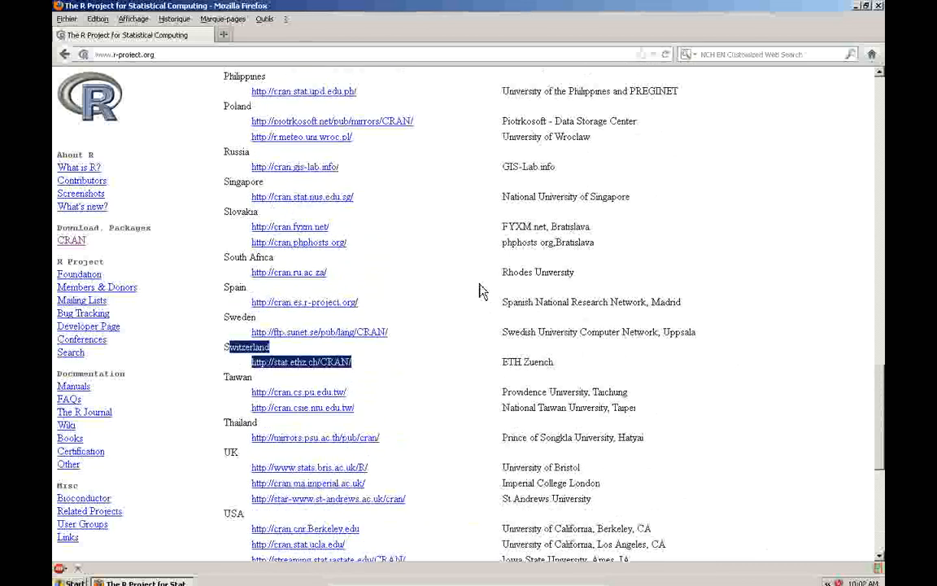
scroll(up, 3)
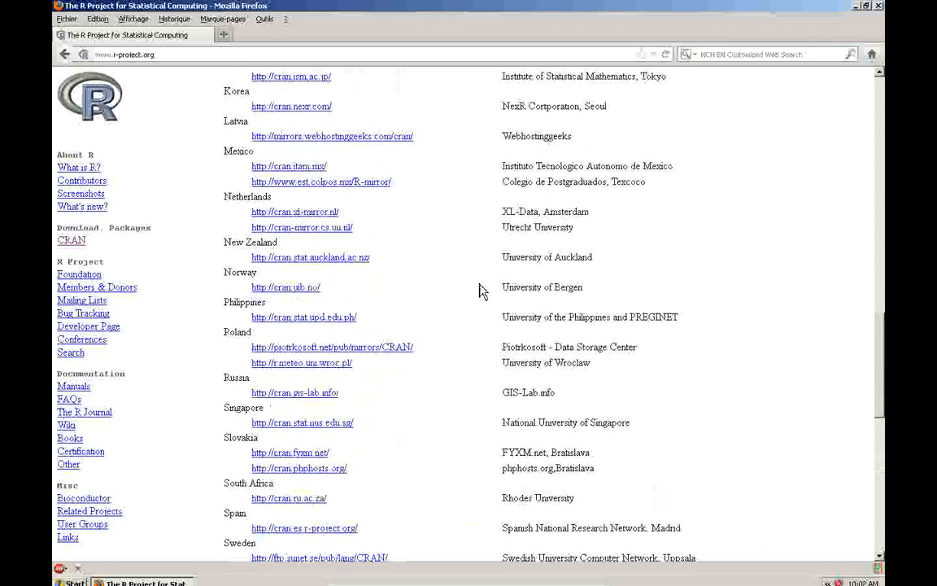
scroll(up, 3)
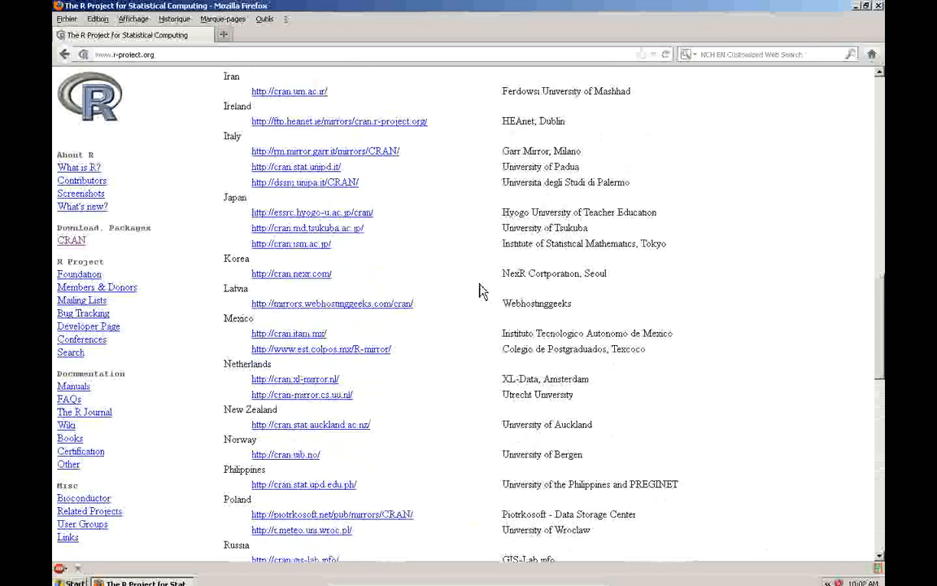
scroll(up, 3)
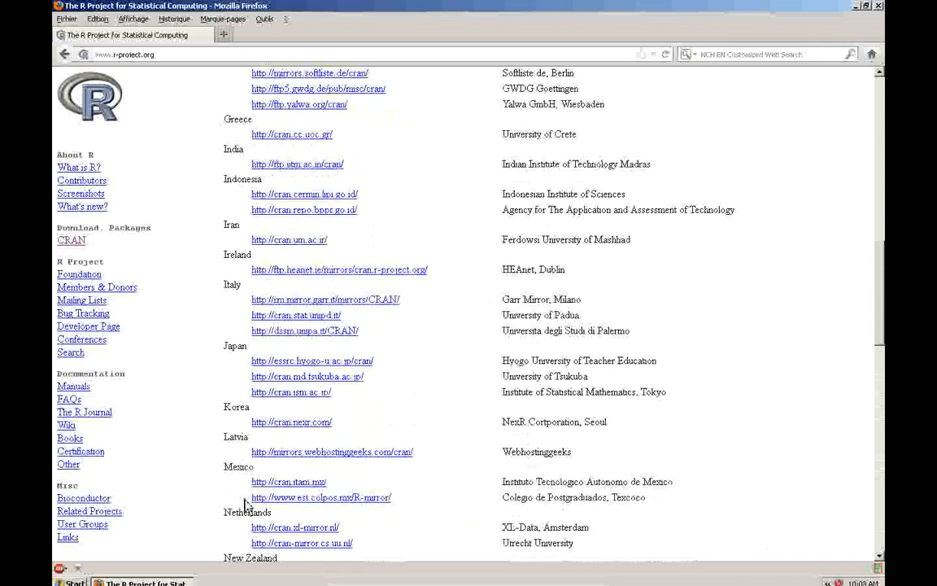
scroll(up, 3)
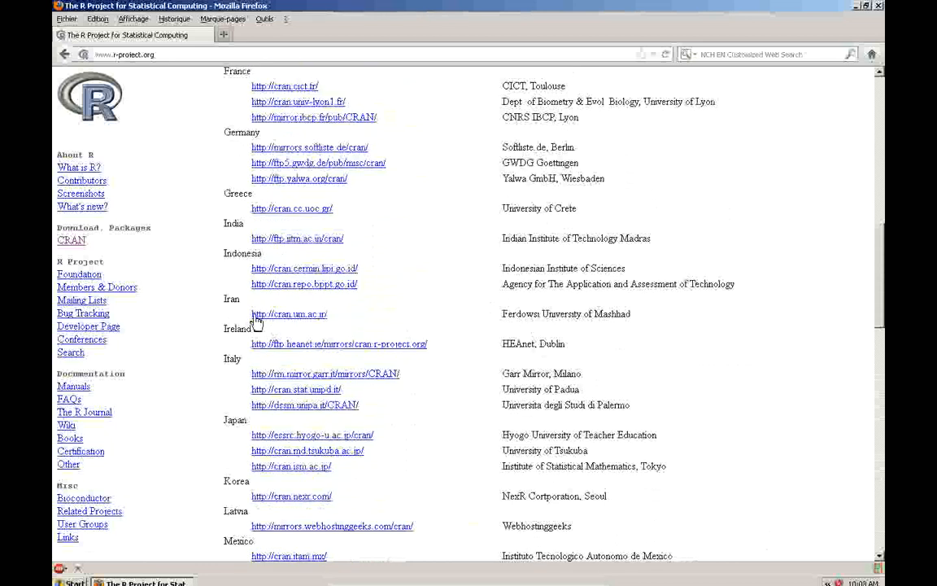
scroll(up, 3)
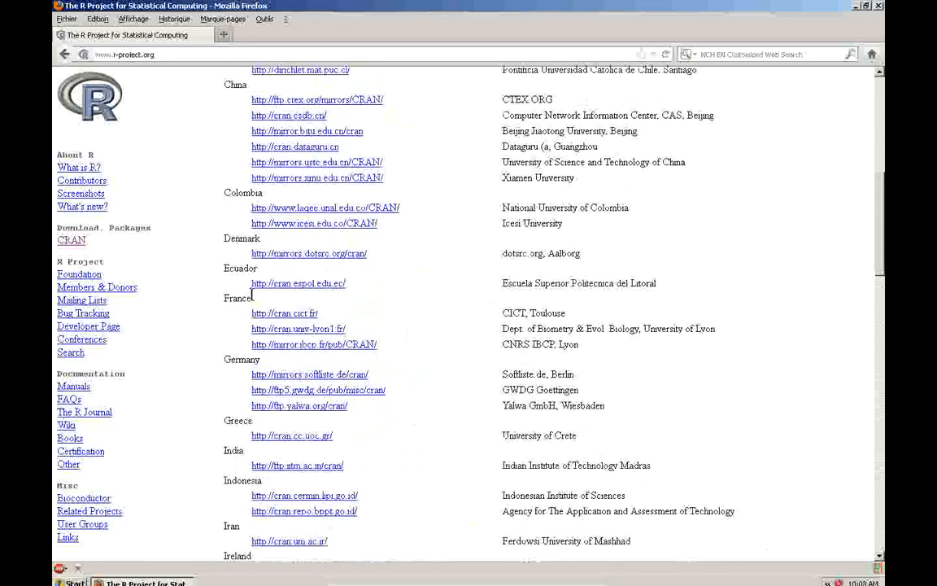
scroll(down, 3)
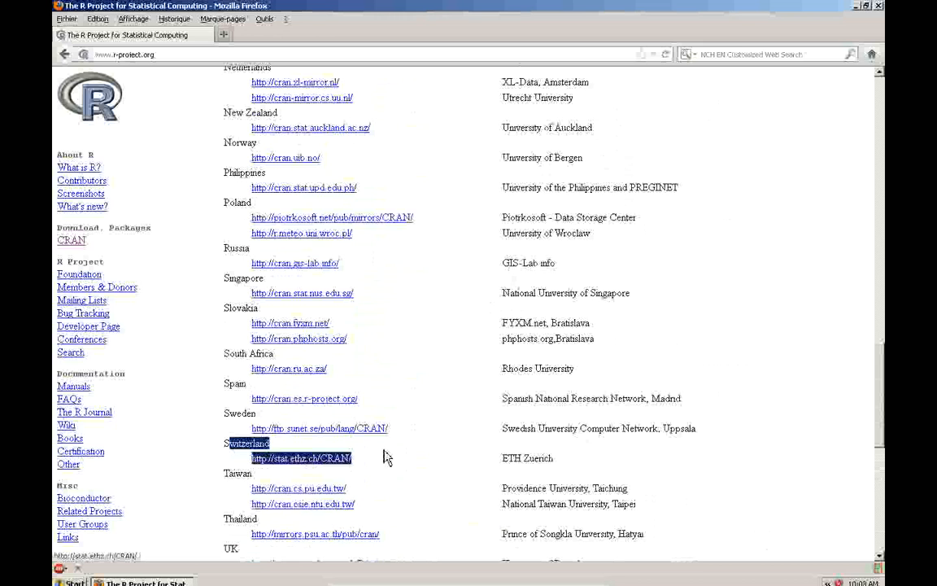
- Follow the stat.ethz.ch mirror through R for Windows into base, reaching R-2.15.0
click(301, 458)
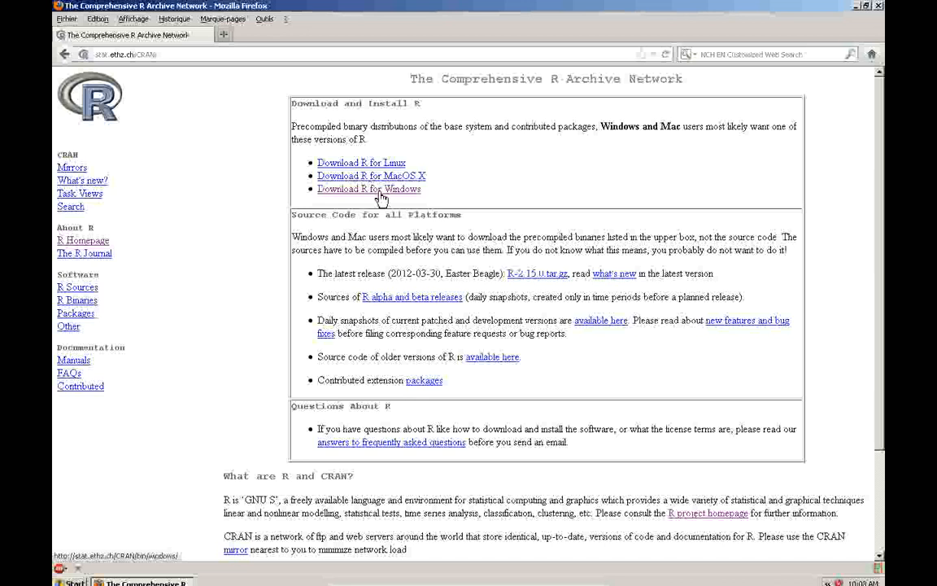
click(369, 189)
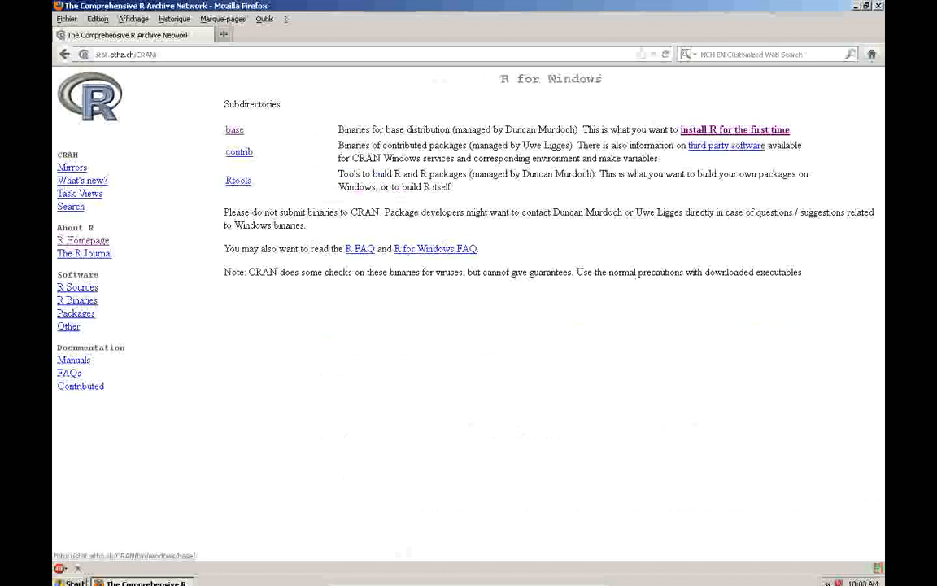
click(235, 129)
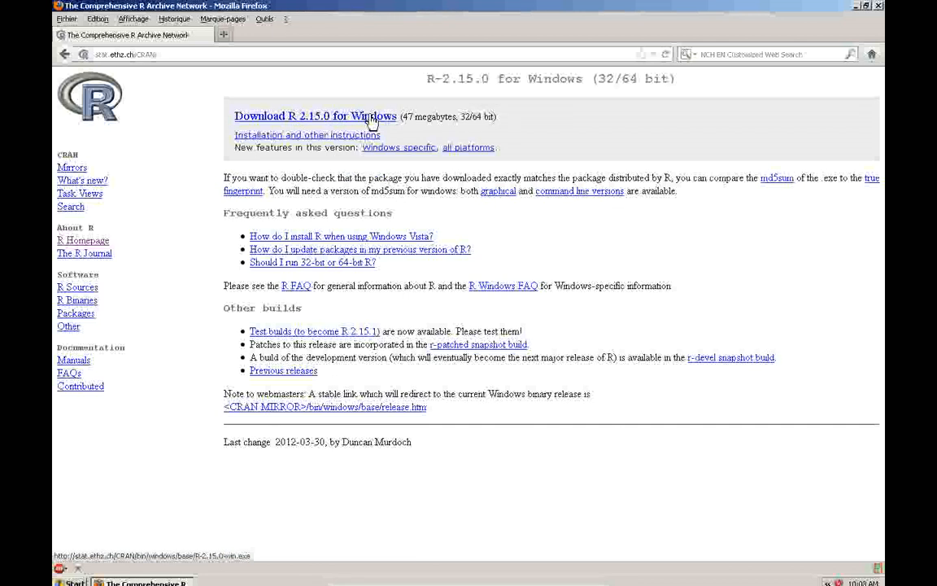
mouse_move(308, 128)
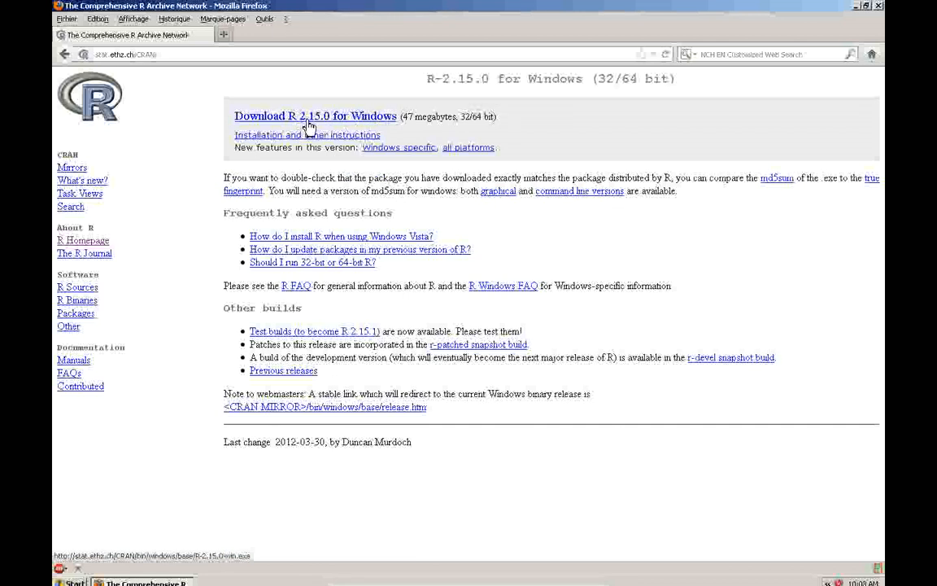
mouse_move(337, 129)
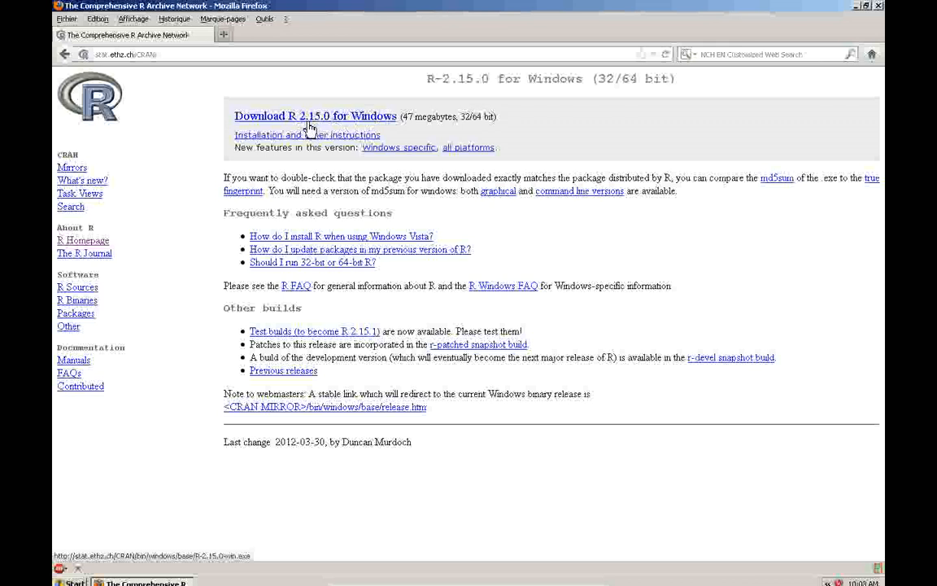
mouse_move(328, 122)
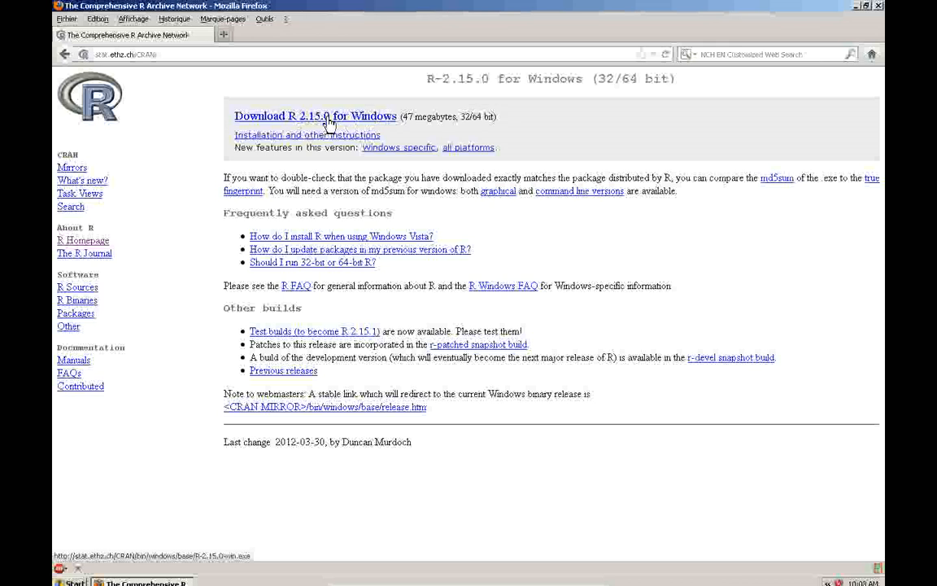
- Save the R-2.15.0-win.exe installer to disk
click(315, 115)
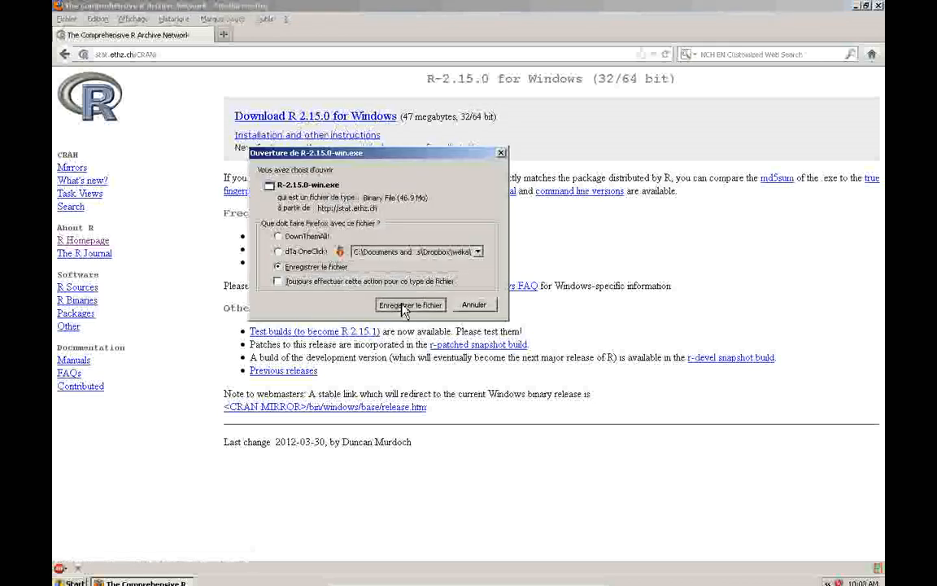
click(410, 304)
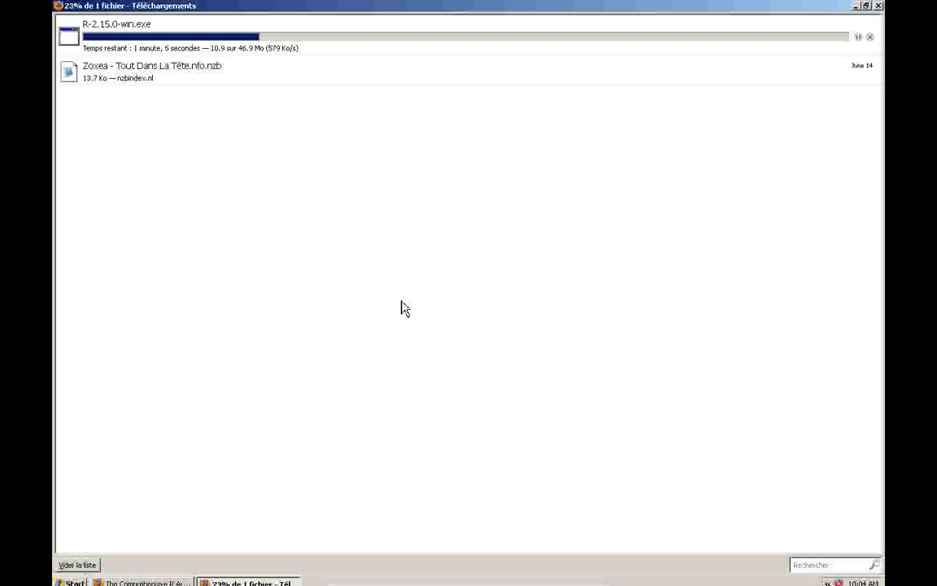
mouse_move(252, 170)
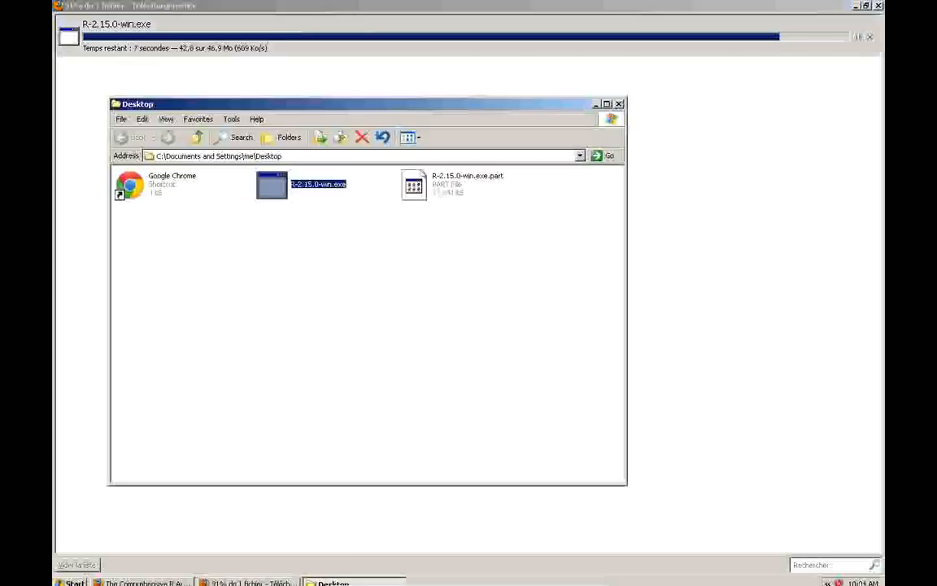
mouse_move(127, 250)
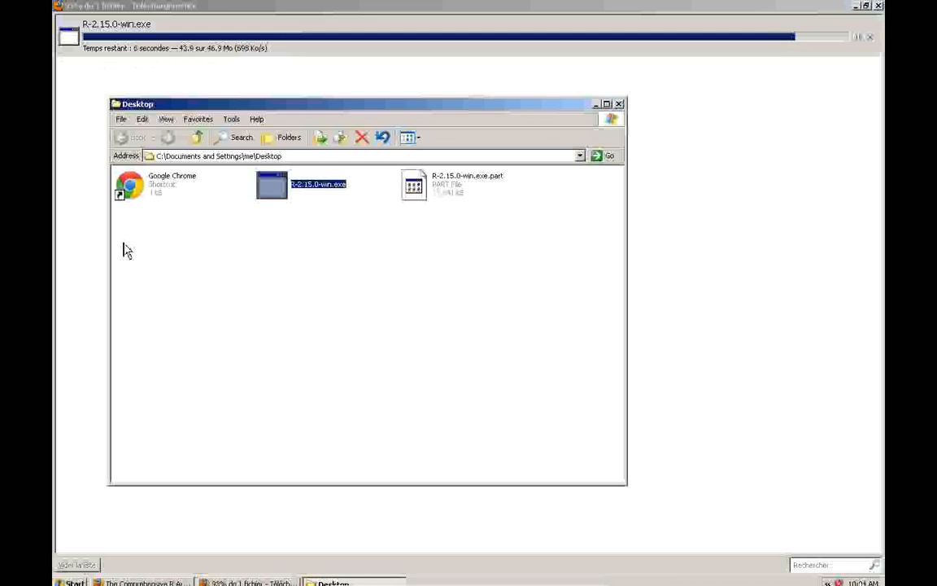
mouse_move(331, 160)
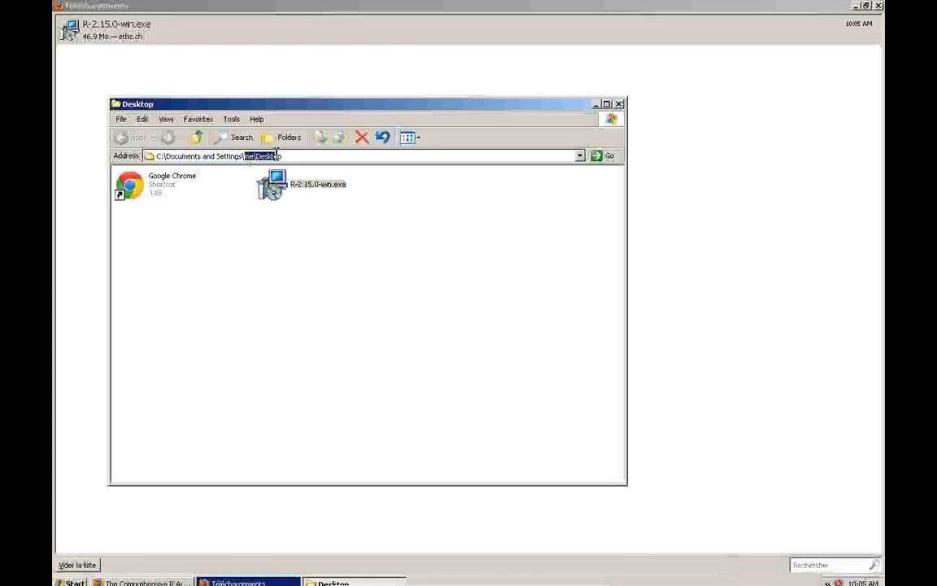
mouse_move(390, 218)
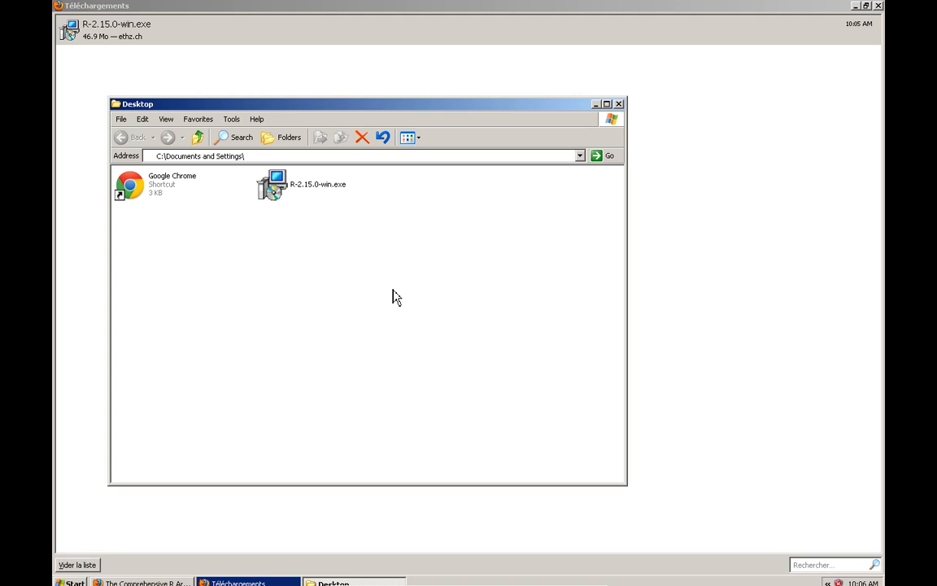
mouse_move(367, 160)
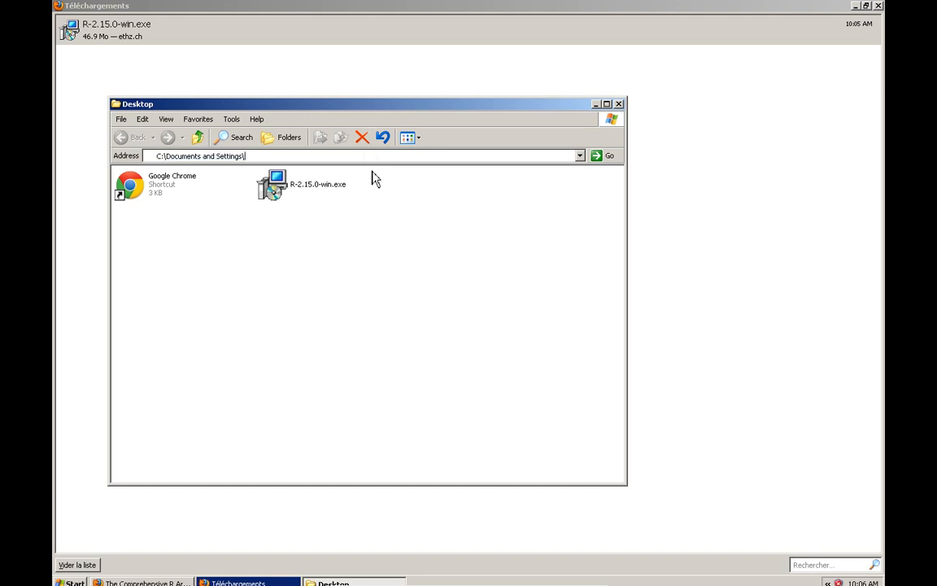
mouse_move(297, 193)
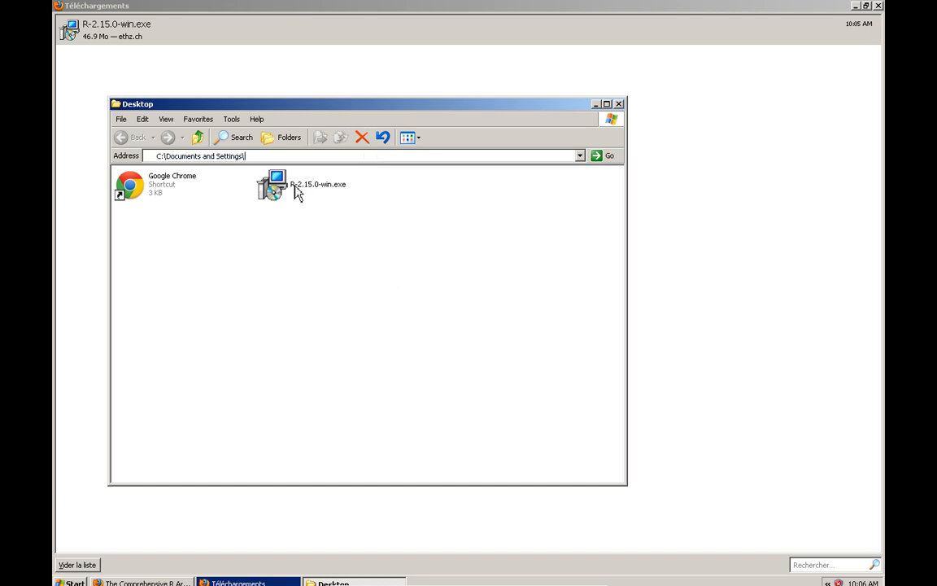
- Run R-2.15.0-win.exe past the security warning with English as setup language
double_click(272, 185)
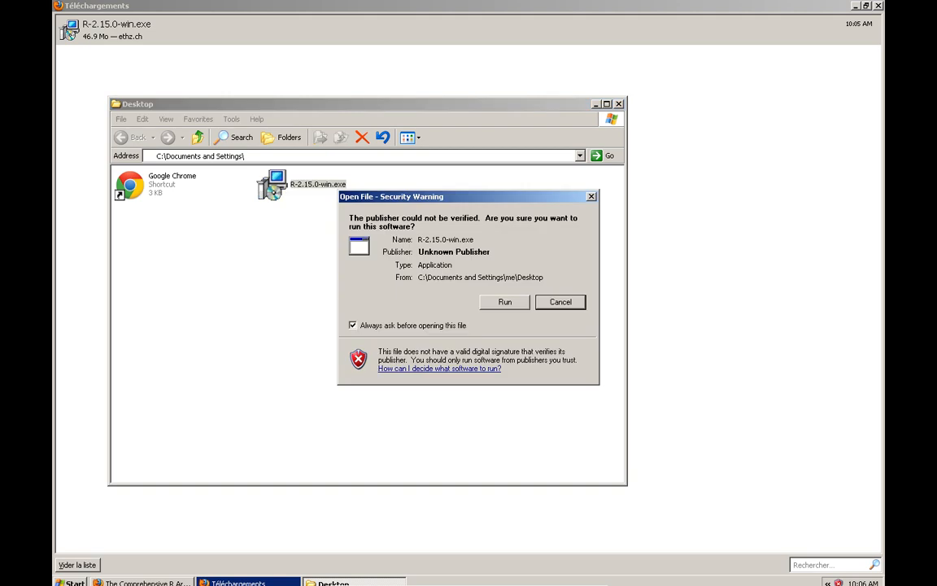
mouse_move(528, 336)
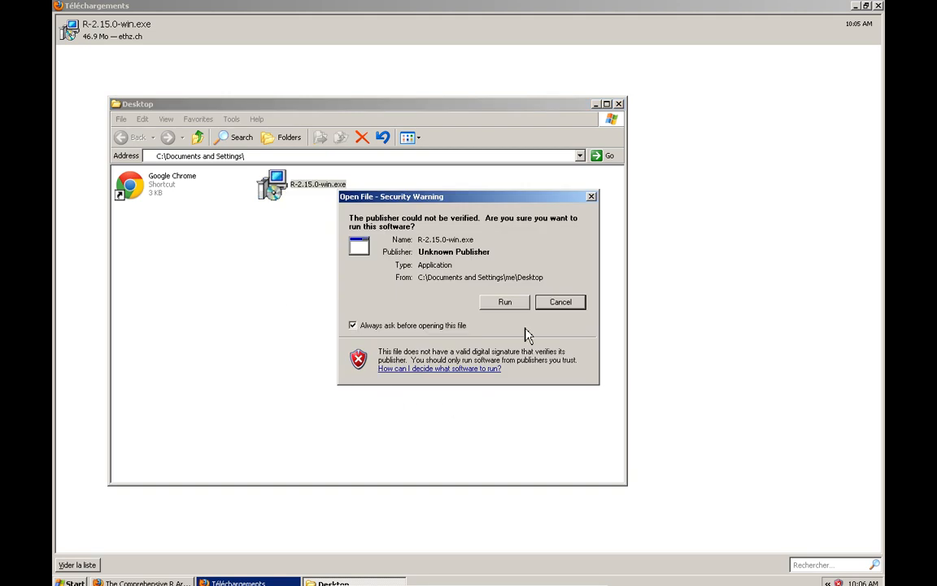
mouse_move(511, 313)
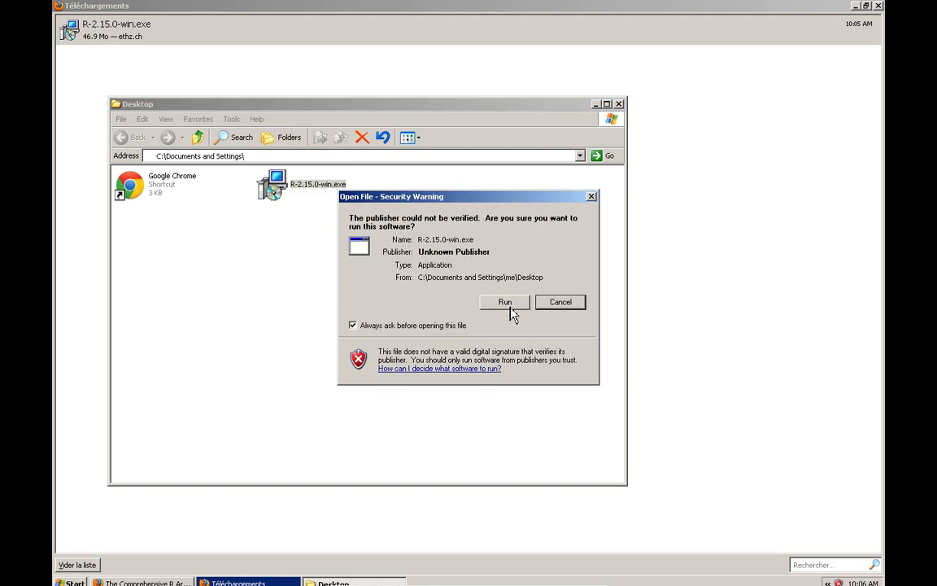
click(505, 301)
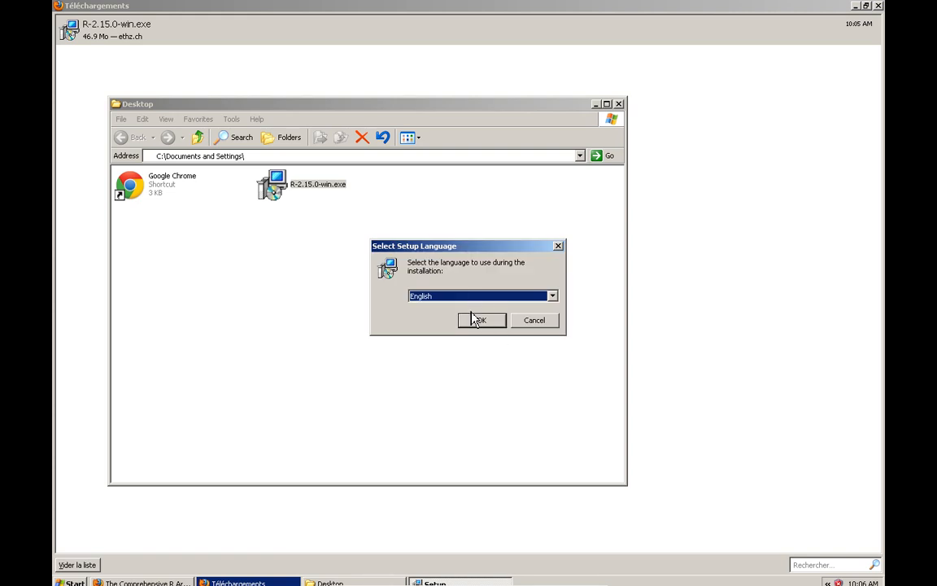
click(481, 320)
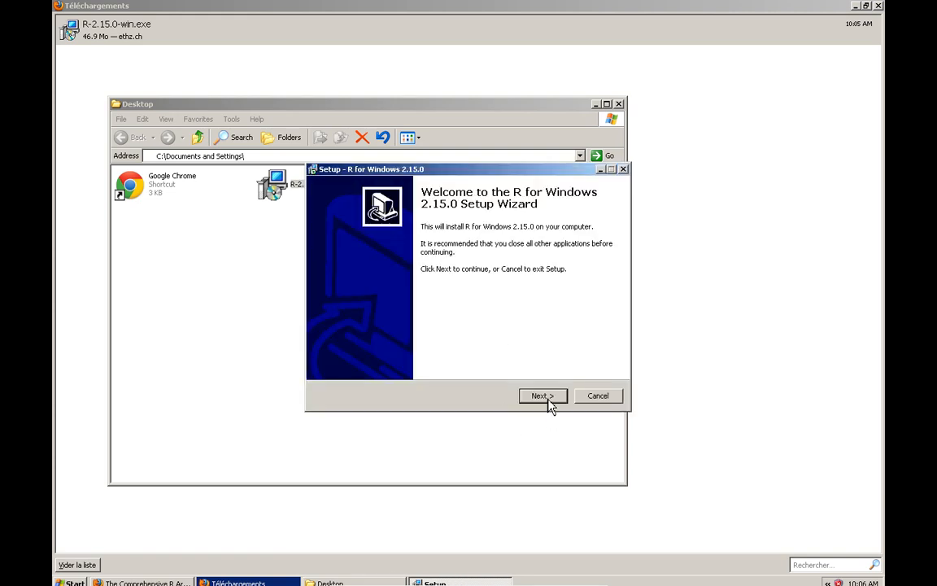
- Install R with default folder, 32-bit components, default startup options and R Start Menu folder
click(542, 395)
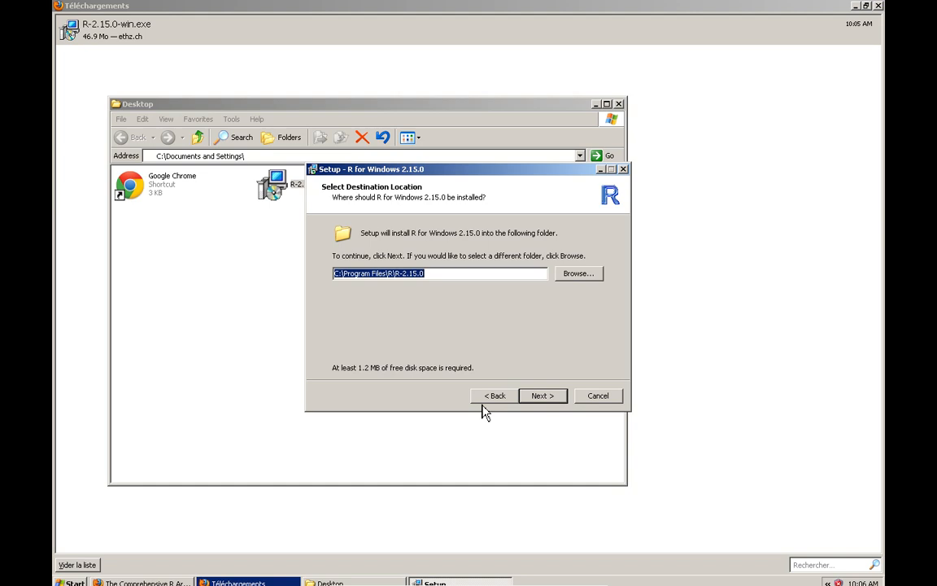
click(542, 395)
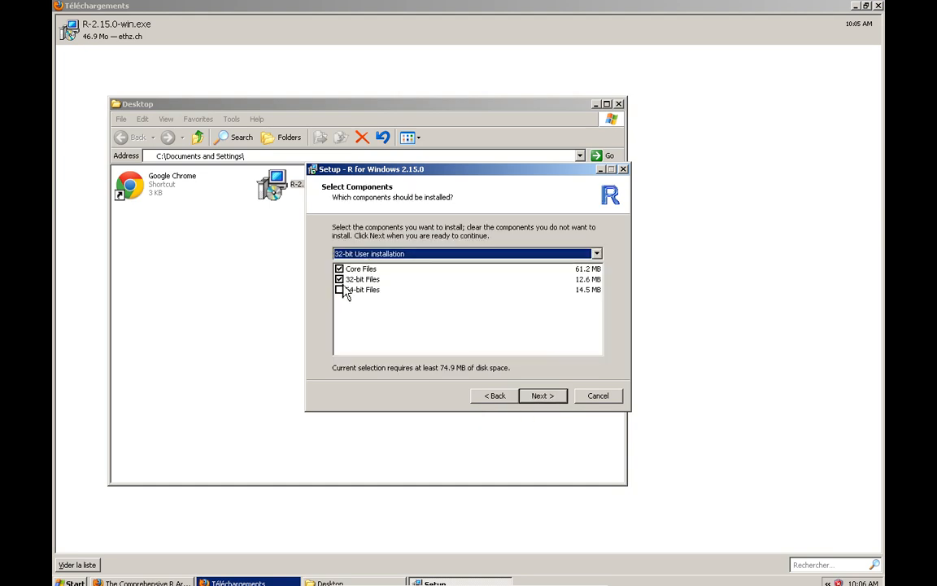
mouse_move(392, 264)
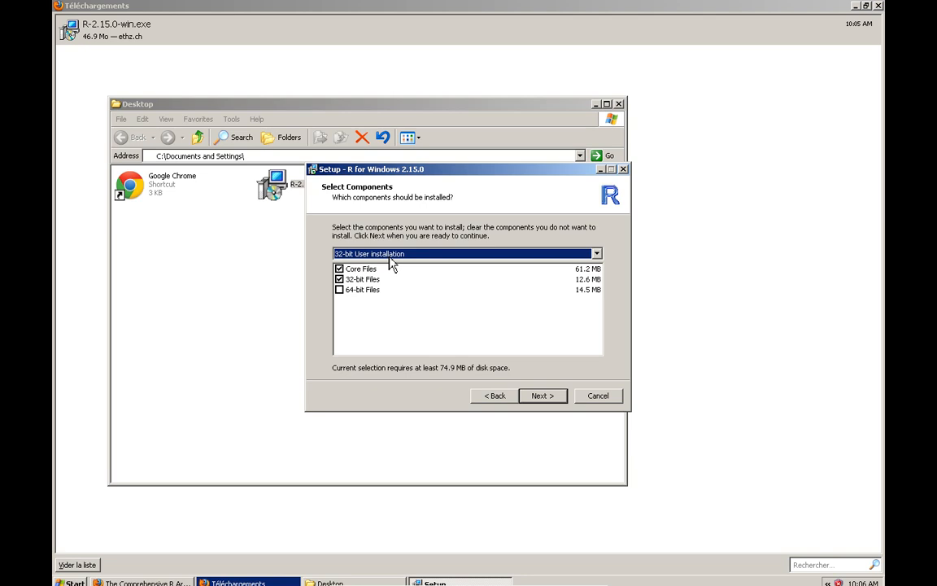
mouse_move(564, 394)
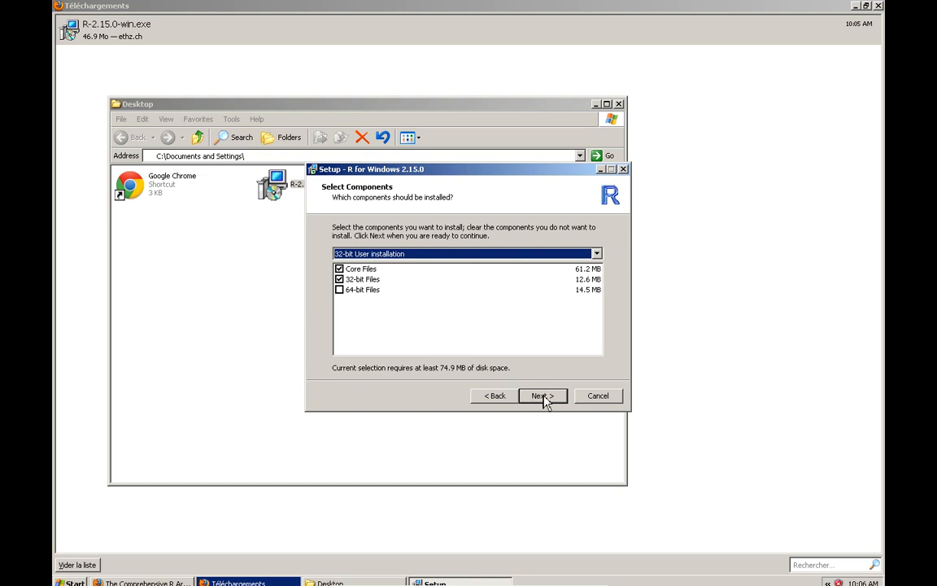
click(542, 396)
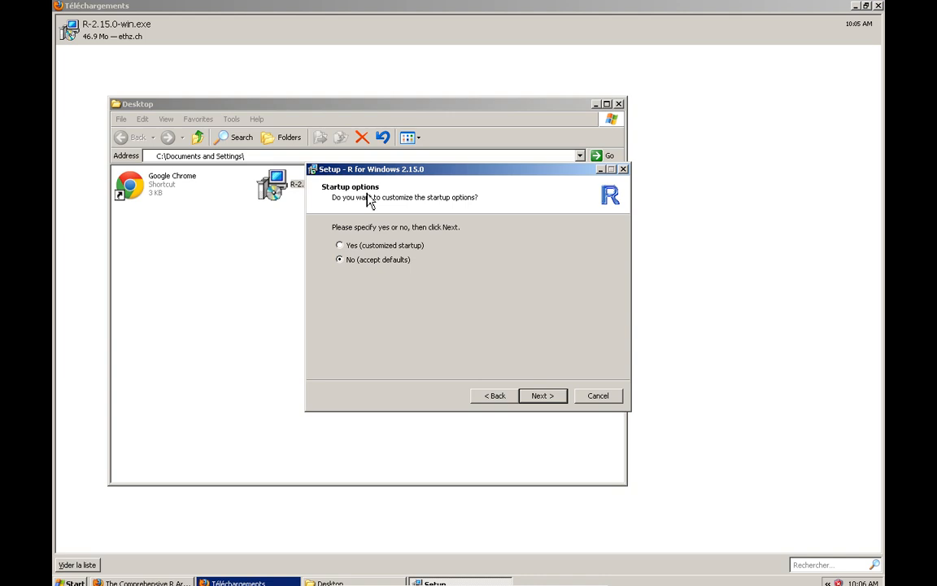
mouse_move(404, 207)
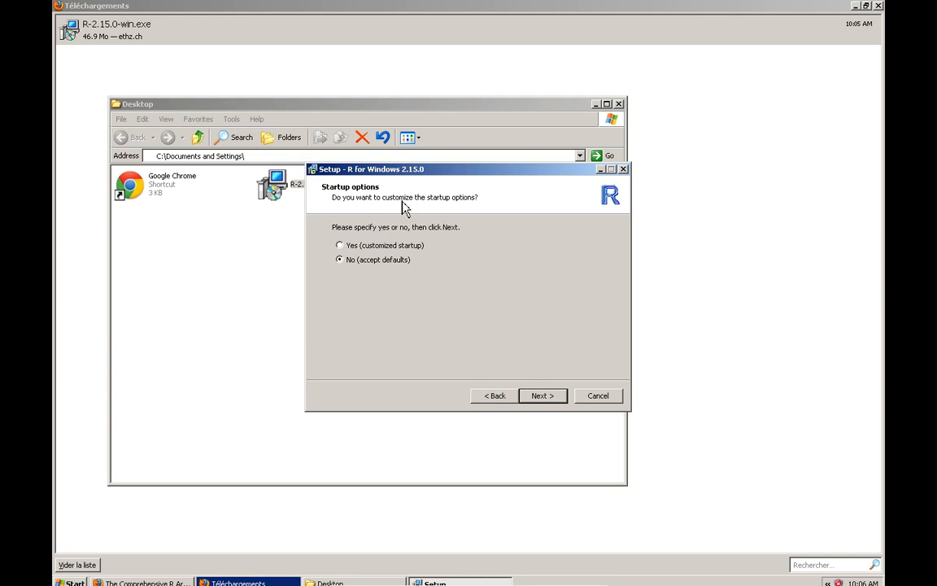
mouse_move(559, 393)
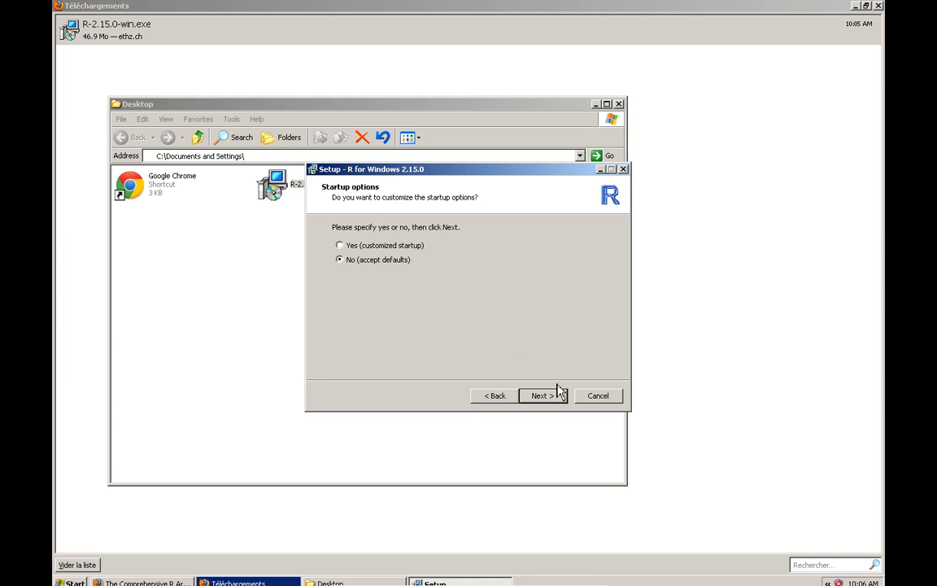
mouse_move(559, 400)
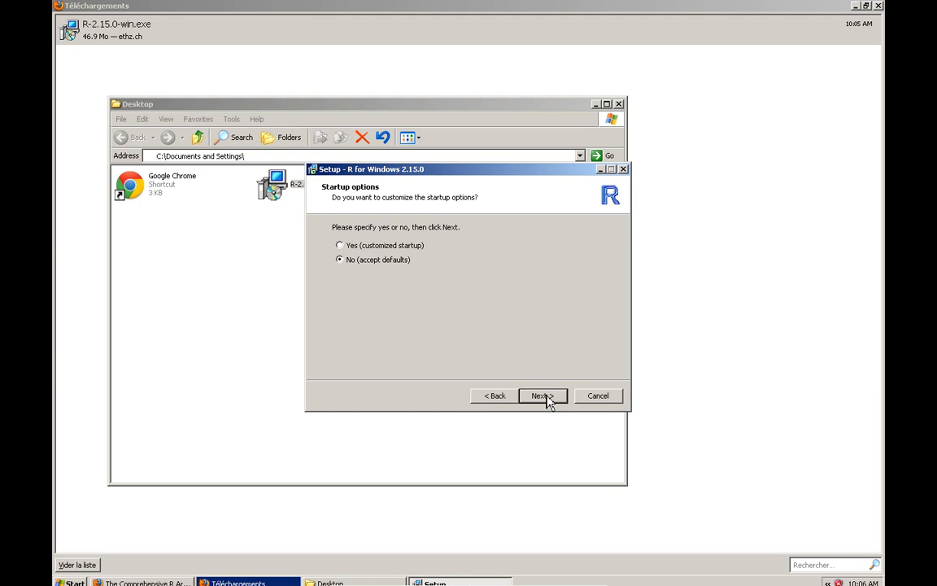
mouse_move(477, 363)
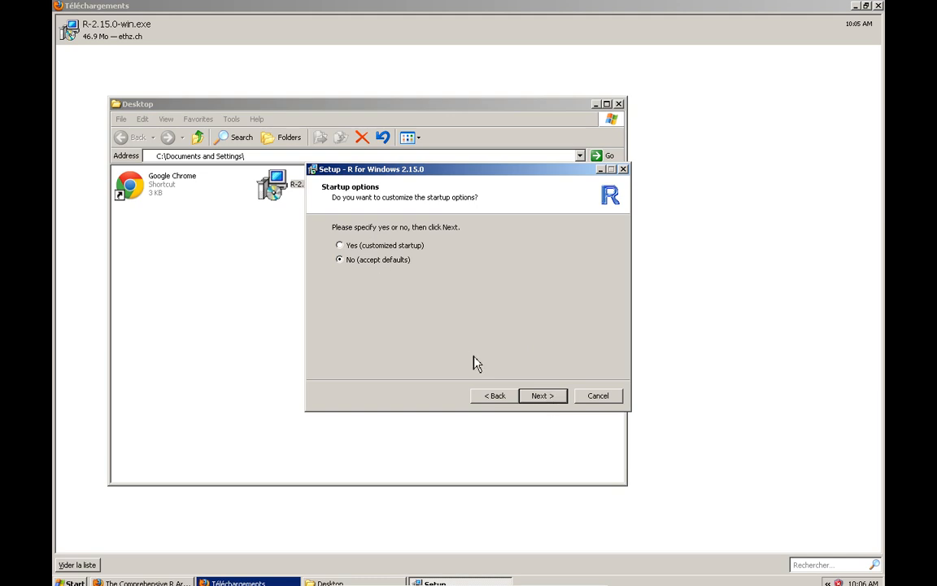
click(542, 396)
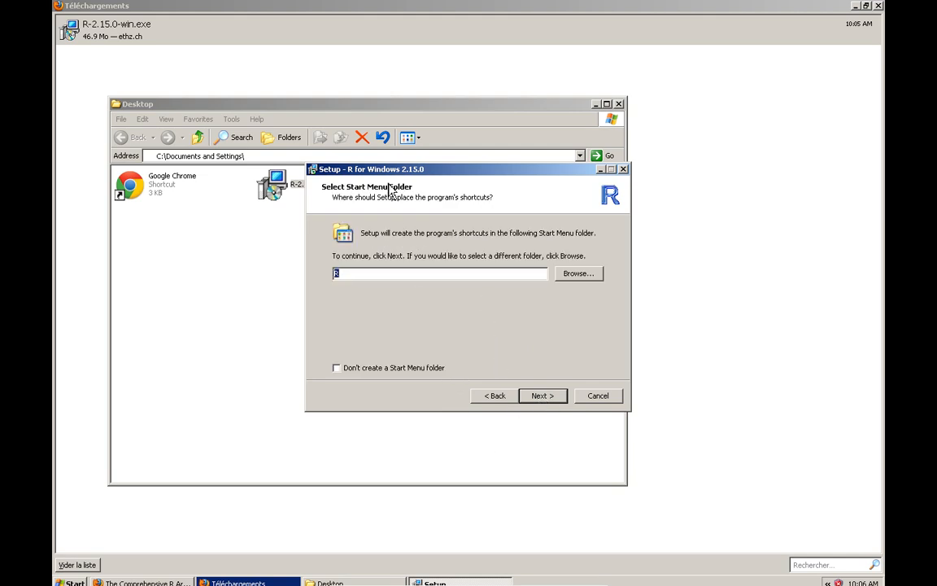
click(539, 396)
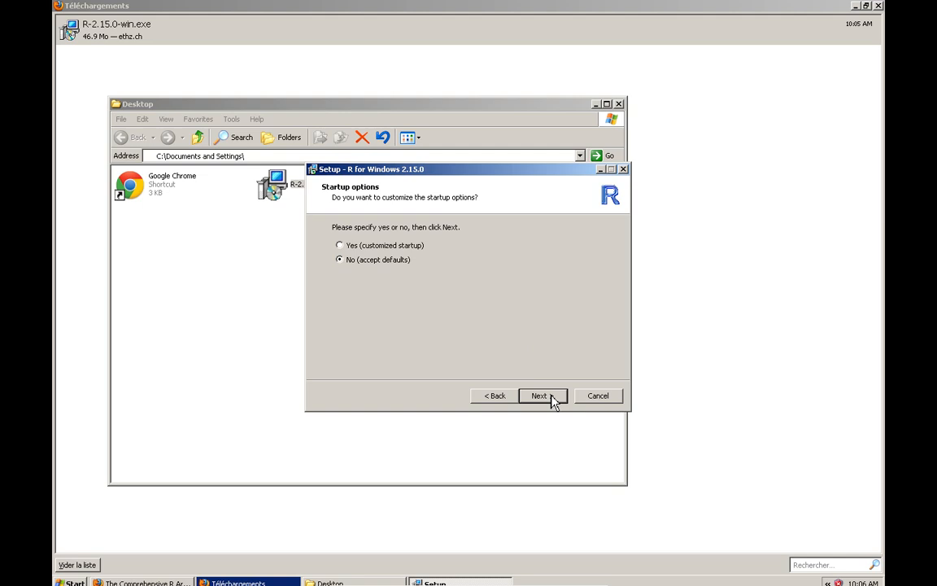
click(539, 395)
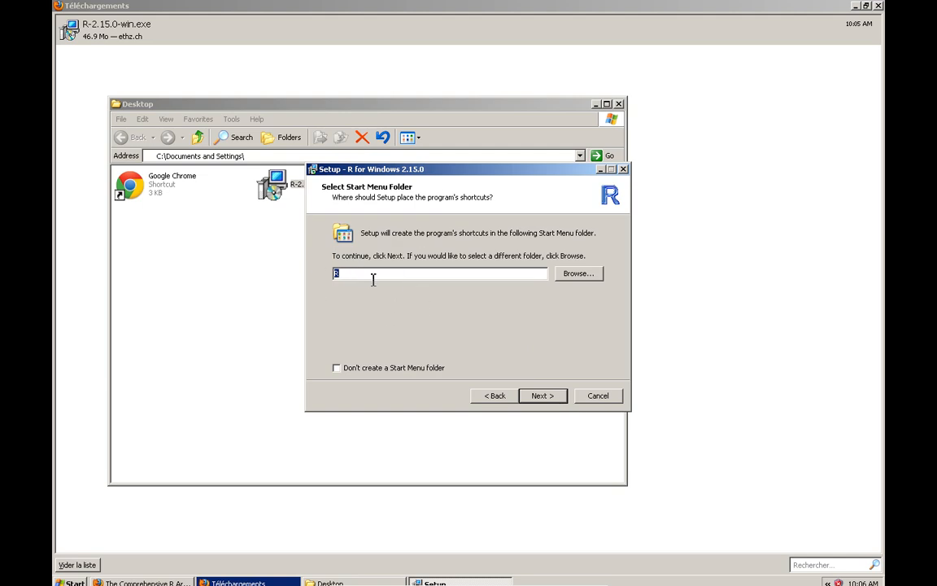
mouse_move(560, 409)
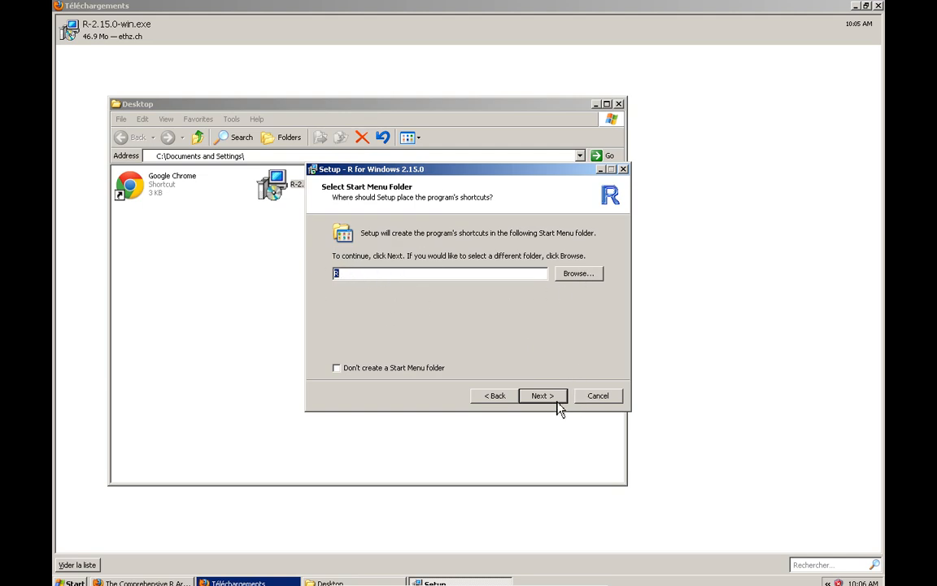
click(540, 396)
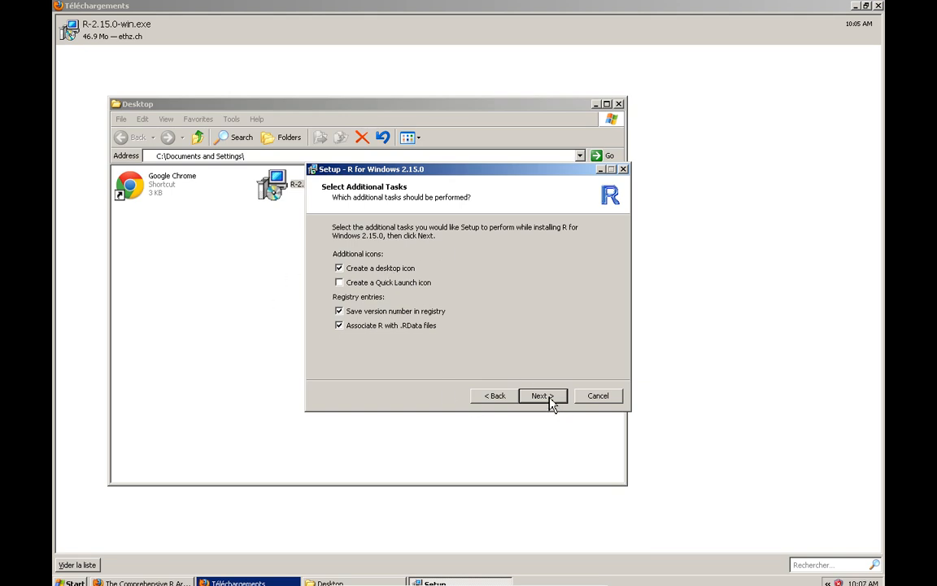
click(540, 396)
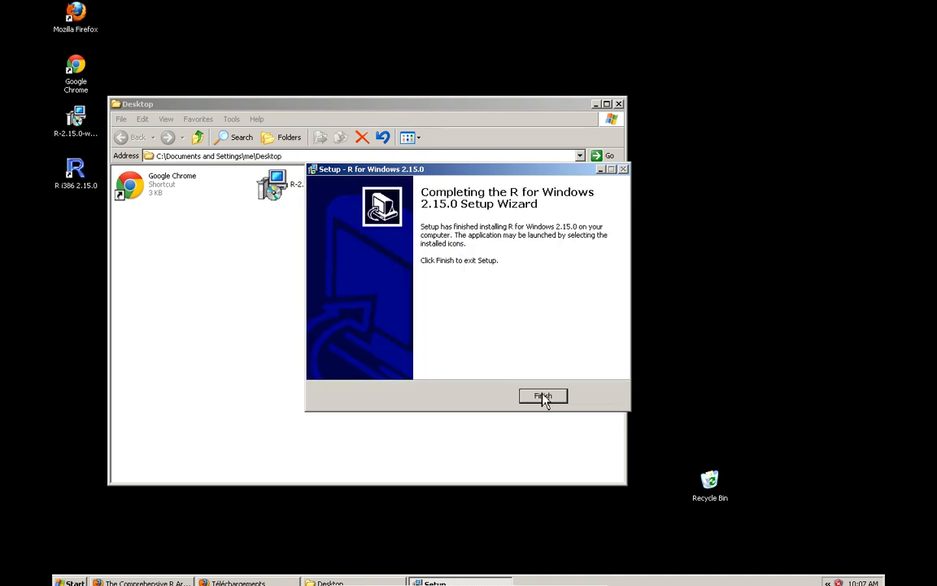
- Finish setup and launch R i386 2.15.0 from its desktop shortcut
click(542, 396)
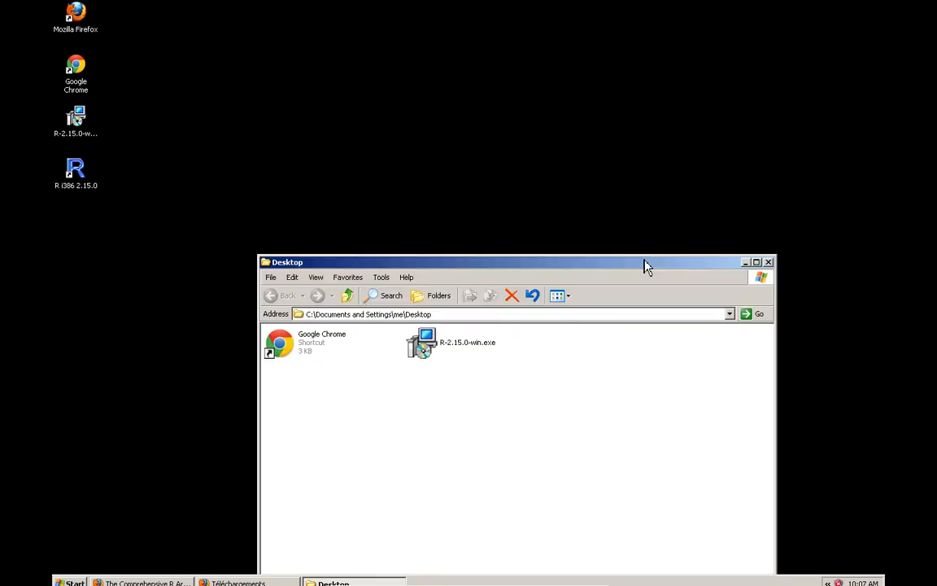
click(76, 174)
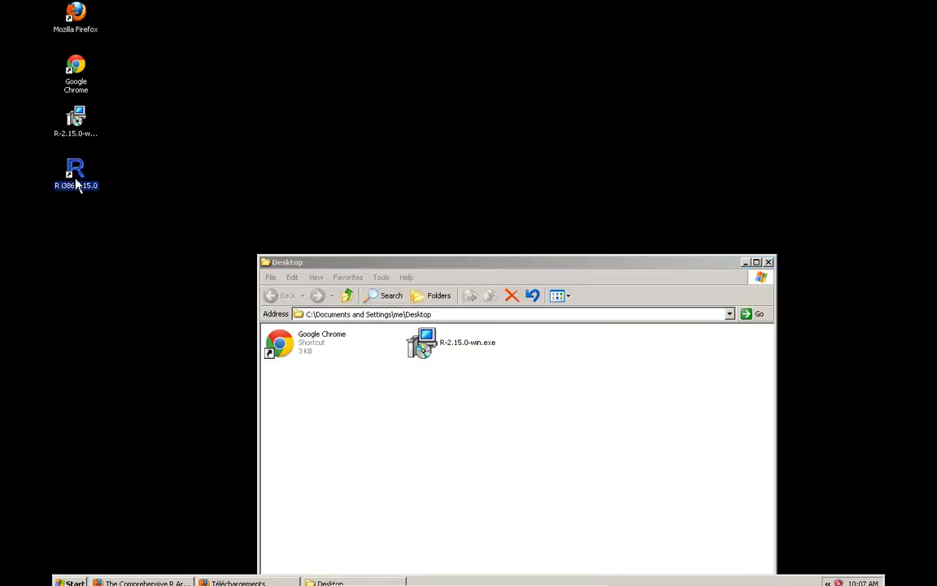
double_click(74, 169)
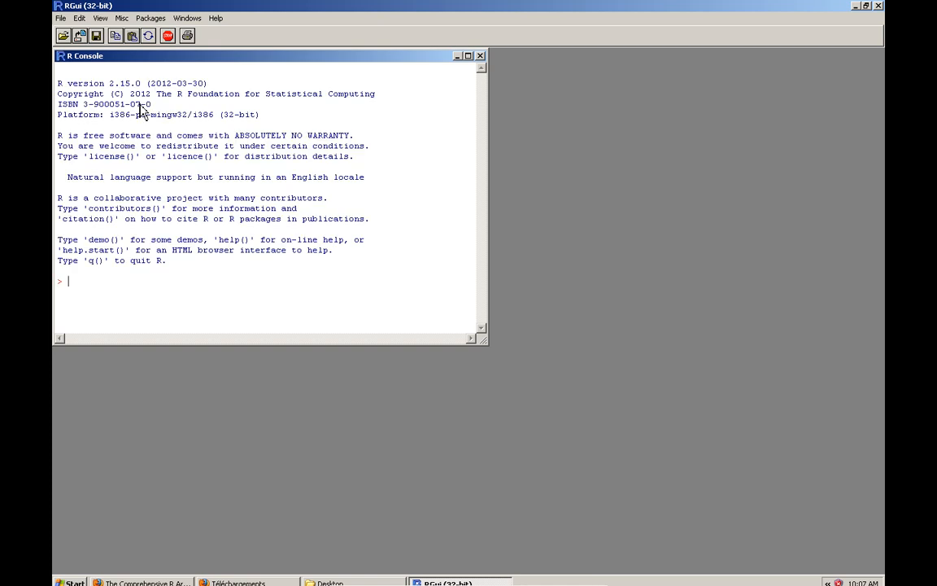
mouse_move(200, 300)
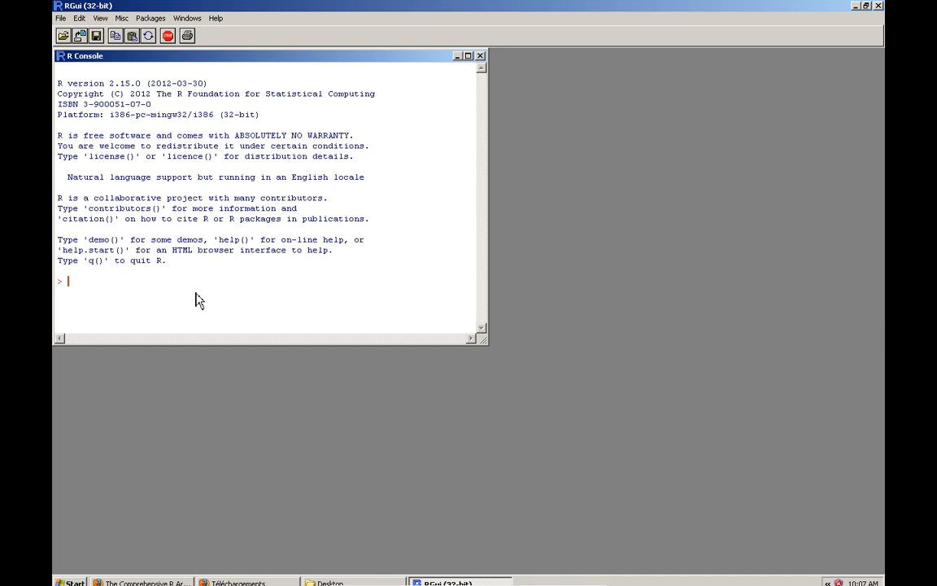
mouse_move(120, 297)
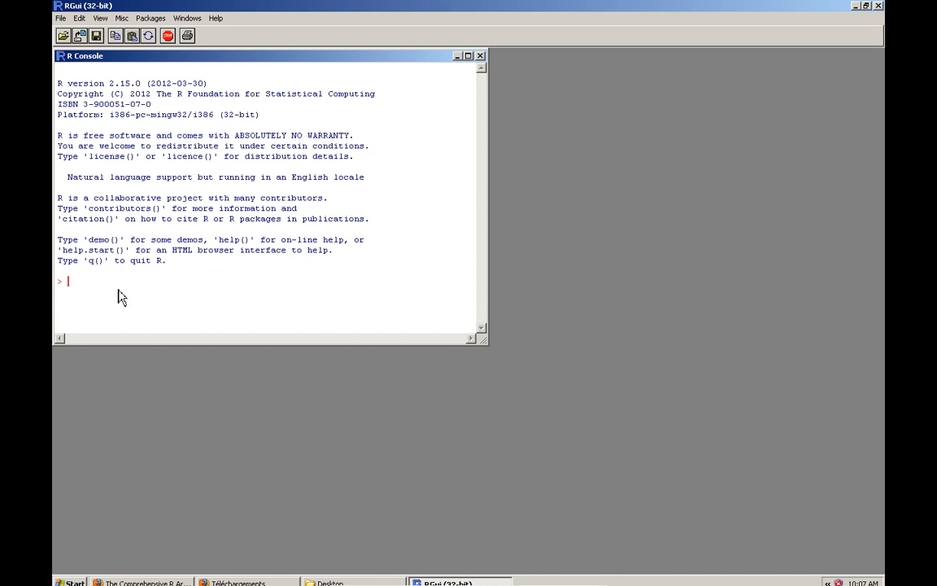
mouse_move(340, 271)
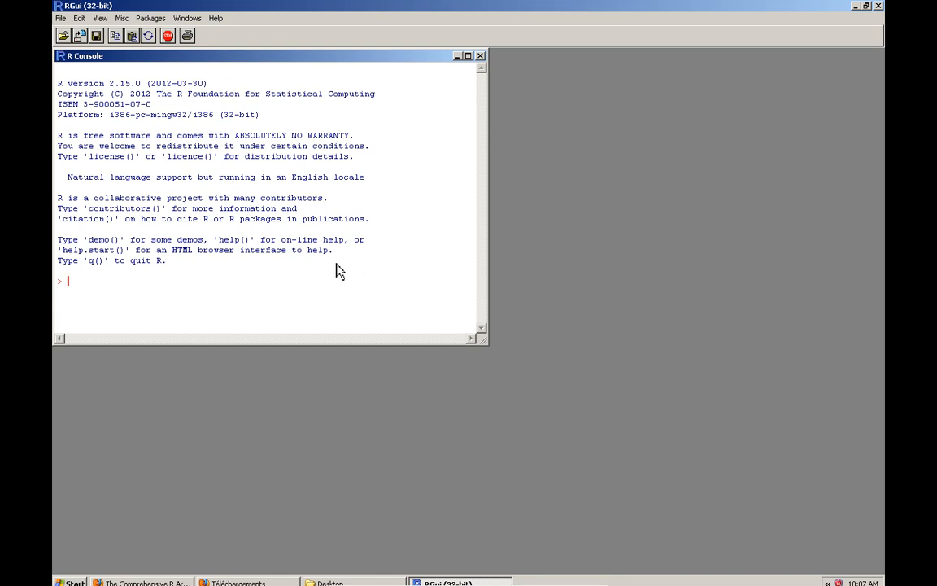
mouse_move(345, 259)
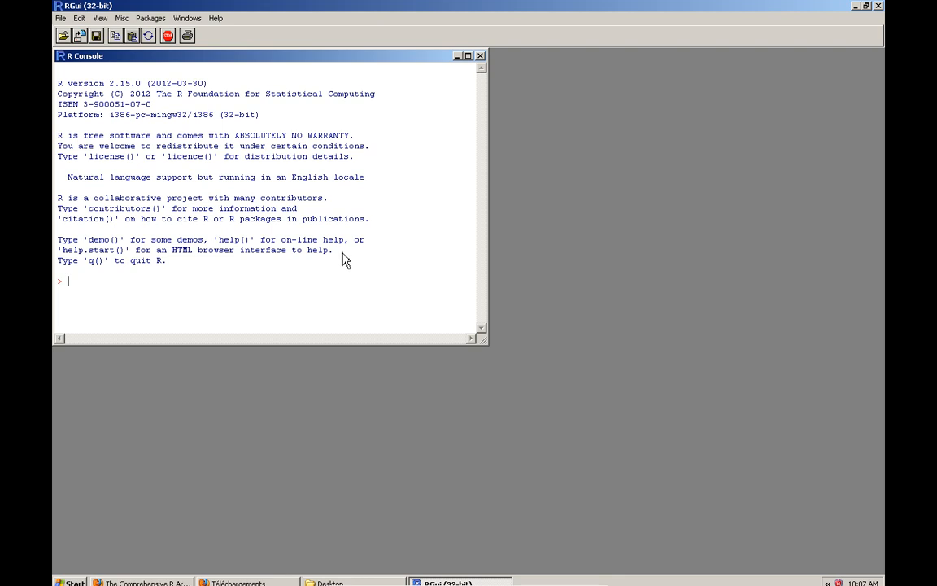
mouse_move(362, 87)
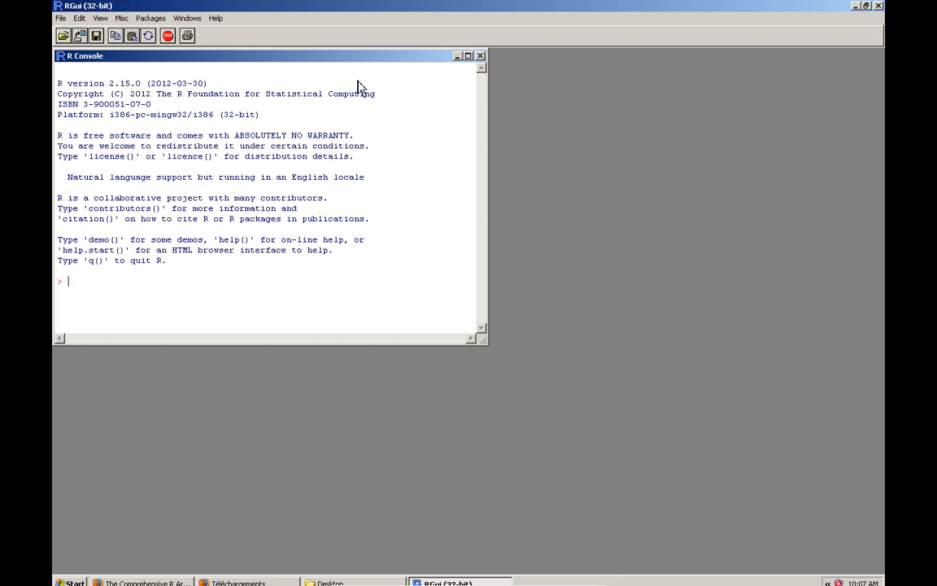
mouse_move(872, 16)
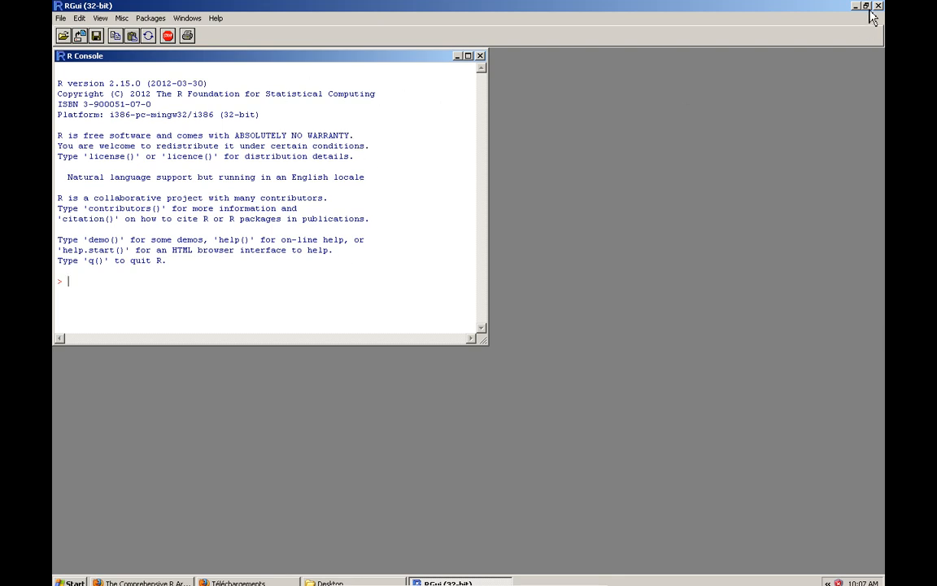
mouse_move(264, 224)
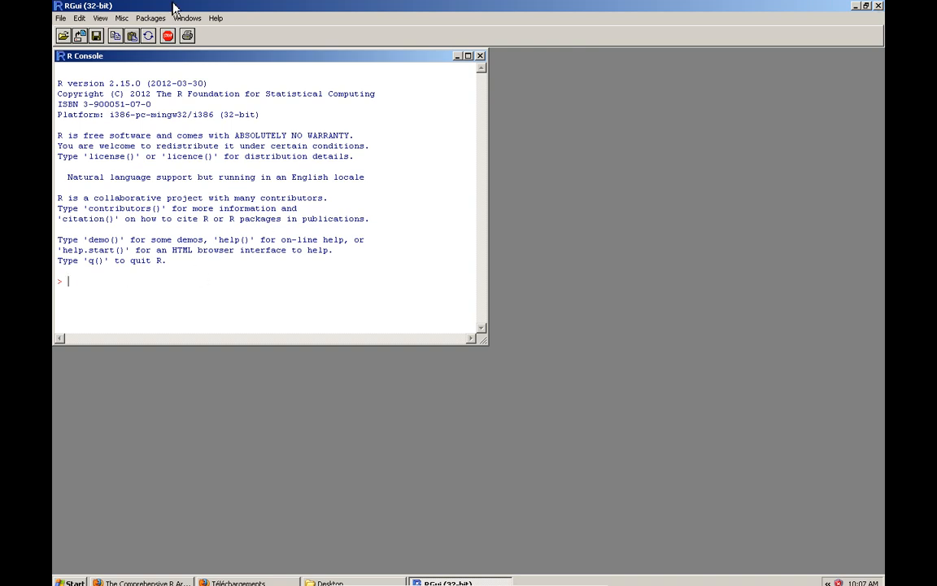
mouse_move(600, 136)
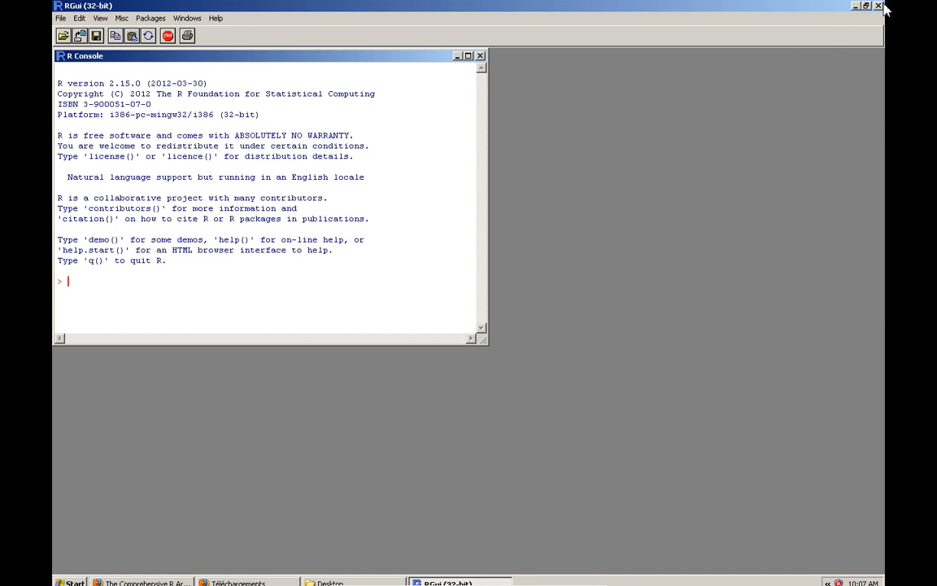
mouse_move(309, 307)
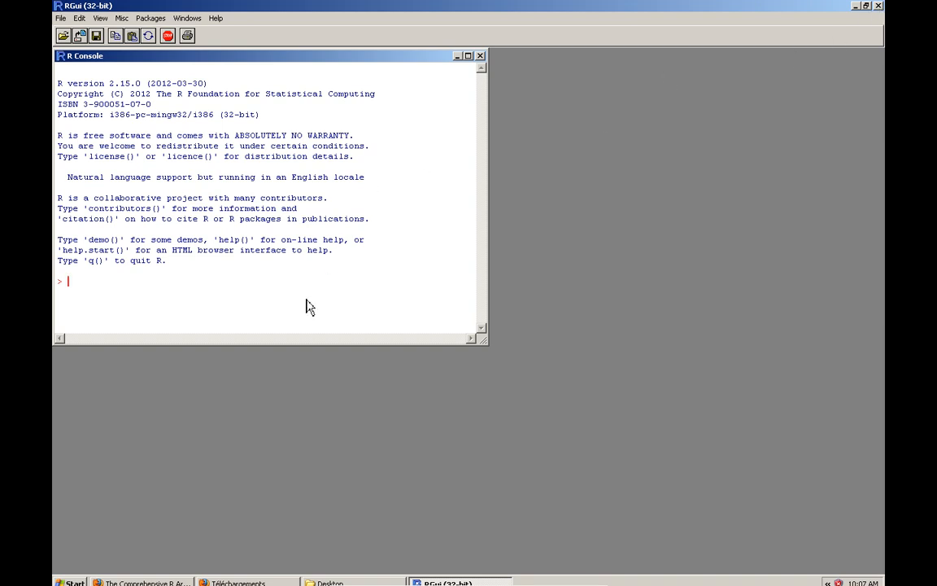
mouse_move(878, 15)
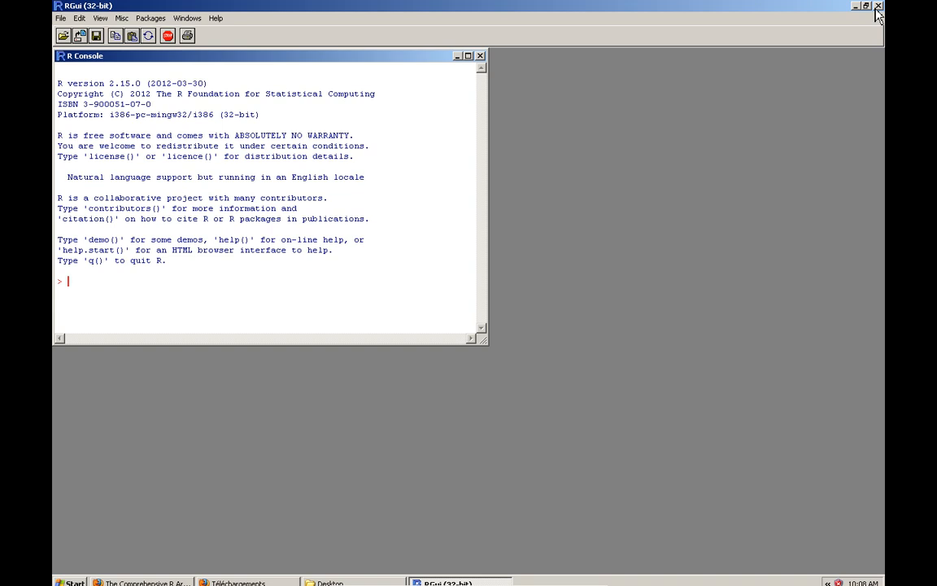
- Quit RGui without saving the workspace and return to the Firefox CRAN page
click(878, 6)
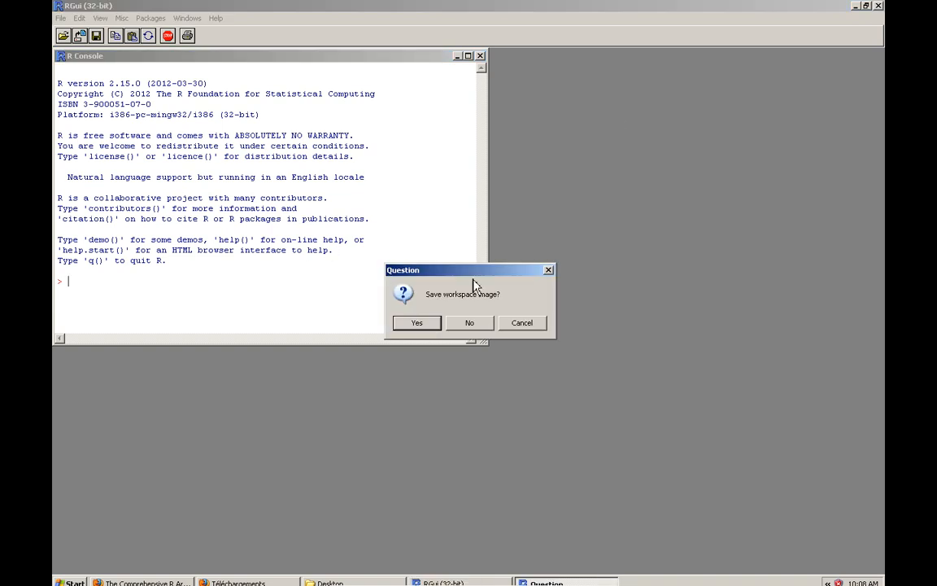
click(470, 322)
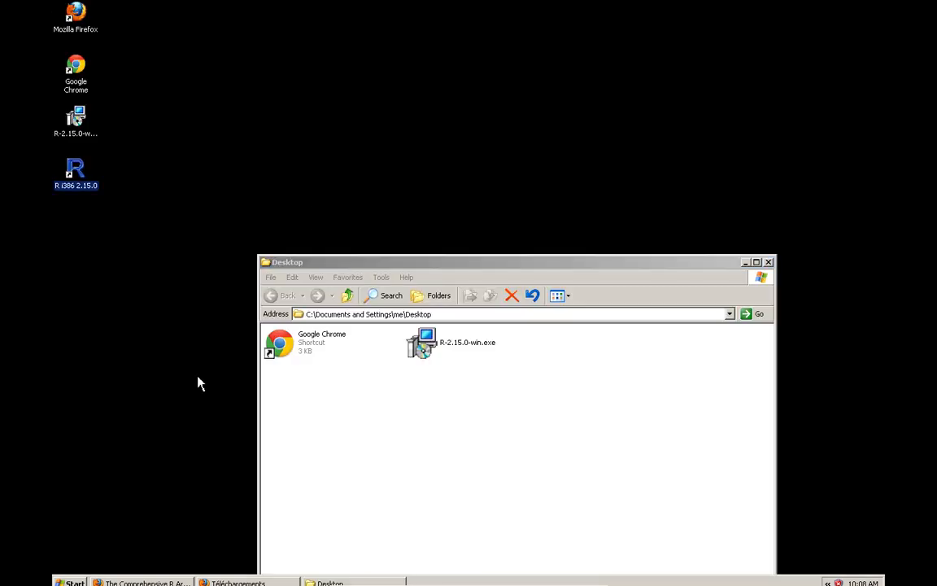
click(143, 582)
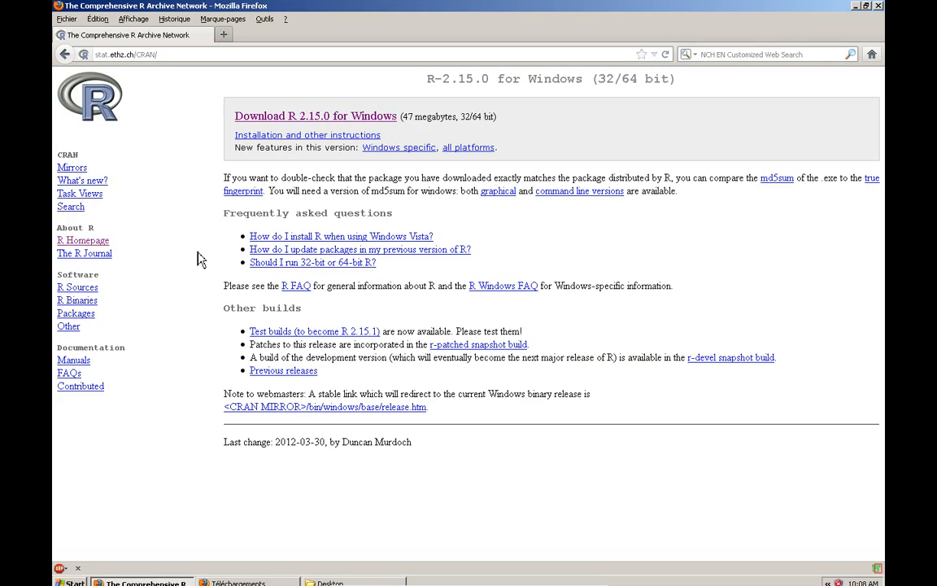
click(385, 34)
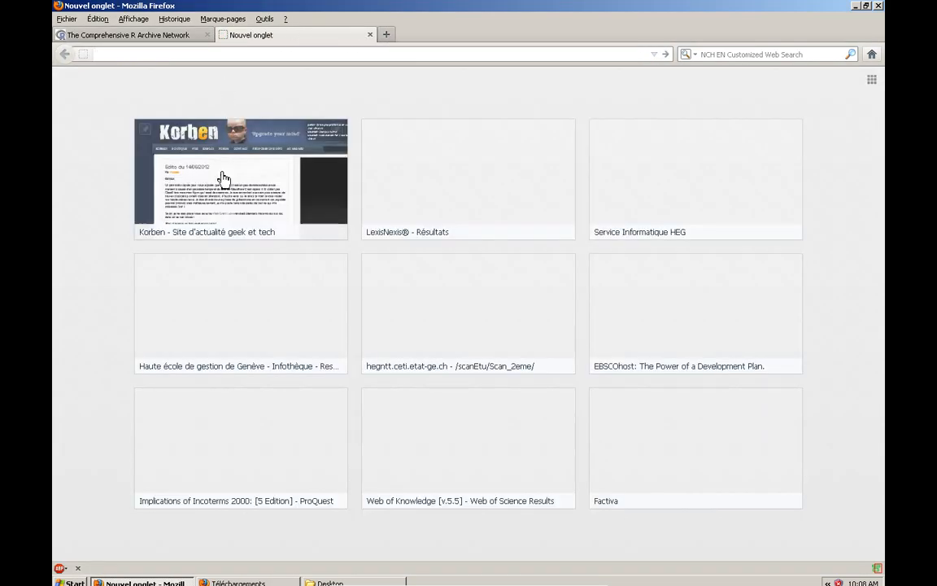
mouse_move(372, 74)
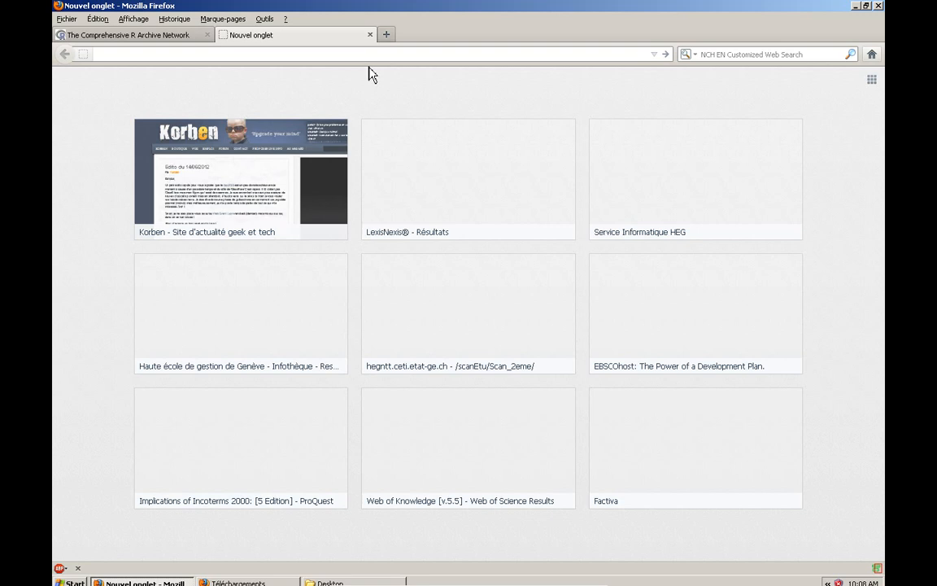
text(goo)
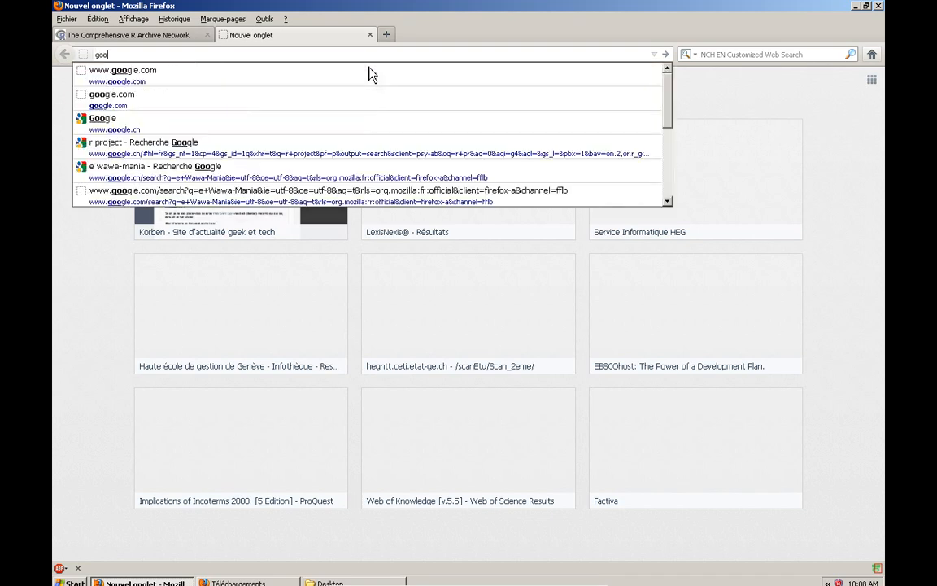
click(103, 118)
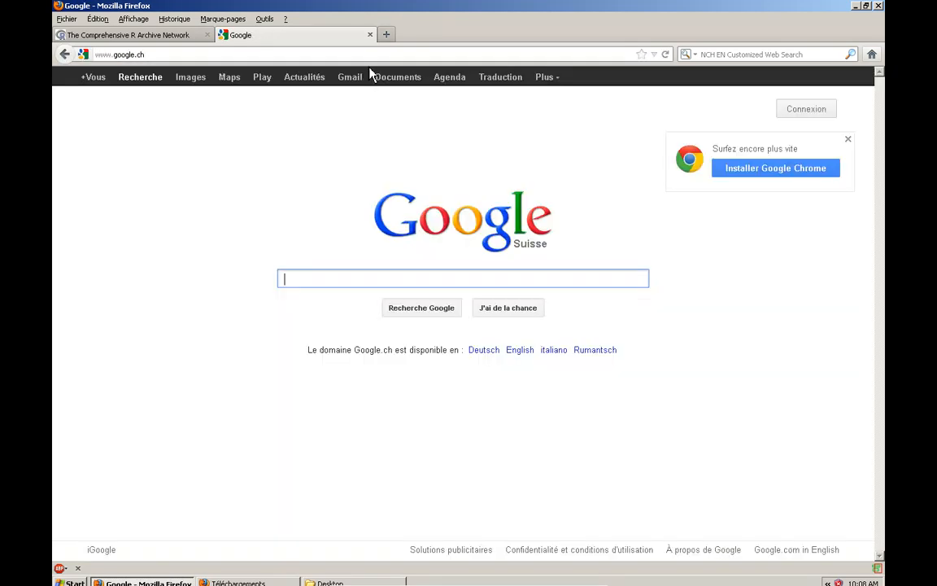
text(rstudio)
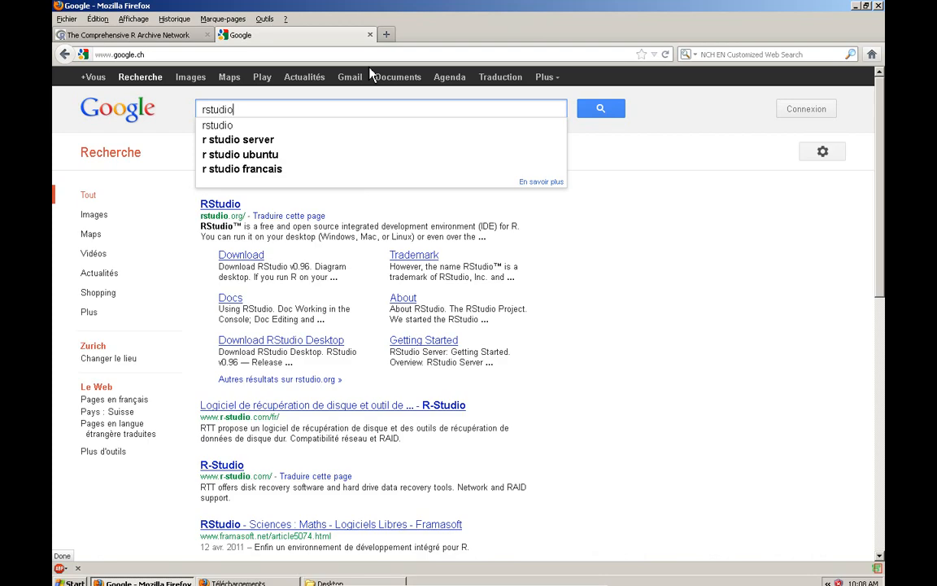
mouse_move(254, 128)
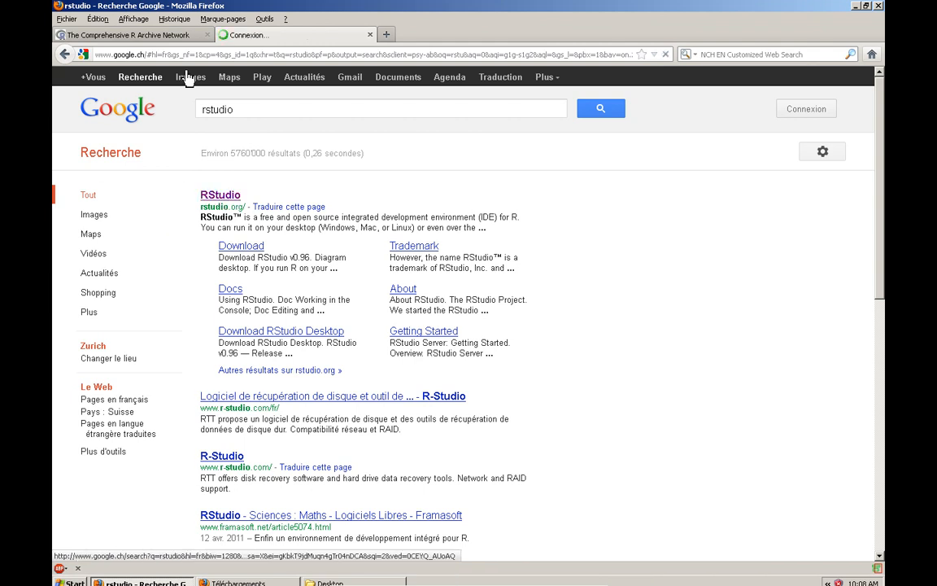
click(219, 194)
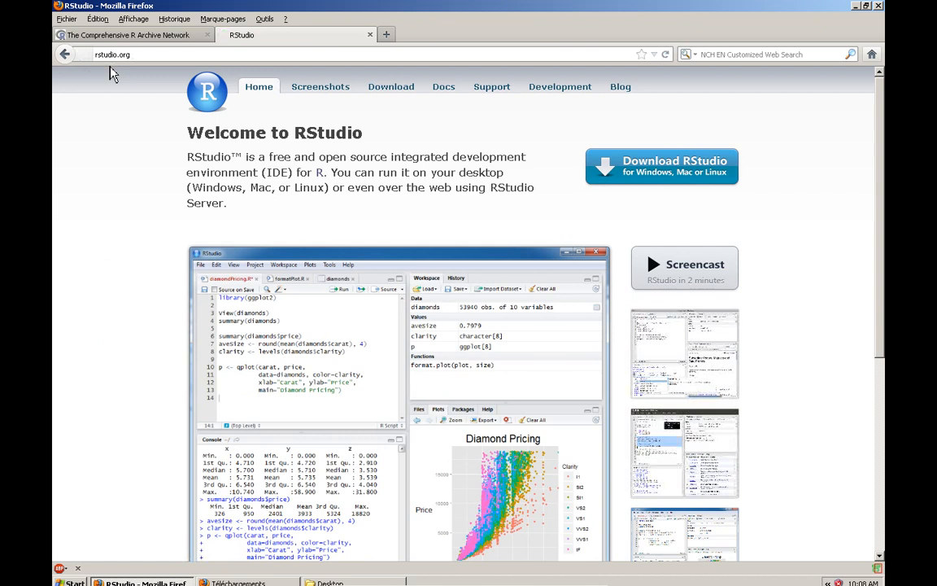
- Through Download RStudio Desktop, request the RStudio-0.96.304.exe Windows XP/Vista/7 installer
click(112, 54)
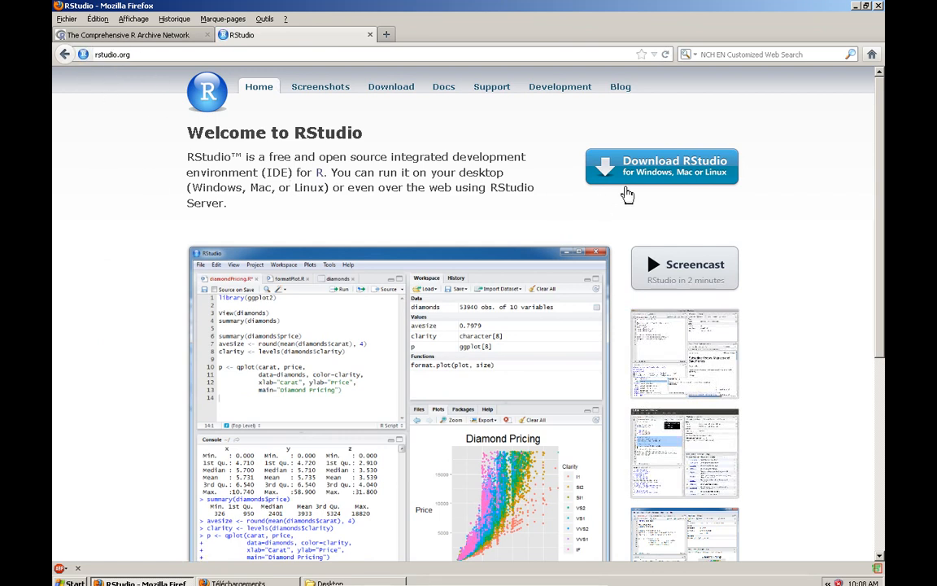
click(661, 166)
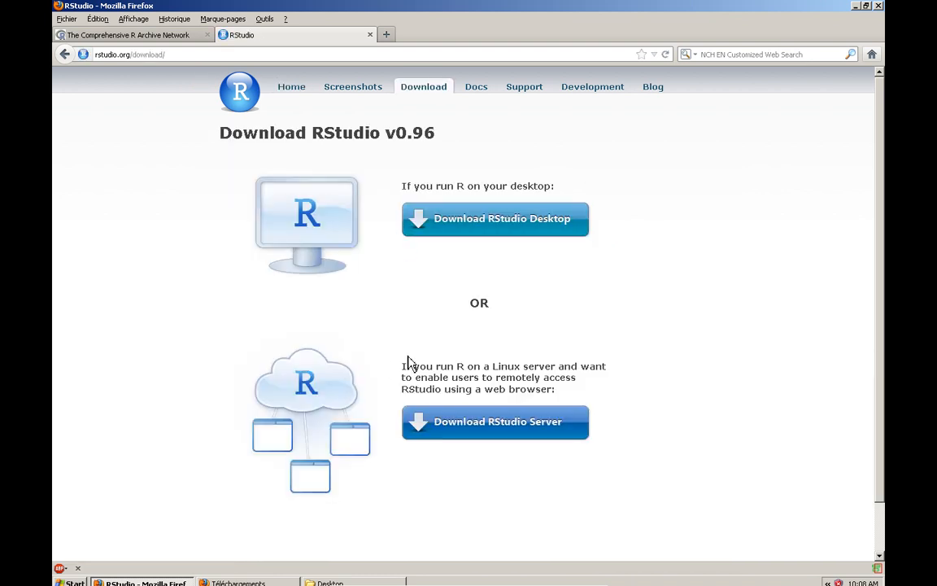
mouse_move(544, 434)
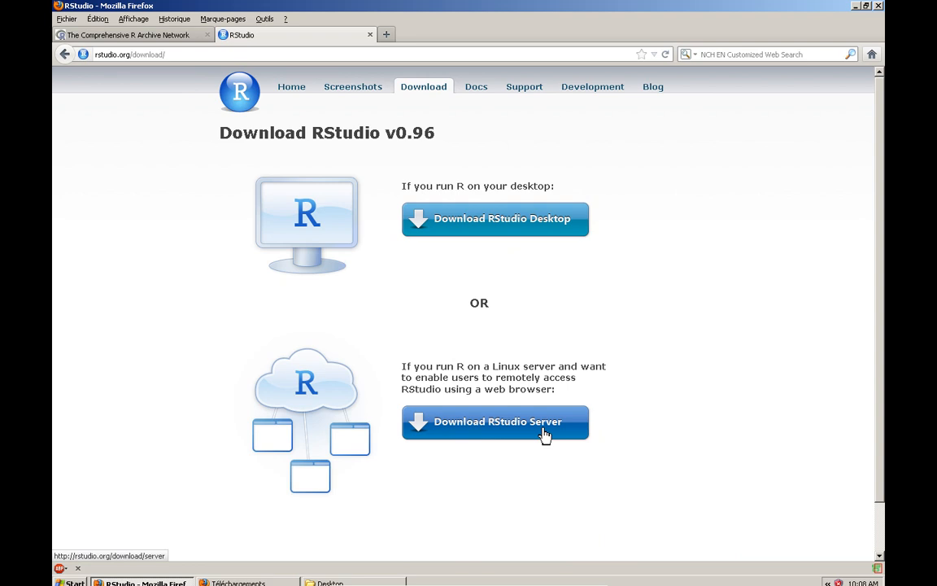
mouse_move(507, 195)
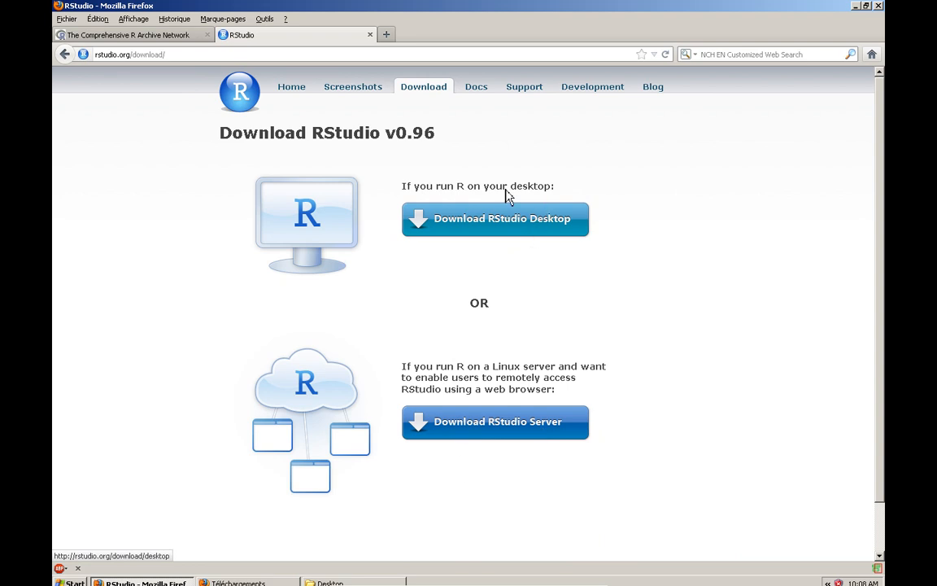
mouse_move(473, 192)
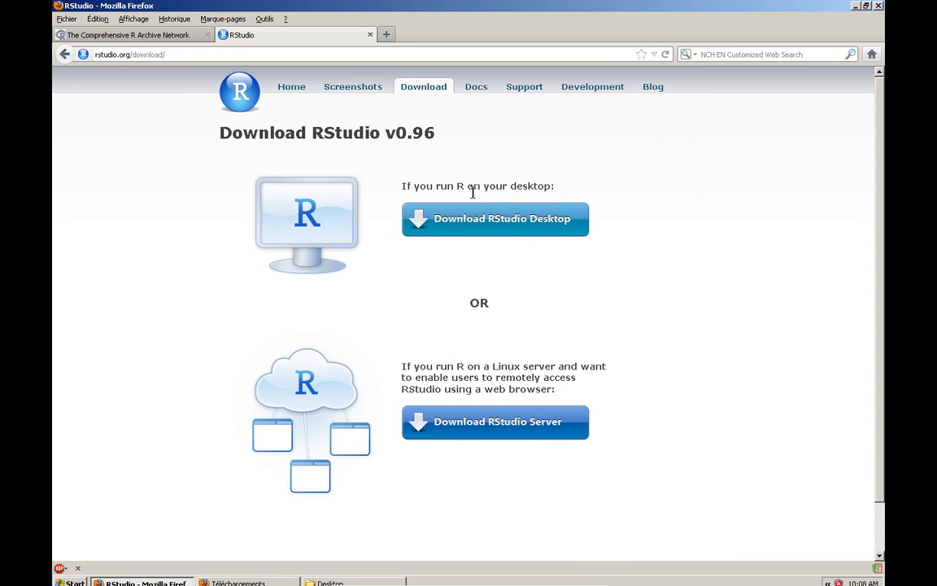
click(495, 218)
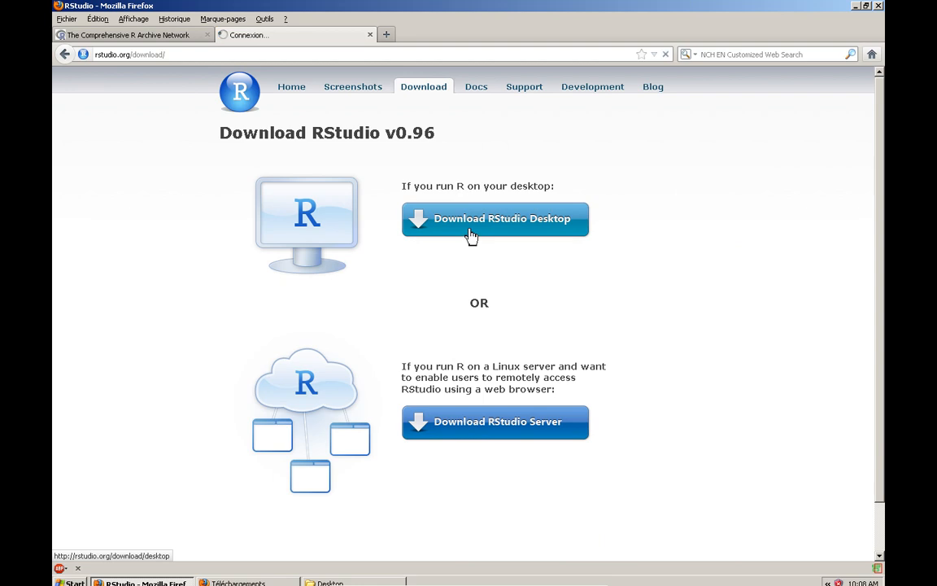
click(495, 218)
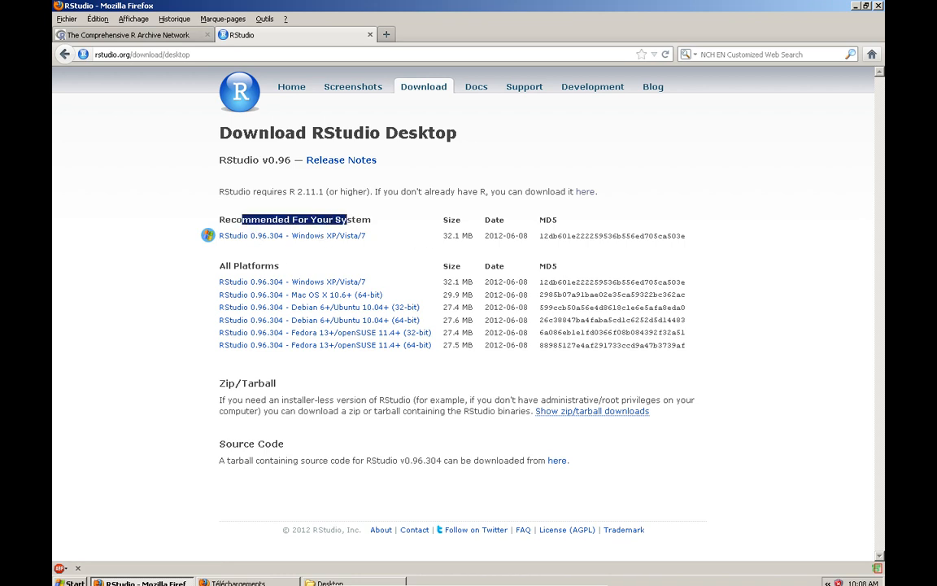
mouse_move(373, 245)
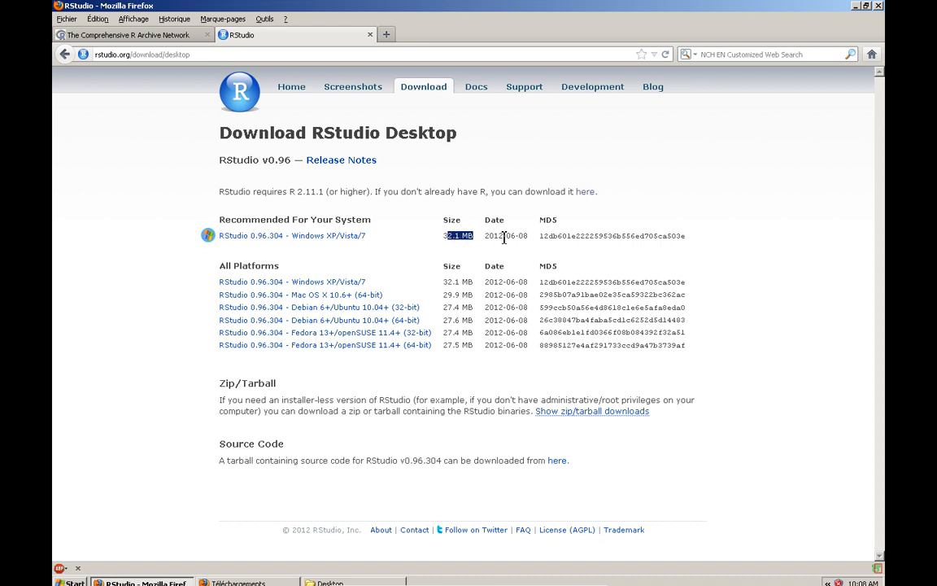
mouse_move(242, 235)
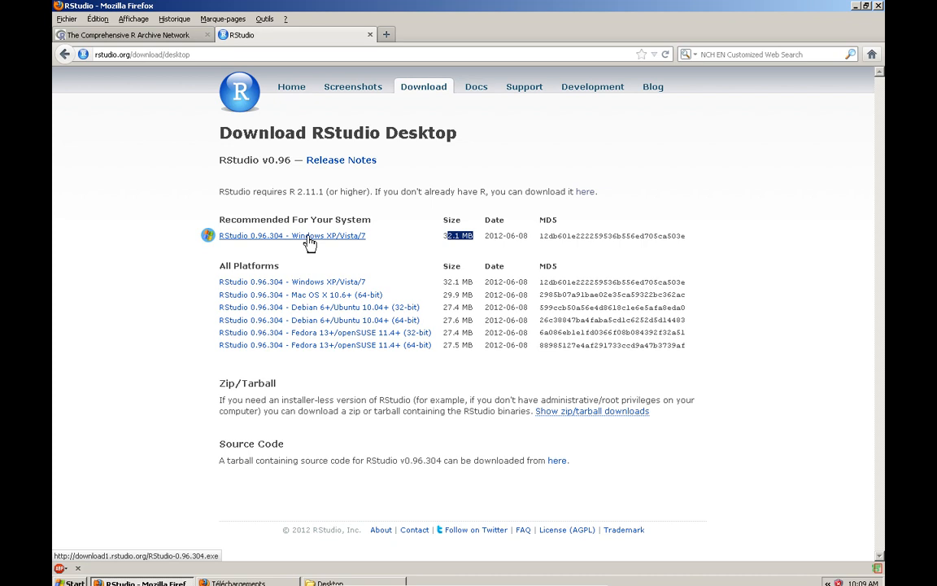
mouse_move(261, 245)
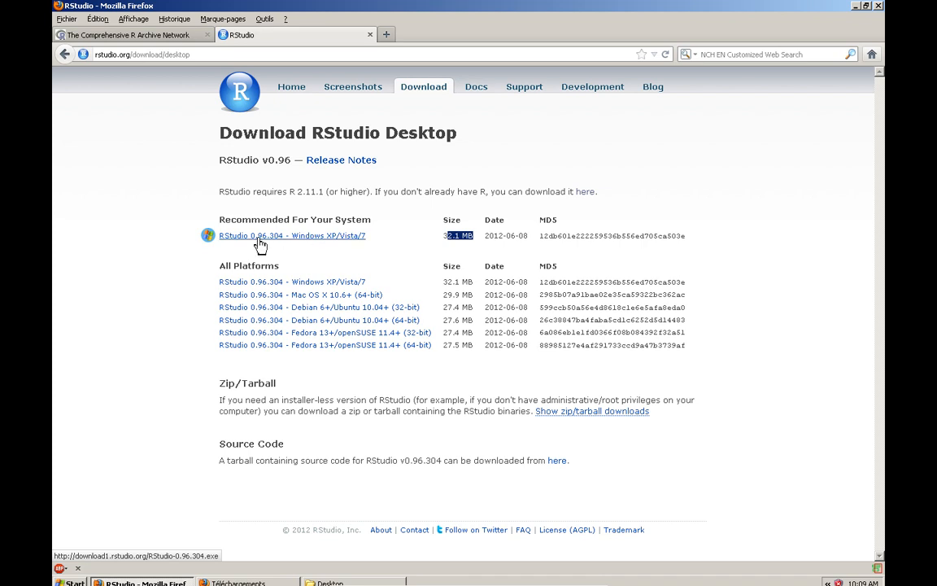
click(291, 236)
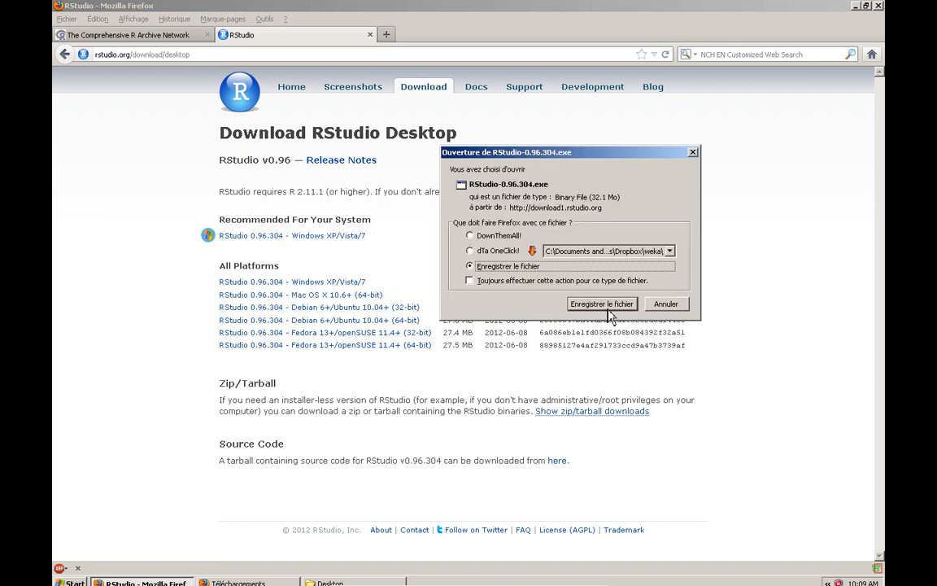
- Save the RStudio-0.96.304.exe installer to the Desktop from Firefox's download dialog
click(602, 304)
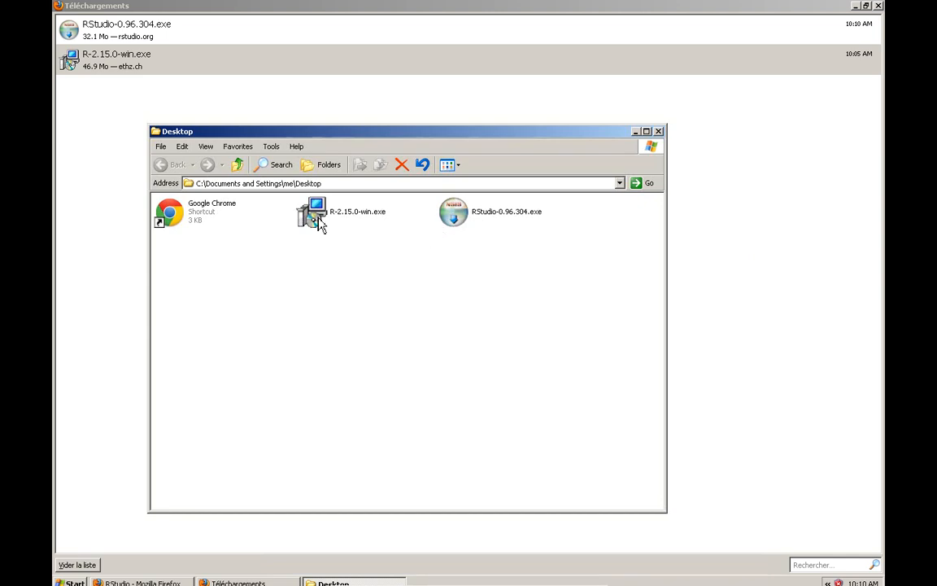
- Run RStudio-0.96.304.exe and install with the default folder and Start Menu folder
click(453, 212)
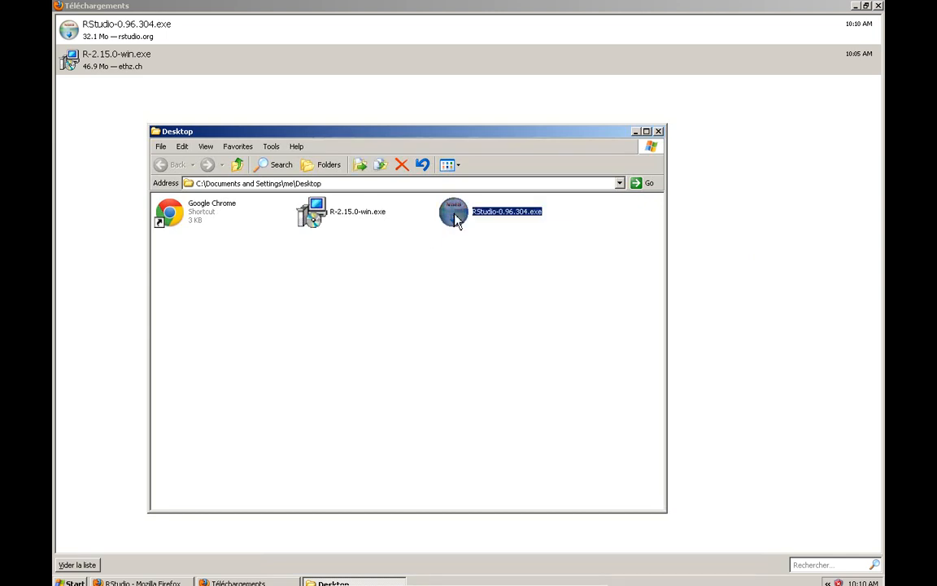
double_click(454, 211)
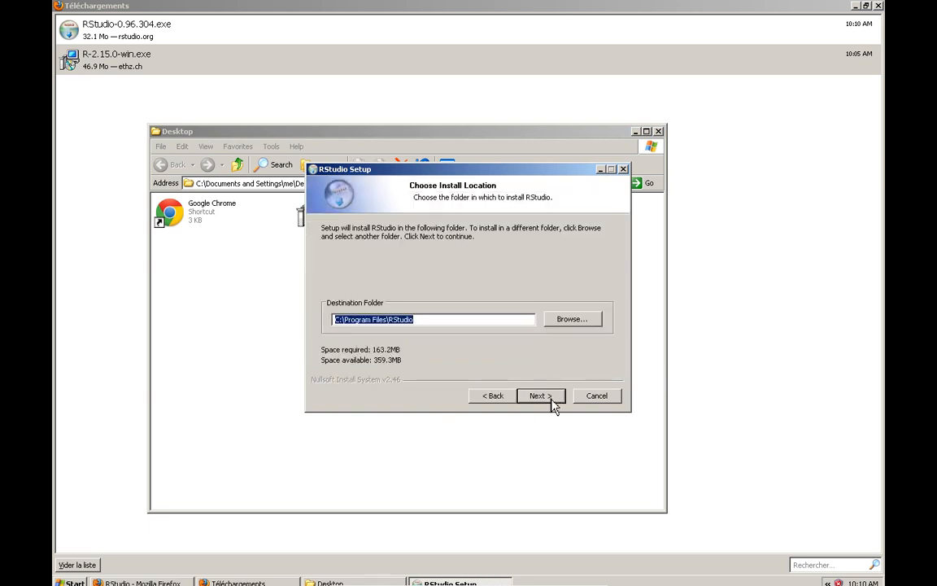
click(539, 396)
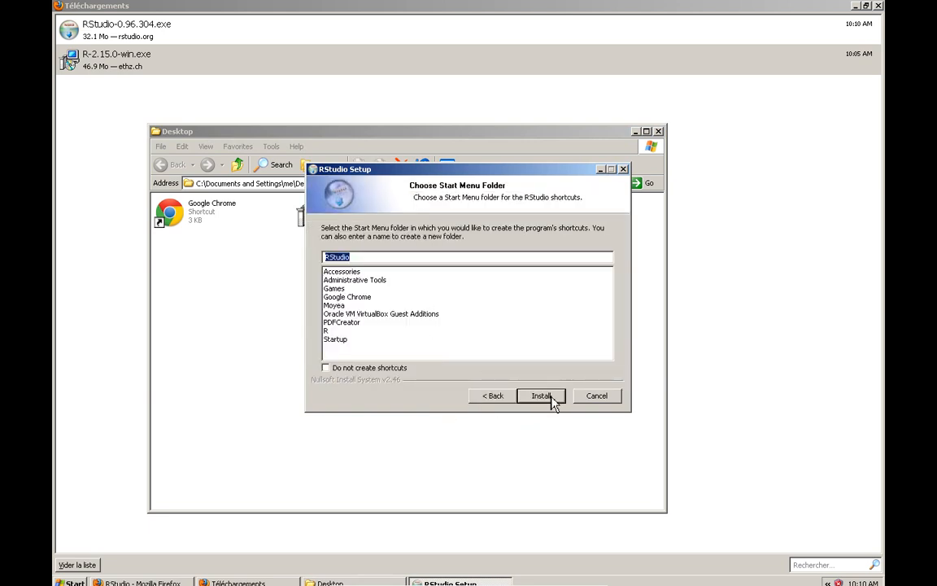
click(541, 396)
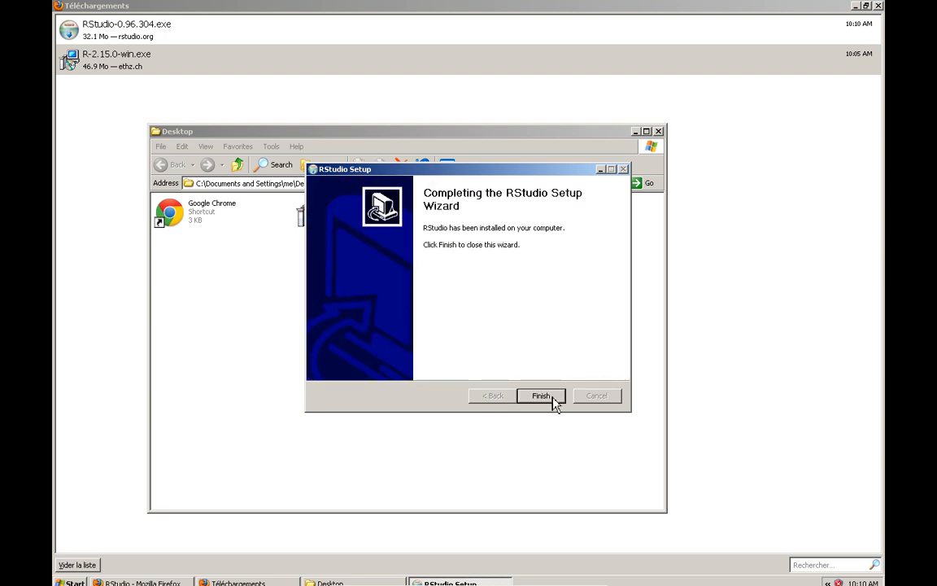
click(541, 396)
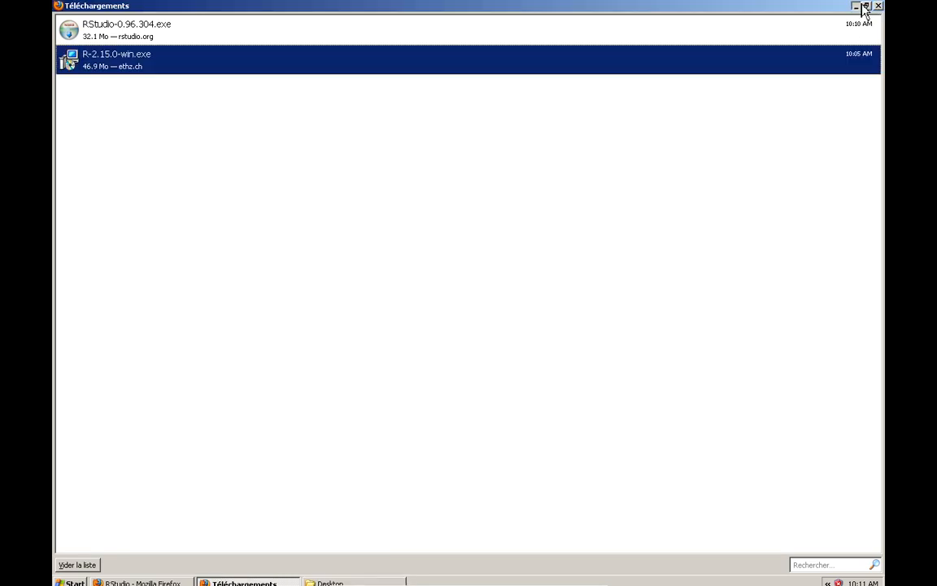
- Minimize the Téléchargements and Firefox windows and show the All Programs menu
click(856, 6)
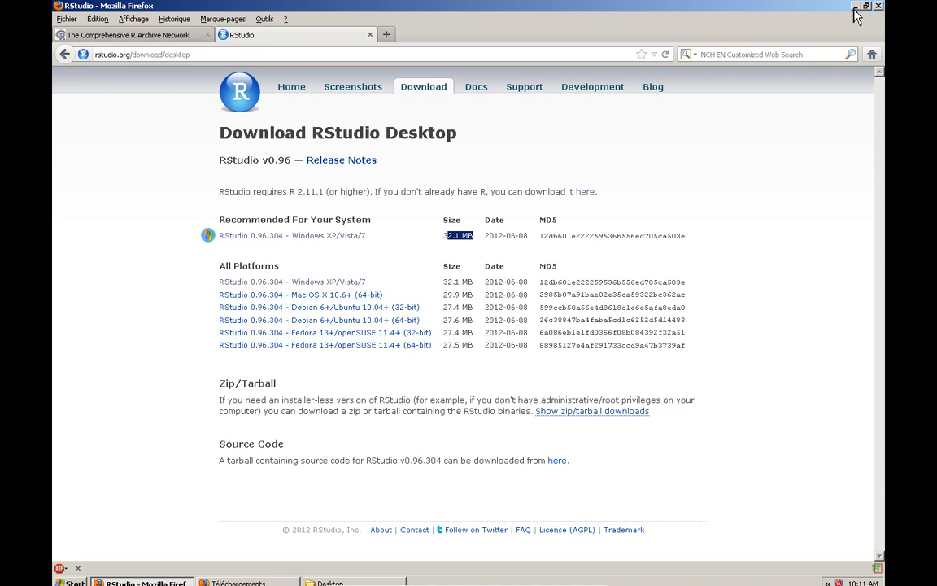
click(856, 7)
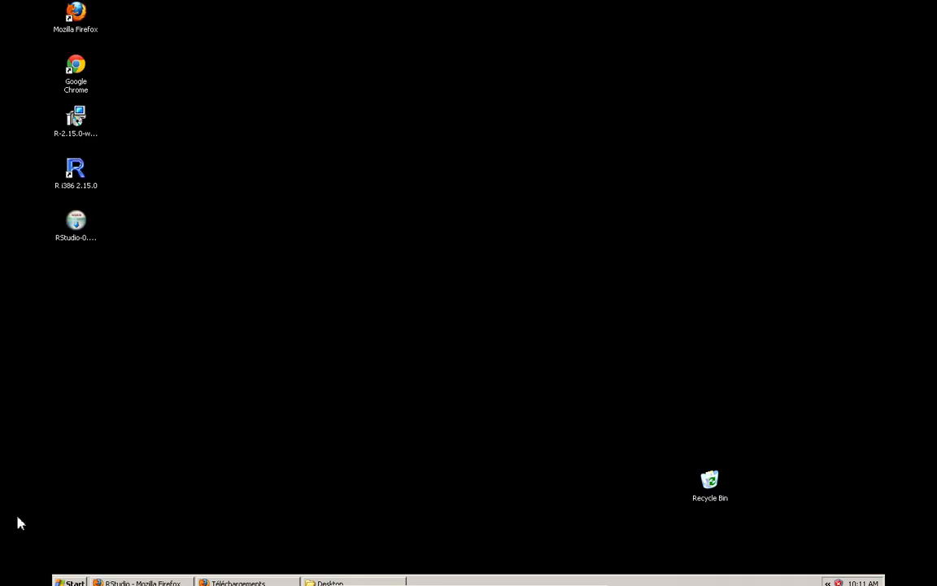
click(72, 582)
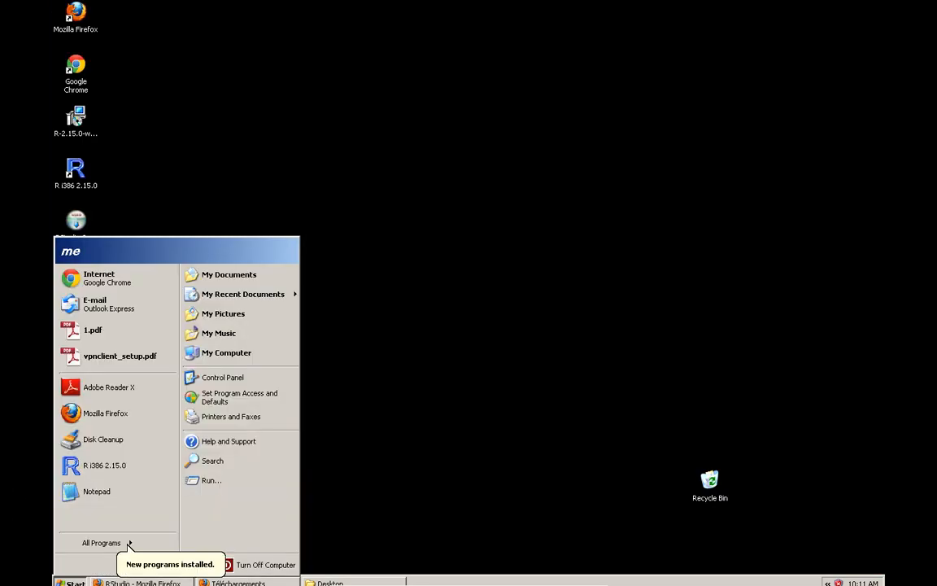
click(101, 543)
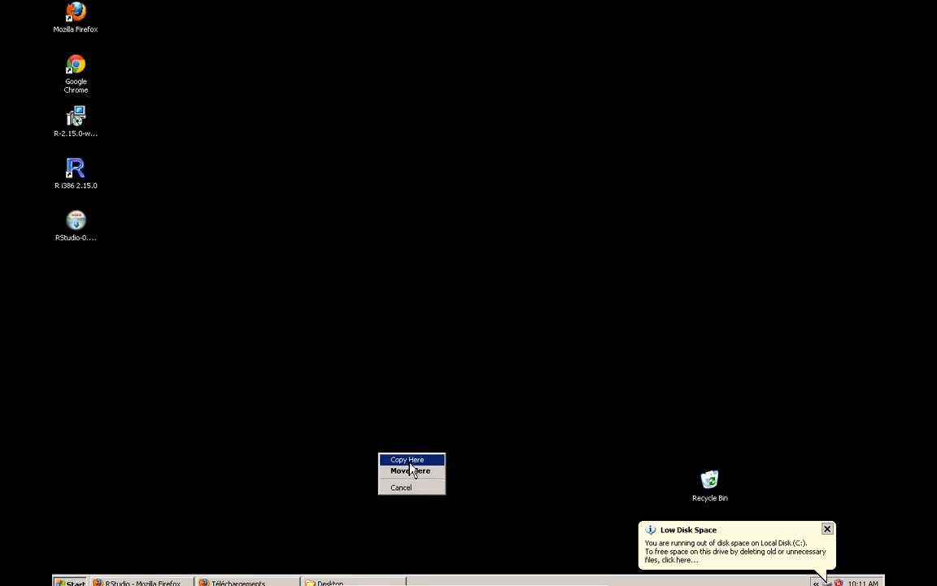
- Copy the RStudio shortcut onto the desktop beside the other icons and launch it
click(407, 459)
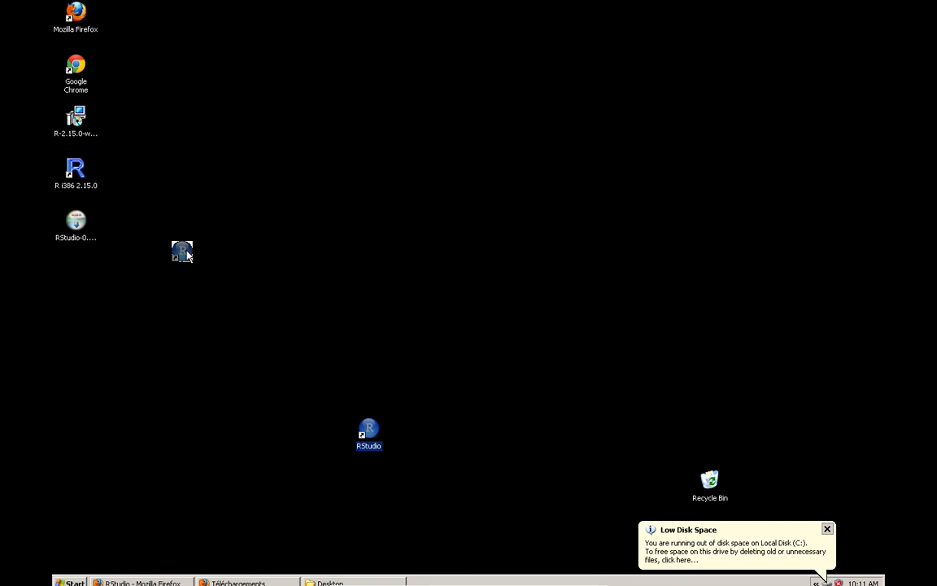
drag(368, 435, 124, 334)
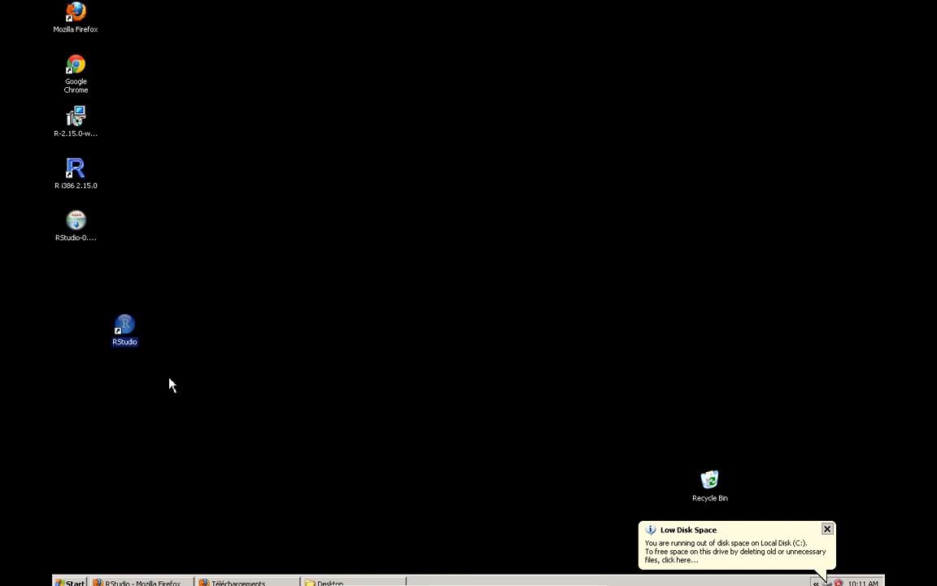
double_click(124, 330)
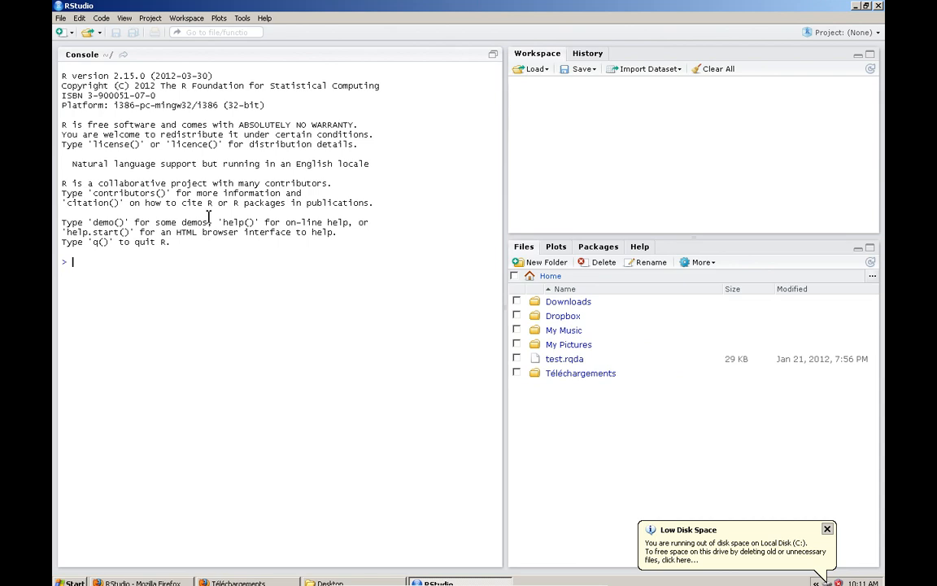
mouse_move(263, 340)
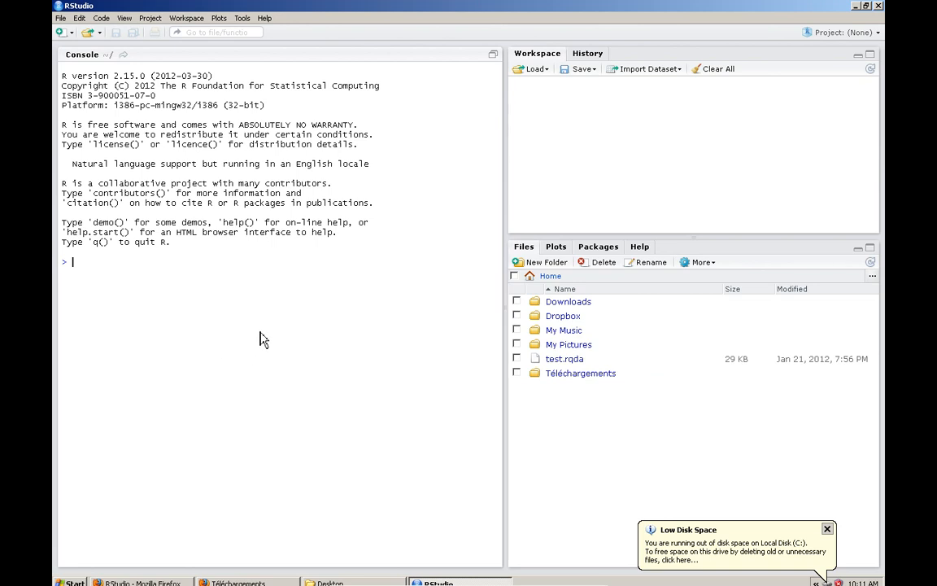
mouse_move(138, 299)
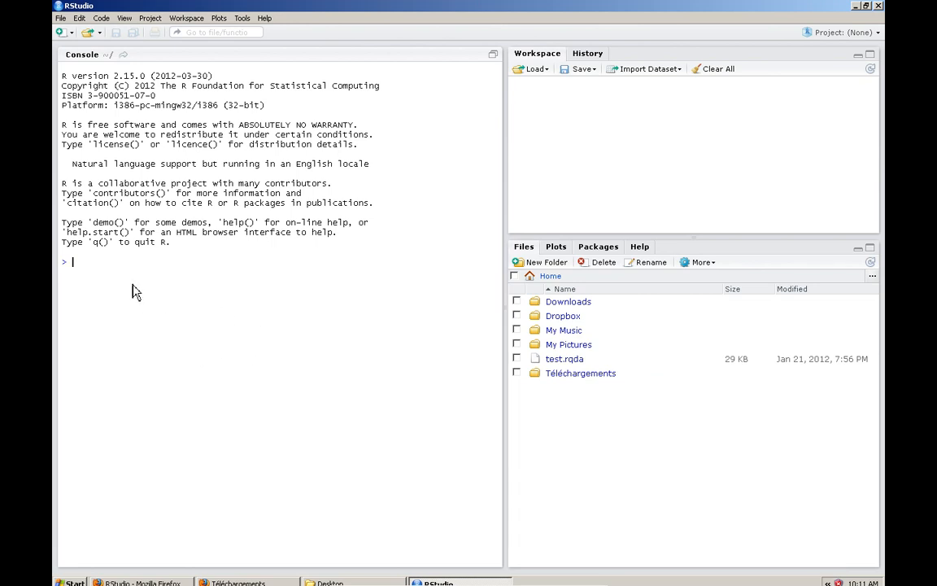
mouse_move(147, 248)
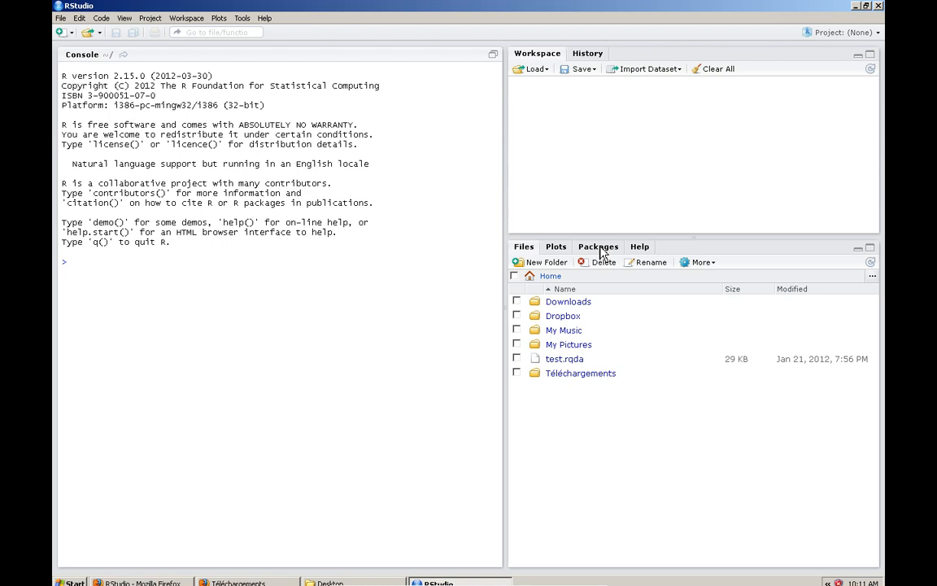
- Start package installation and pick the 'Switzerland - ETH Zuerich' CRAN mirror
click(598, 247)
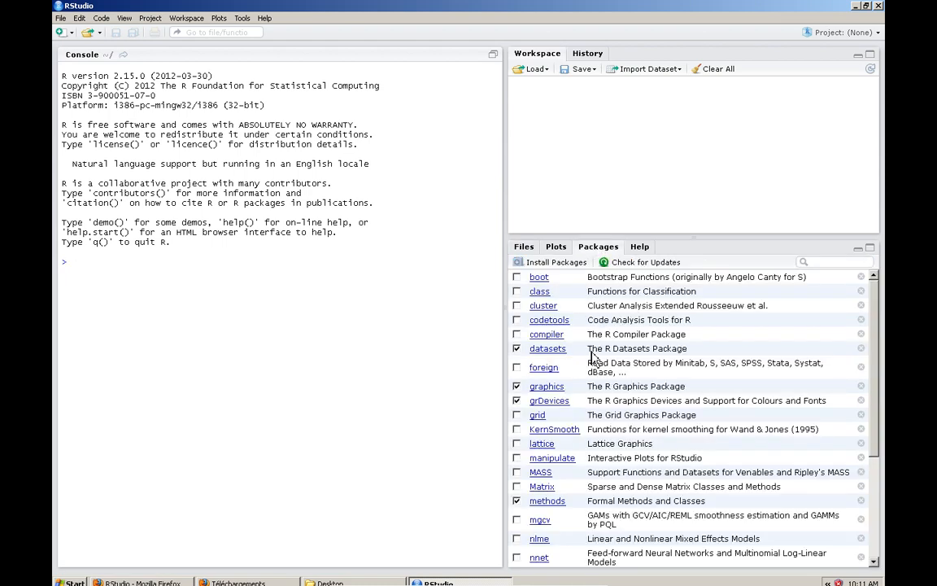
mouse_move(622, 256)
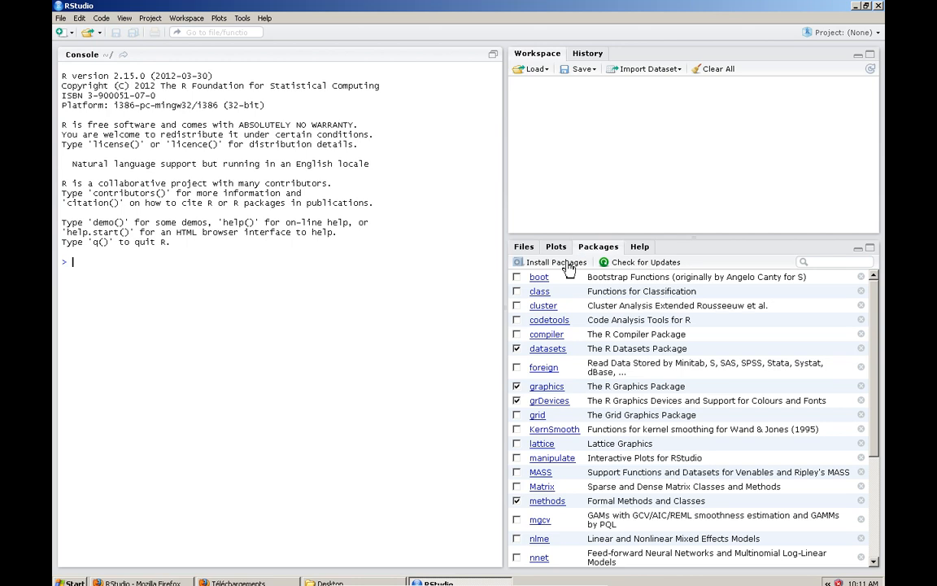
click(557, 262)
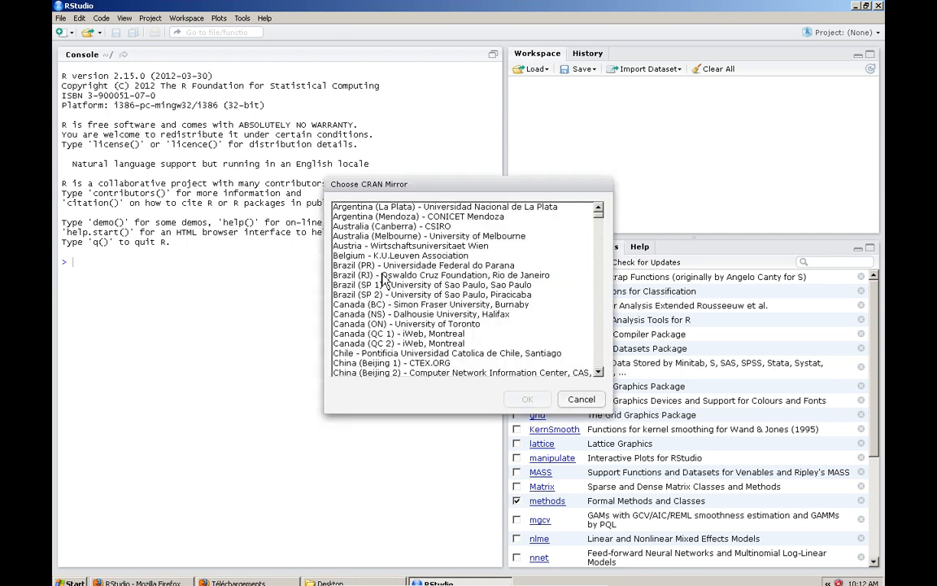
click(422, 264)
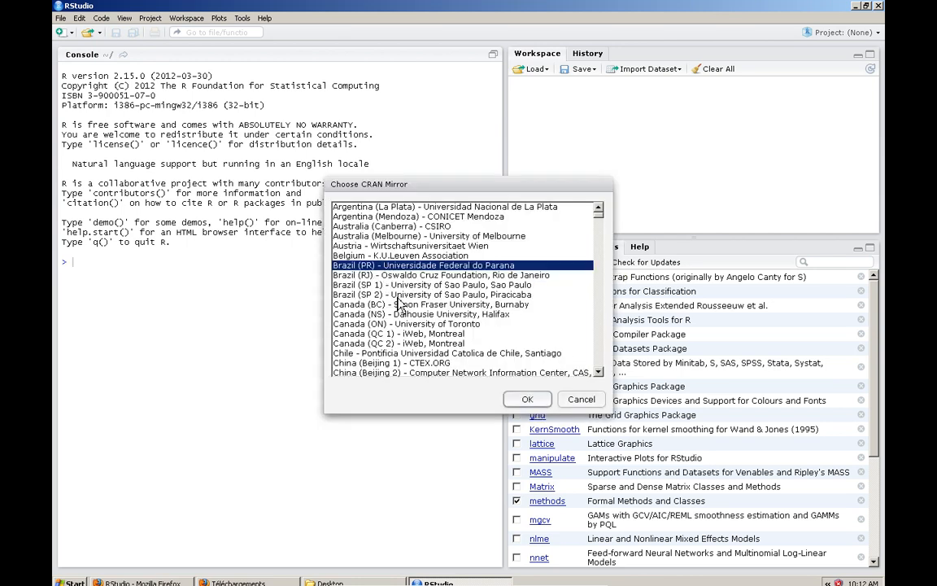
scroll(down, 3)
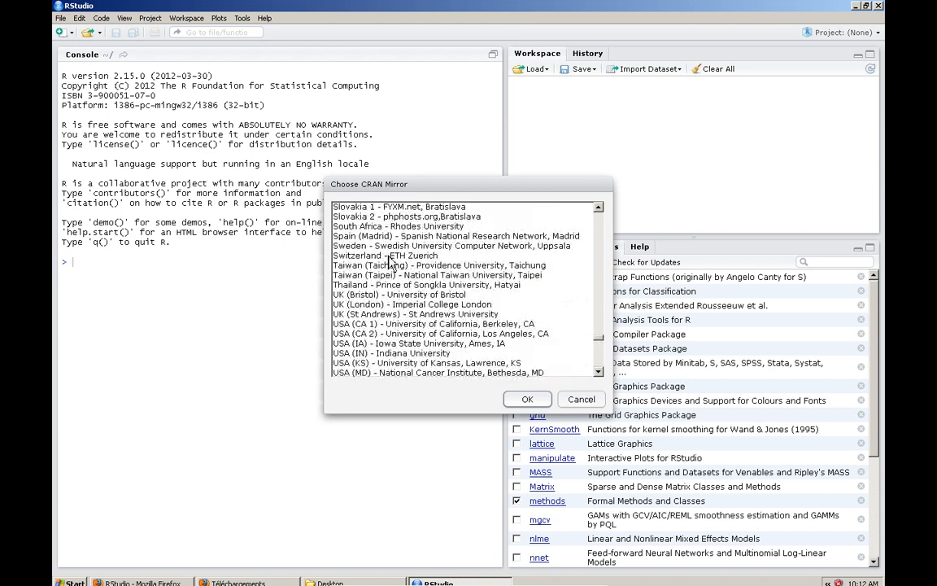
click(385, 254)
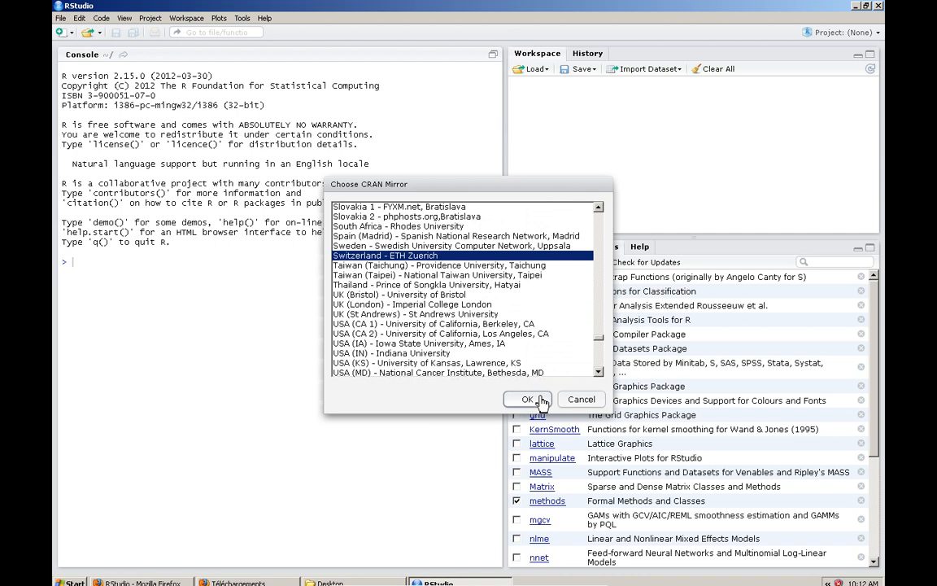
click(528, 399)
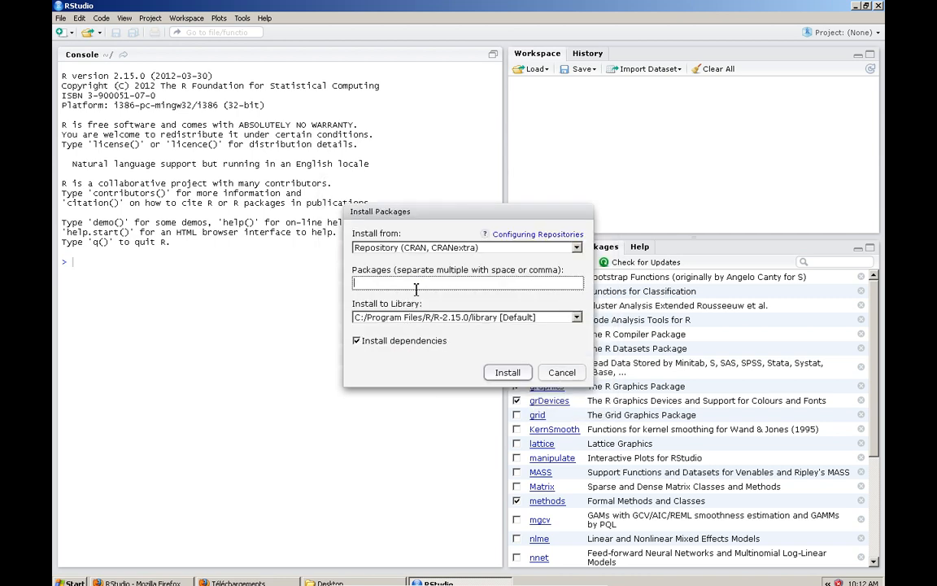
- Enter RQDA as the package name via autocomplete and install it
text(r)
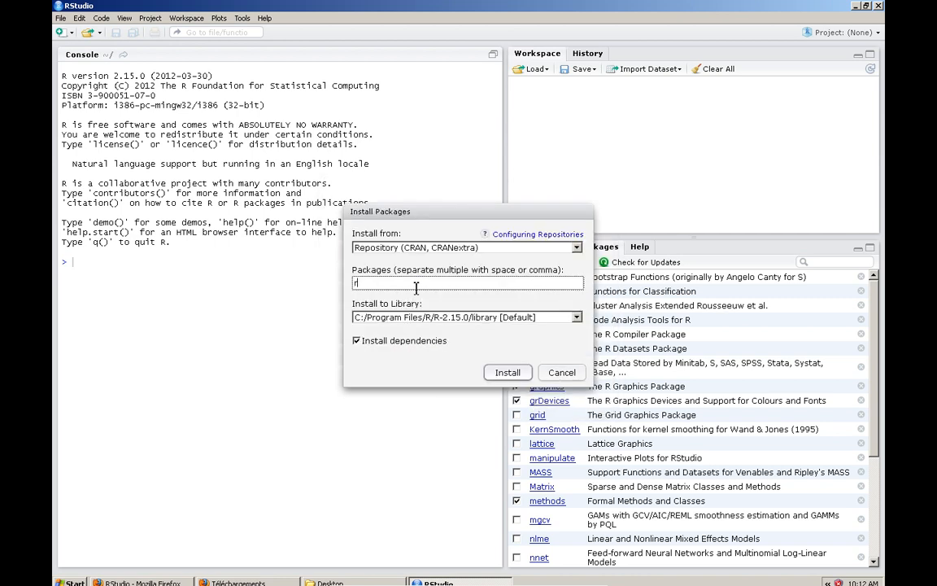
text(q)
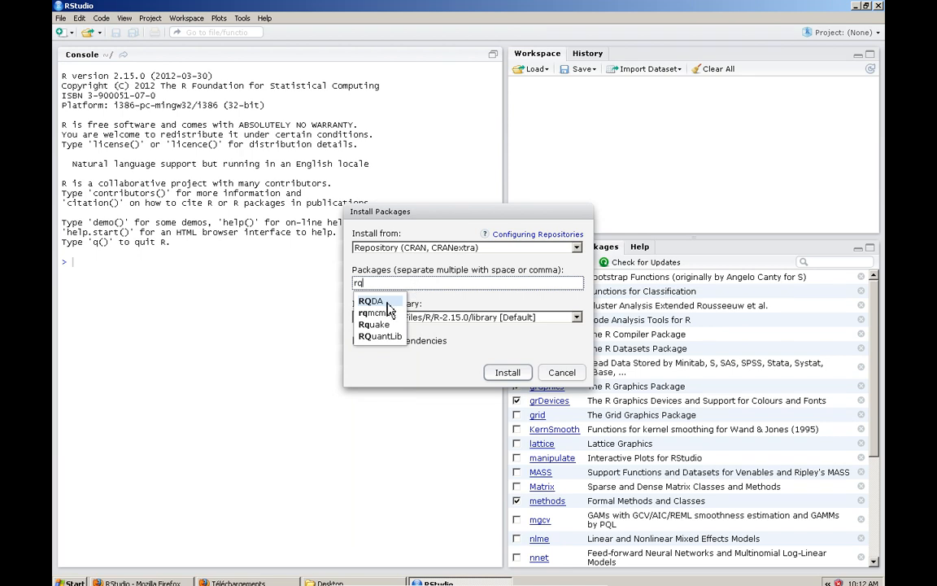
click(371, 301)
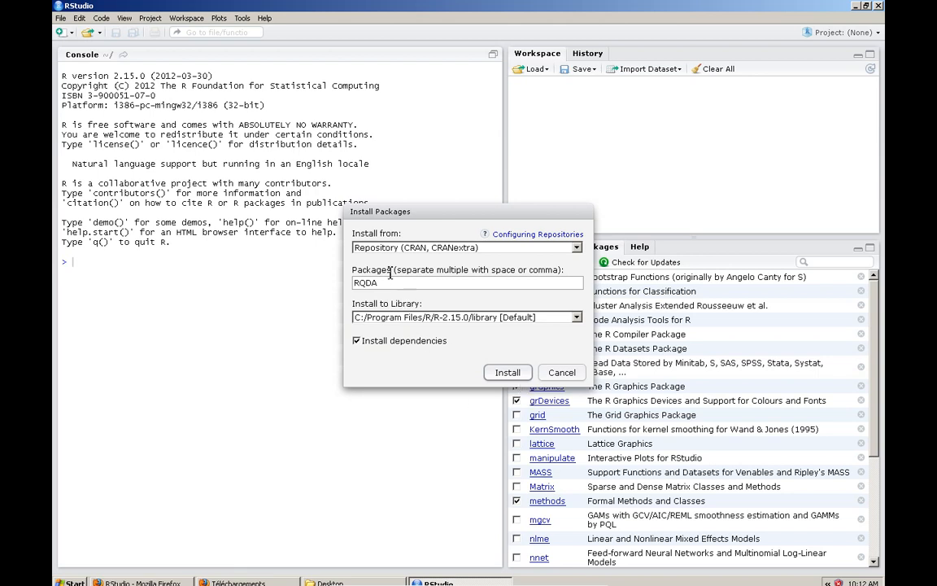
mouse_move(365, 349)
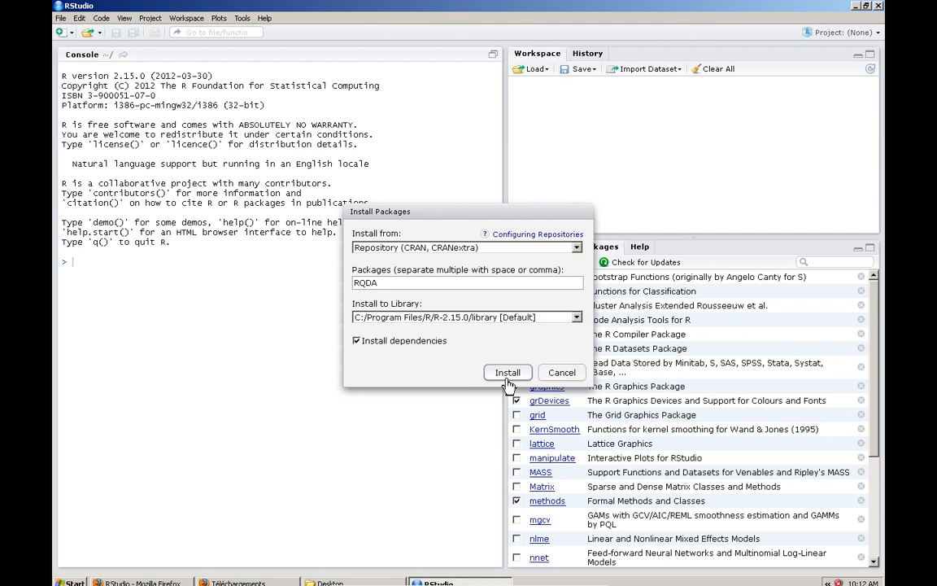
click(507, 372)
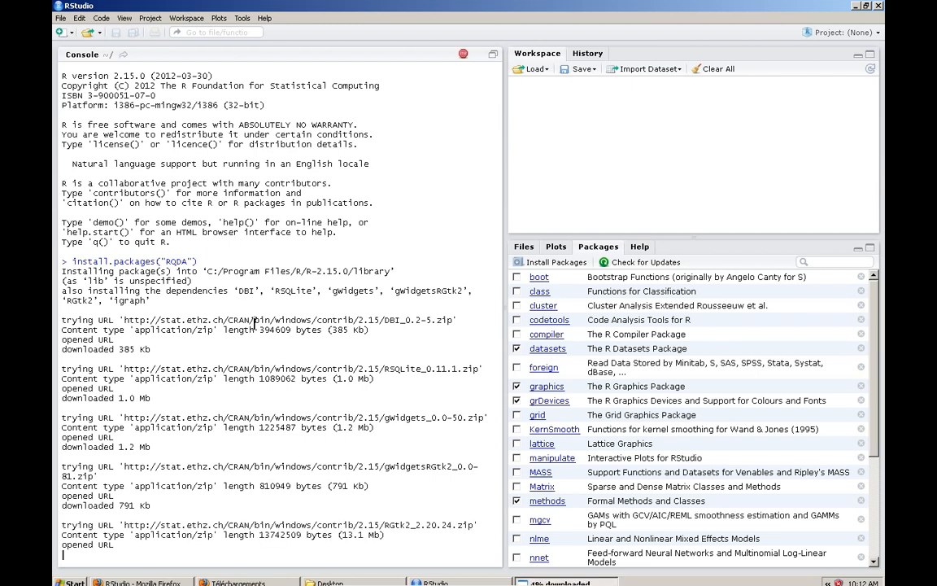
mouse_move(214, 539)
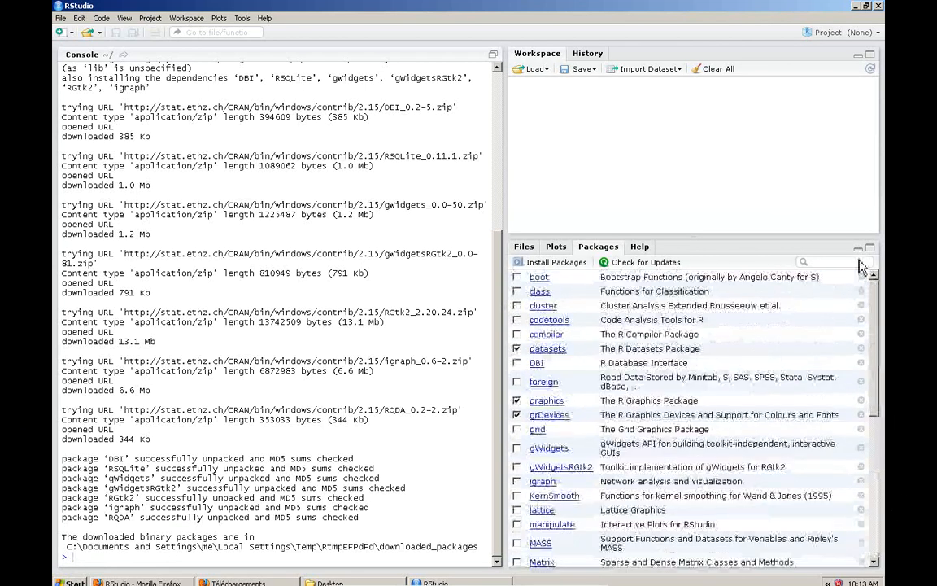
- Scroll the Console while RQDA and its dependencies download and unpack
scroll(down, 3)
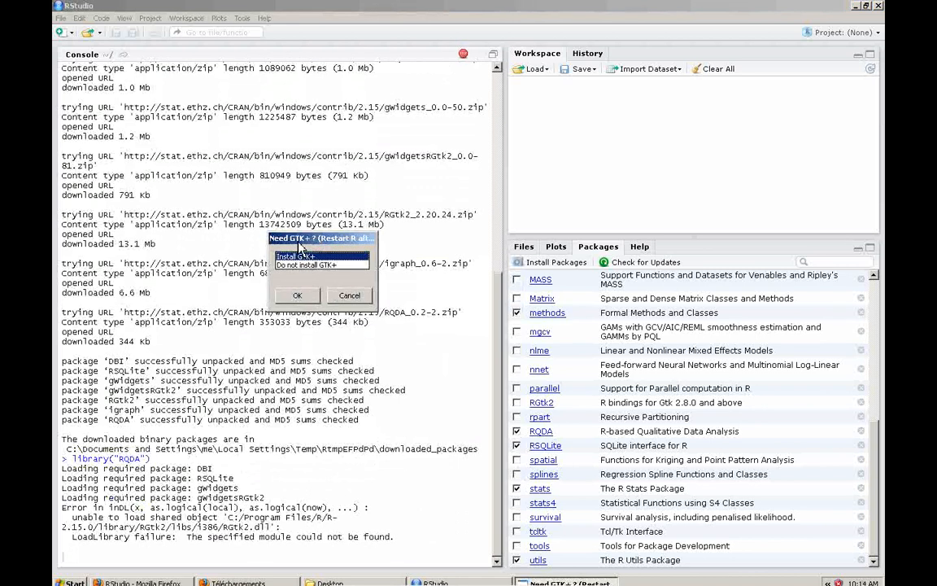
mouse_move(307, 255)
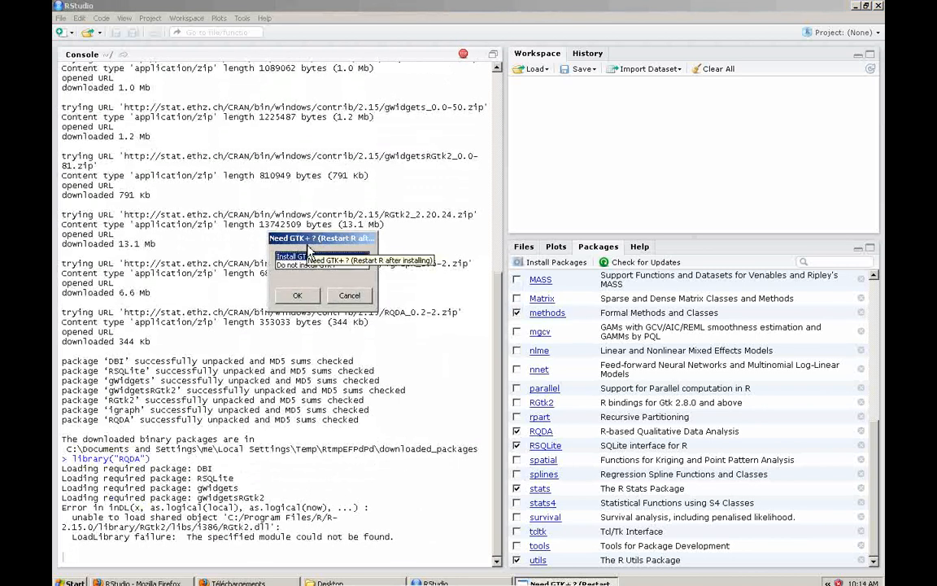
- Choose Install GTK+ in the 'Need GTK+?' dialog and confirm
click(321, 265)
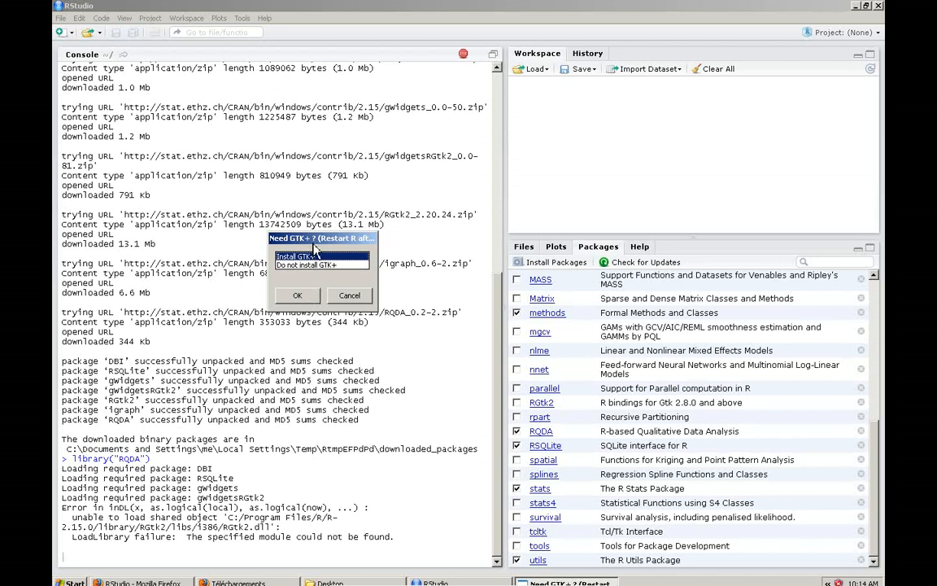
mouse_move(308, 299)
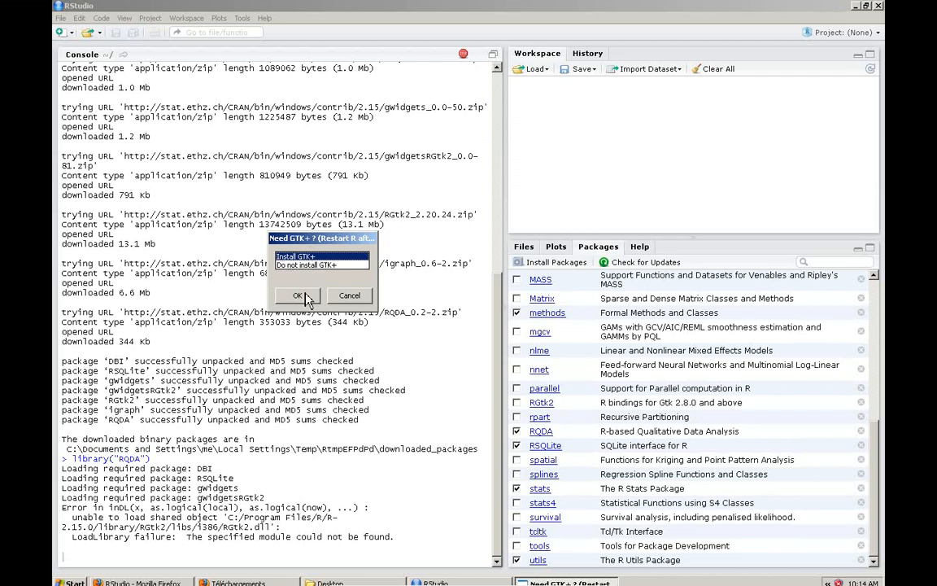
click(298, 296)
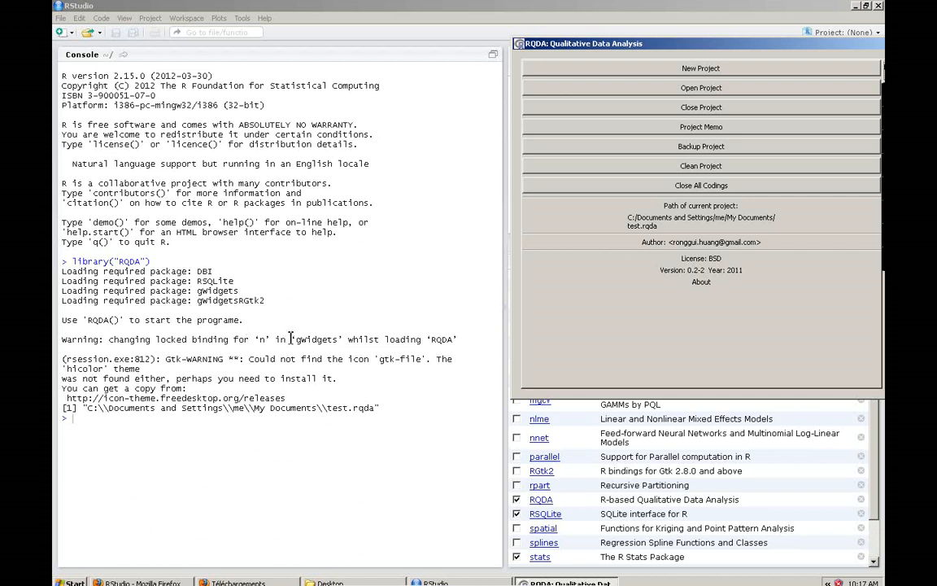
mouse_move(728, 62)
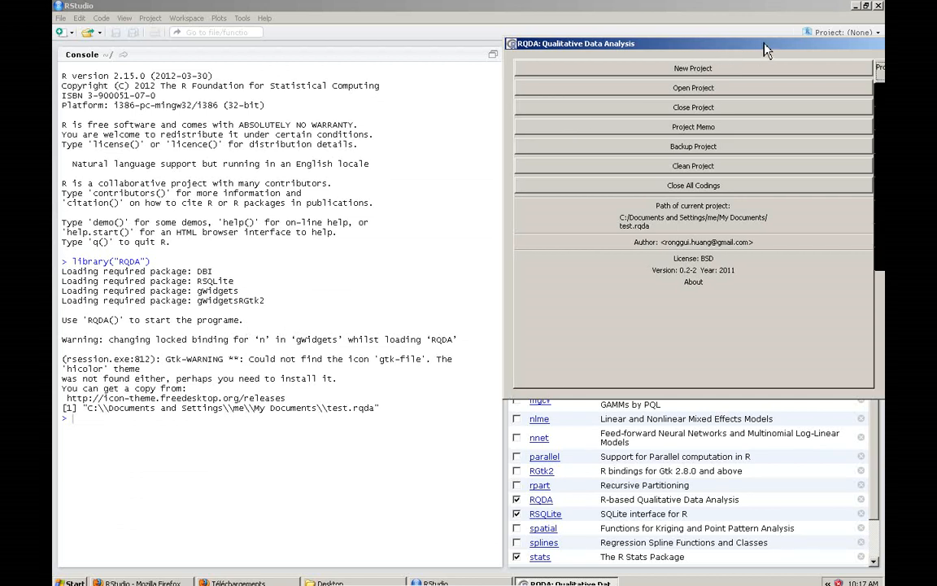
mouse_move(809, 50)
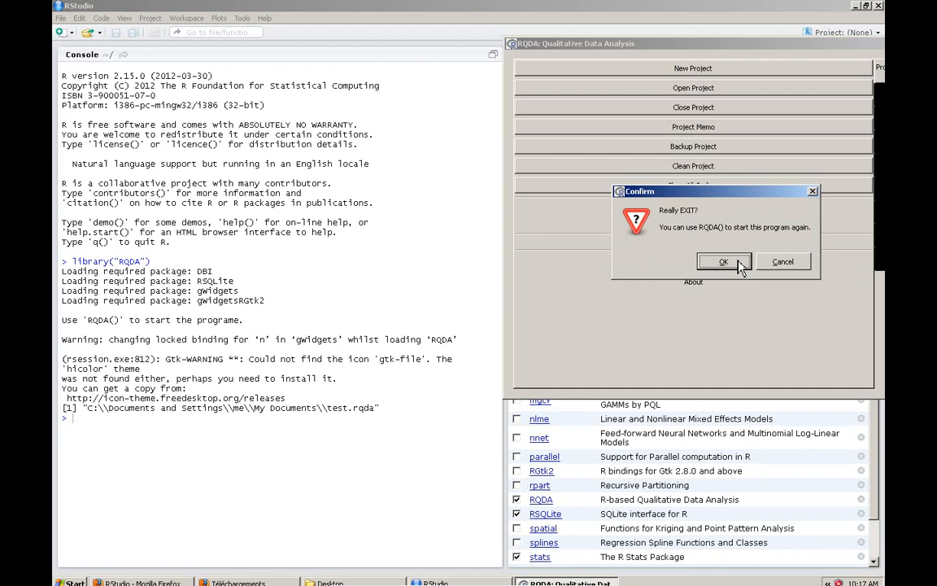
- Confirm 'Really EXIT?' to quit RQDA, then close RStudio
click(723, 261)
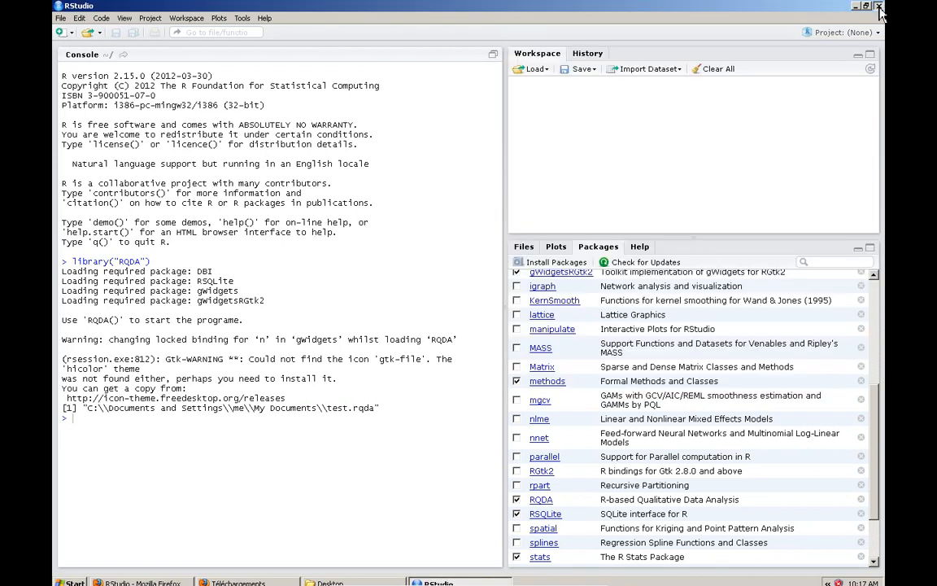
click(877, 6)
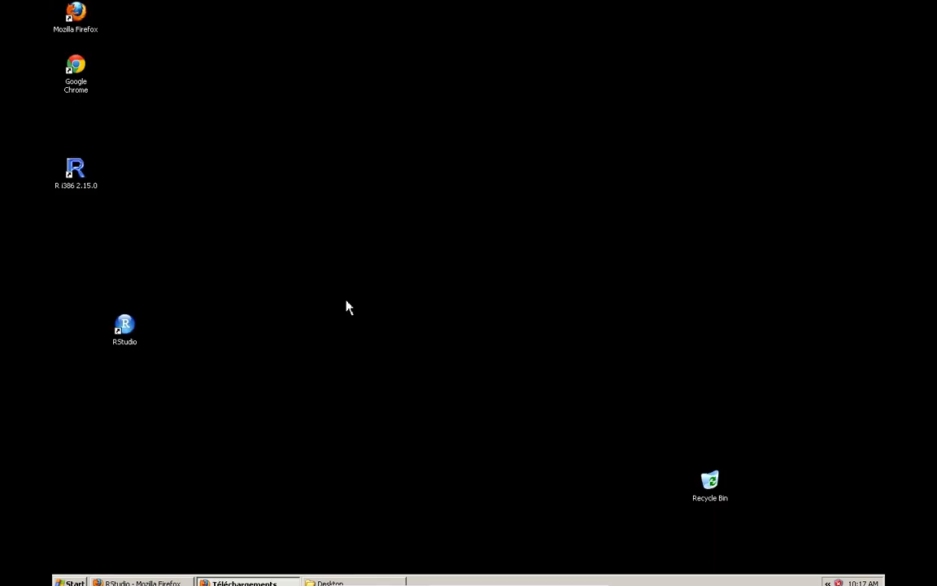
mouse_move(173, 348)
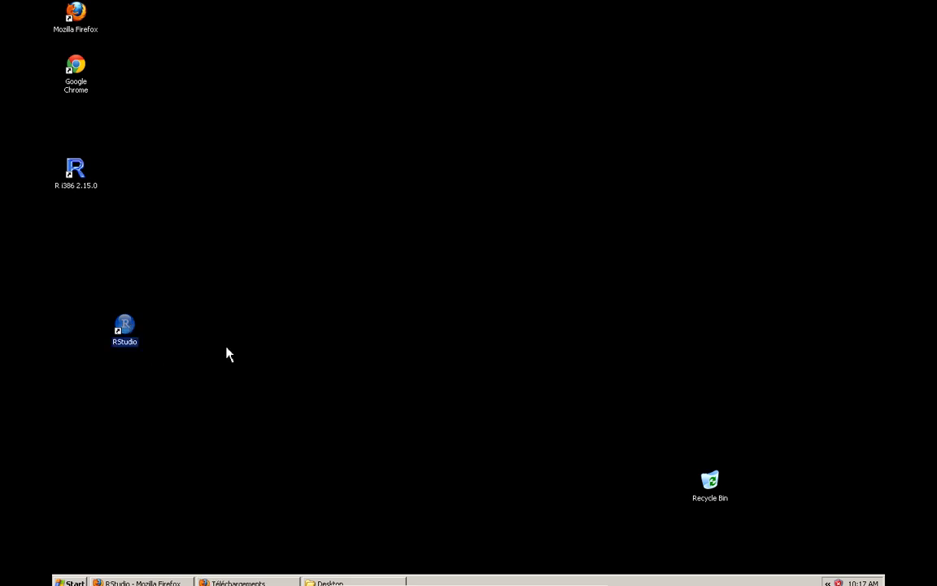
- Relaunch RStudio from its desktop shortcut
double_click(124, 330)
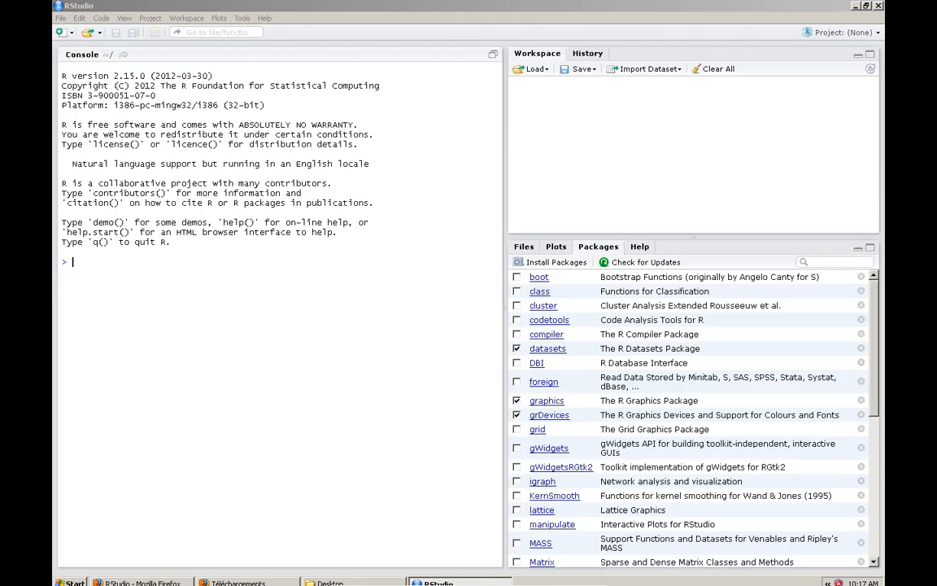
- Bring up the RQDA window with no project open, then close and confirm exiting RQDA
scroll(down, 3)
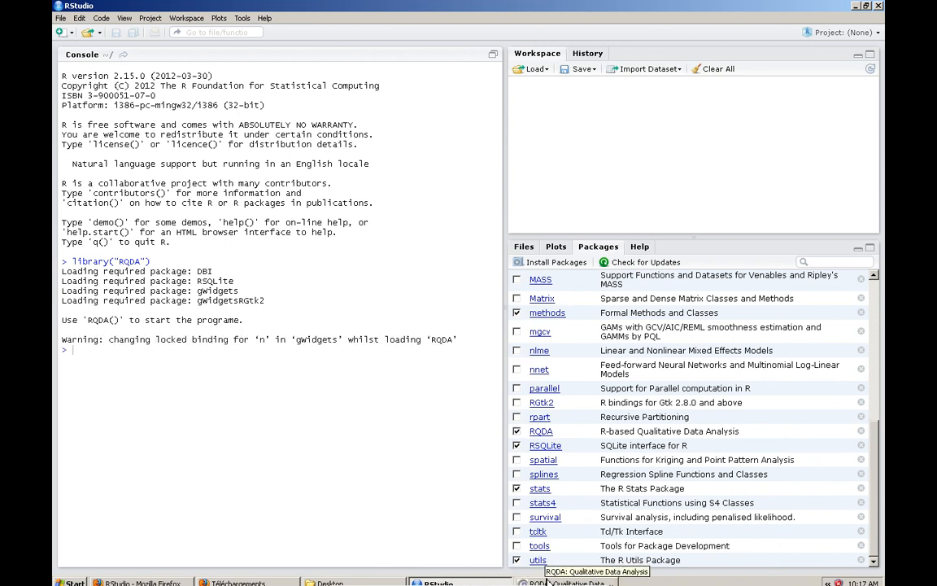
click(541, 583)
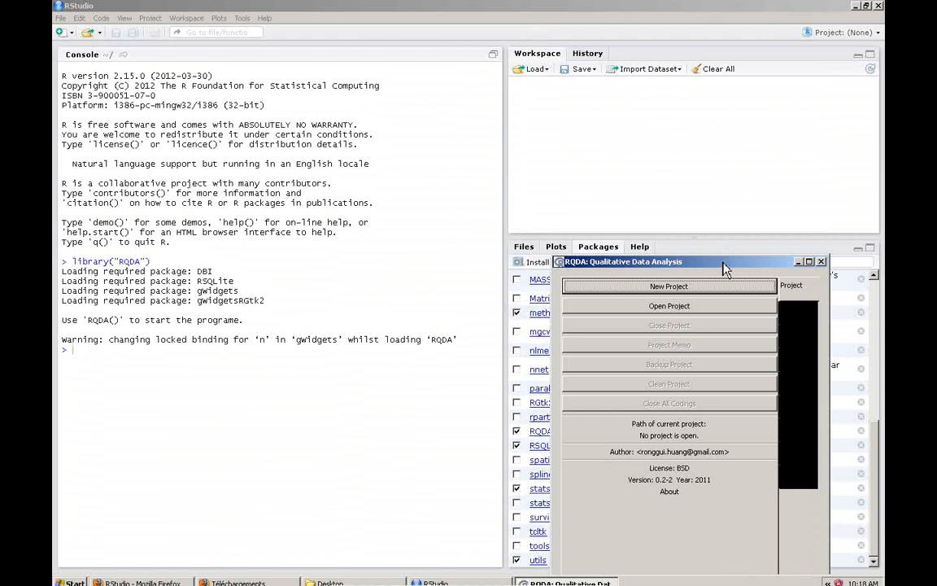
click(821, 262)
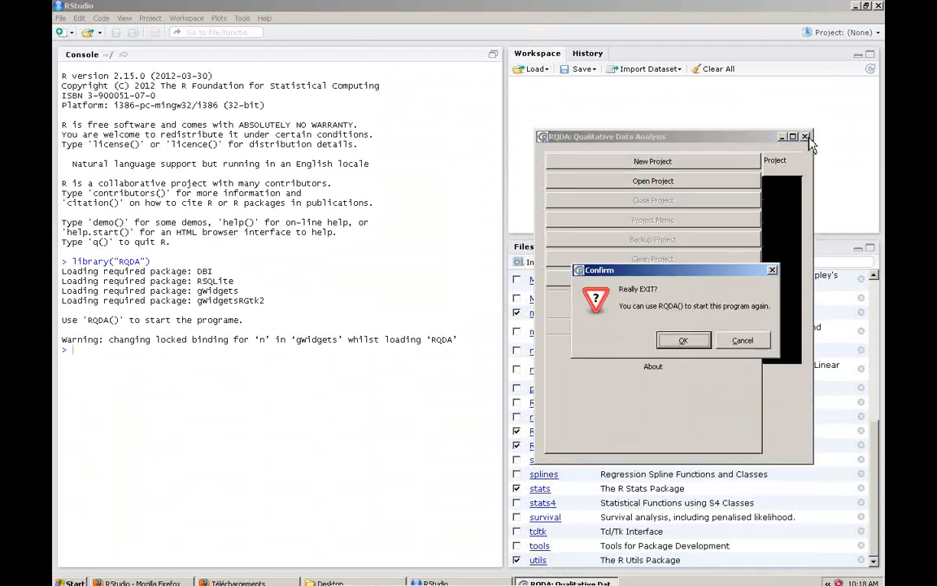
click(683, 340)
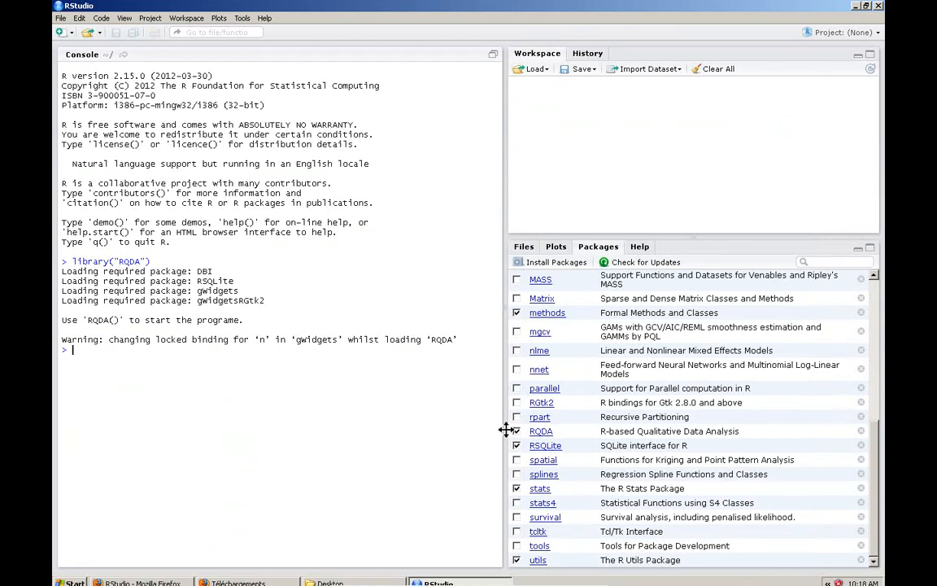
mouse_move(259, 456)
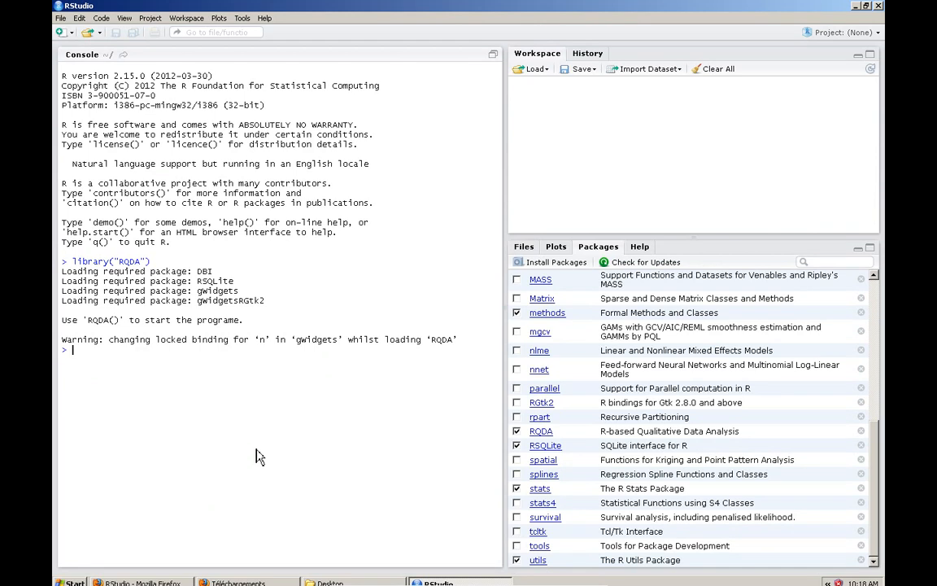